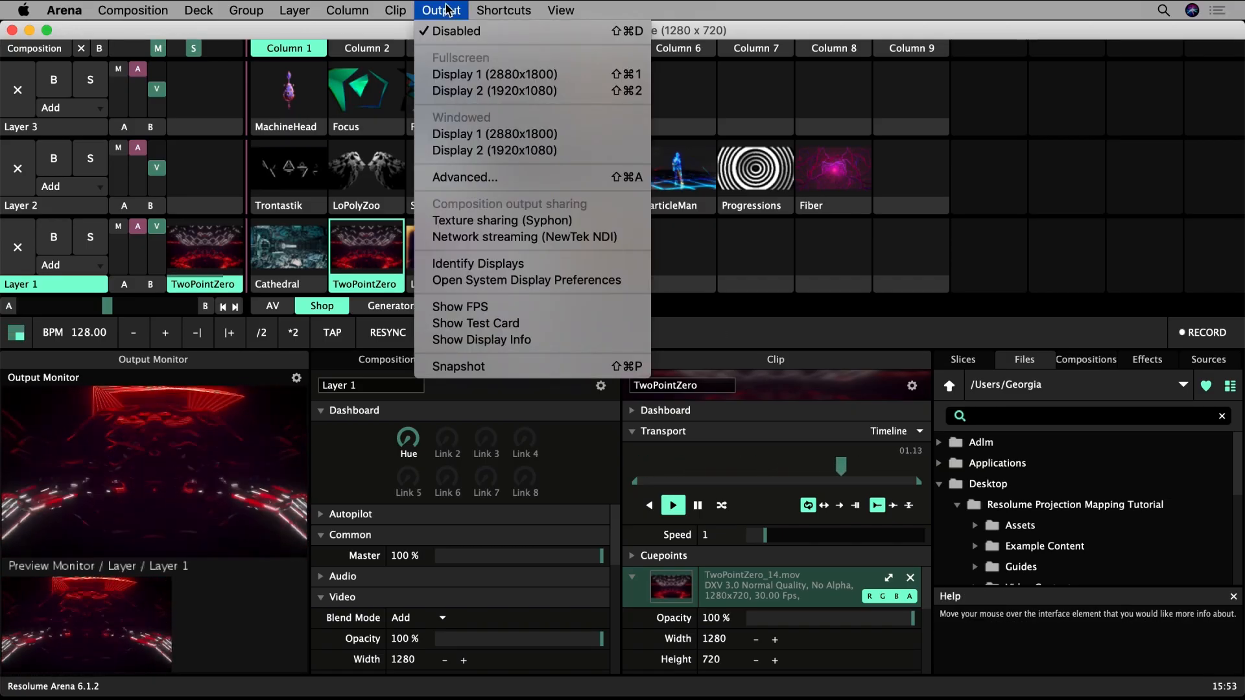
{"action": "mouse_move", "coordinate": [492, 91]}
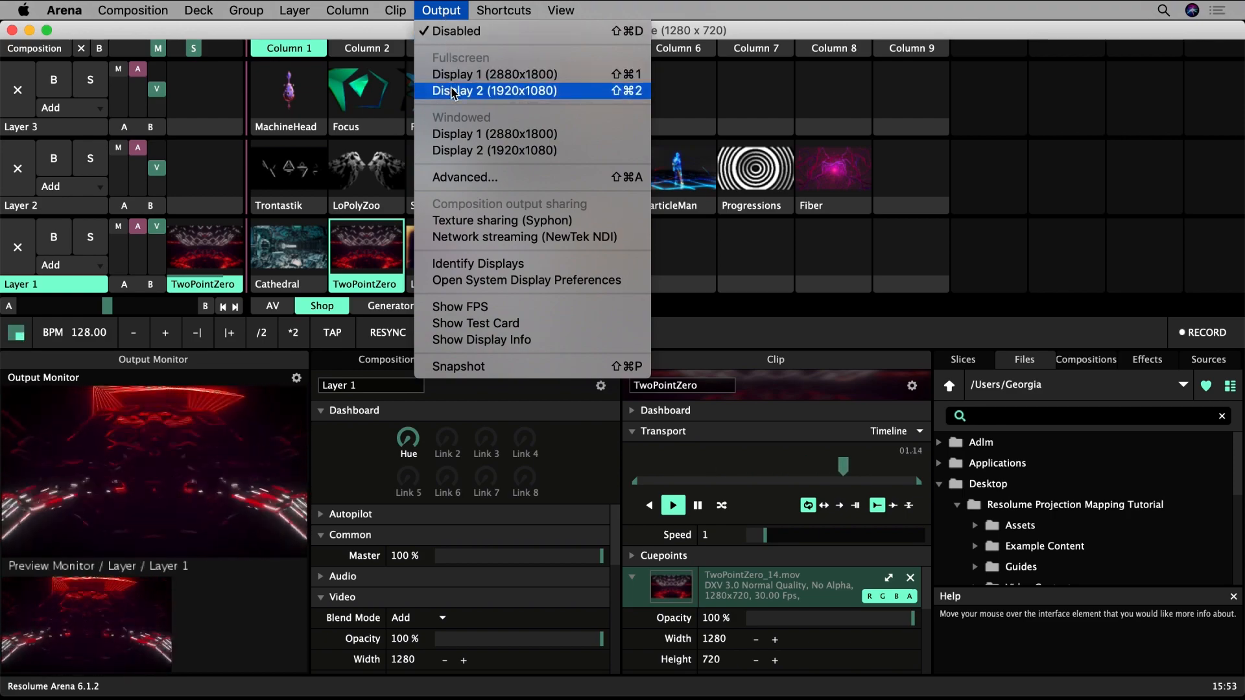
- Send the output fullscreen to Display 2
{"action": "left_click", "coordinate": [464, 177]}
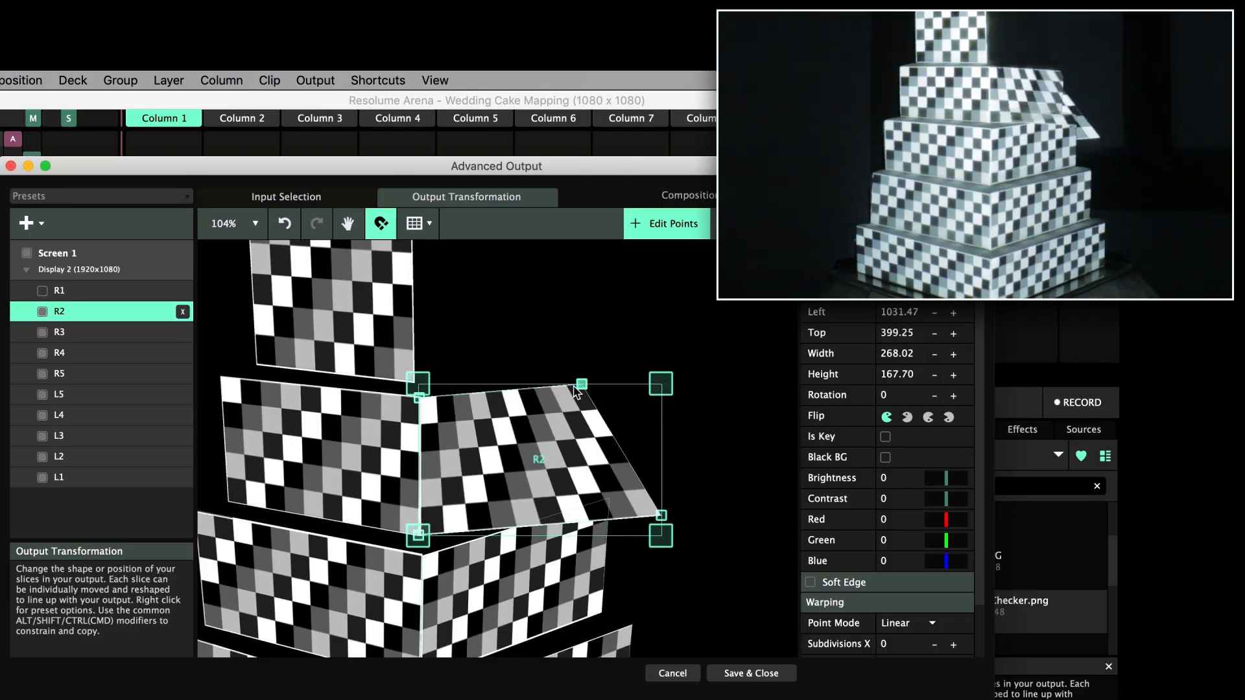
- Close the Advanced Output preview to return to the macOS desktop
{"action": "left_click", "coordinate": [59, 290]}
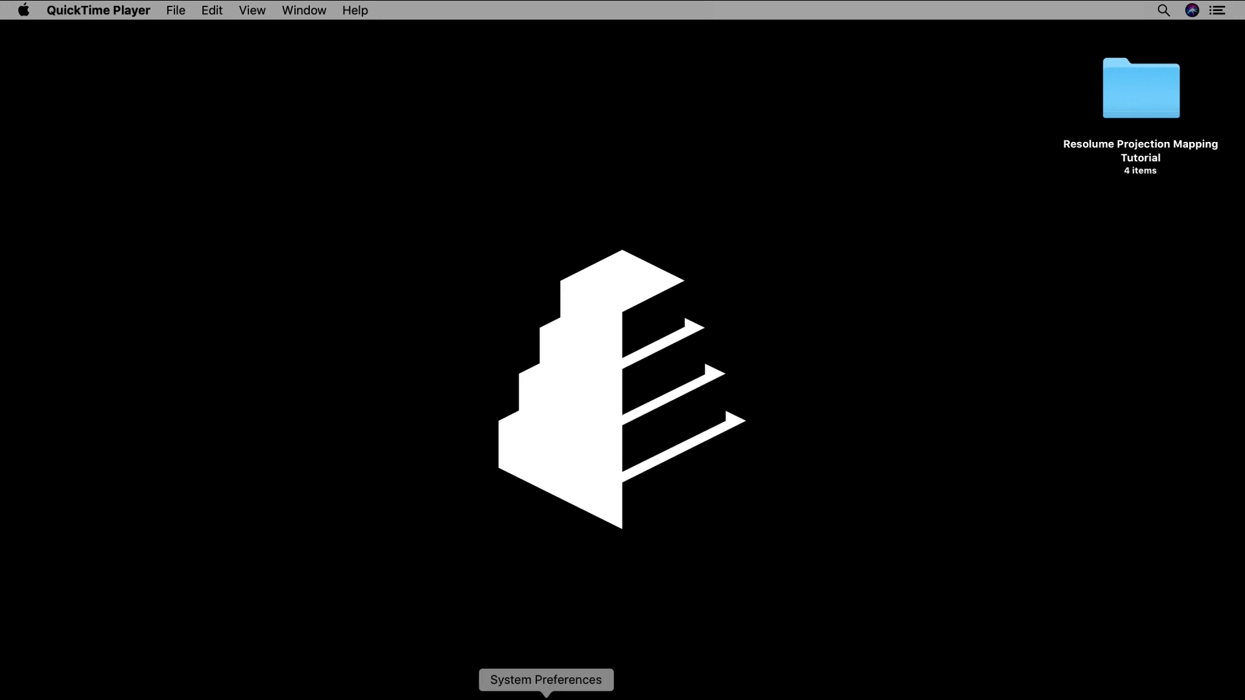
- Show the Displays Arrangement pane with two side-by-side displays and mirroring off
{"action": "left_click", "coordinate": [545, 680]}
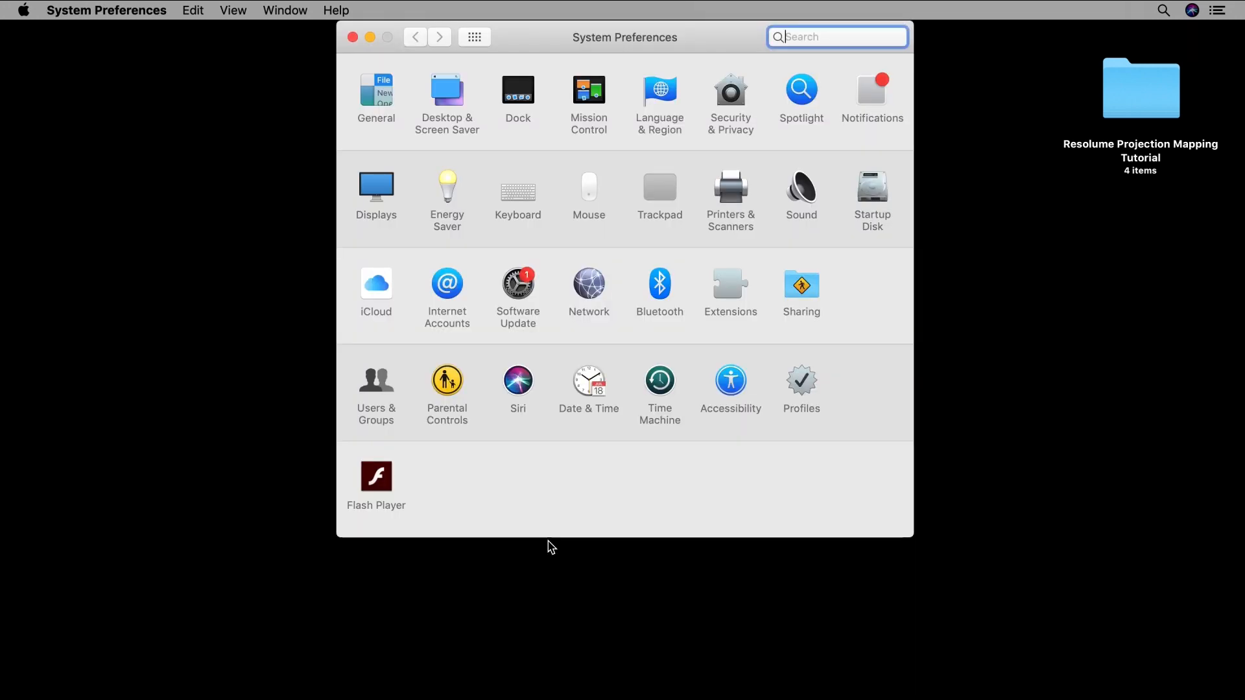
{"action": "mouse_move", "coordinate": [31, 22]}
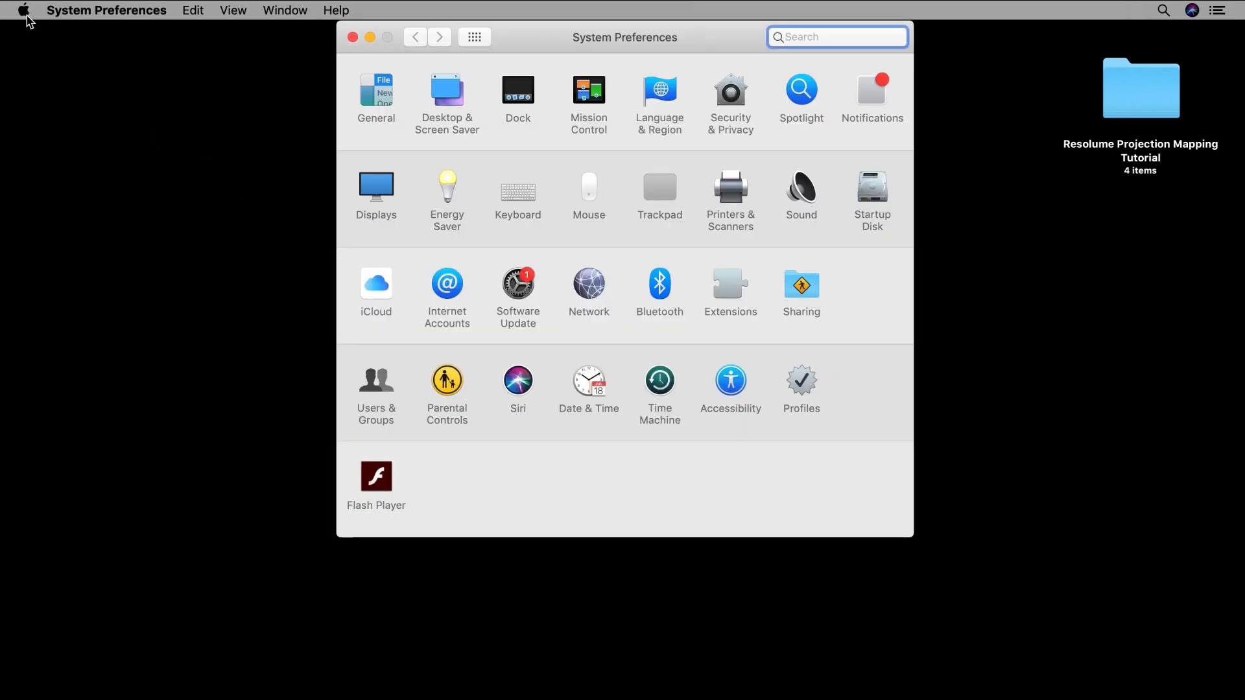
{"action": "left_click", "coordinate": [23, 10]}
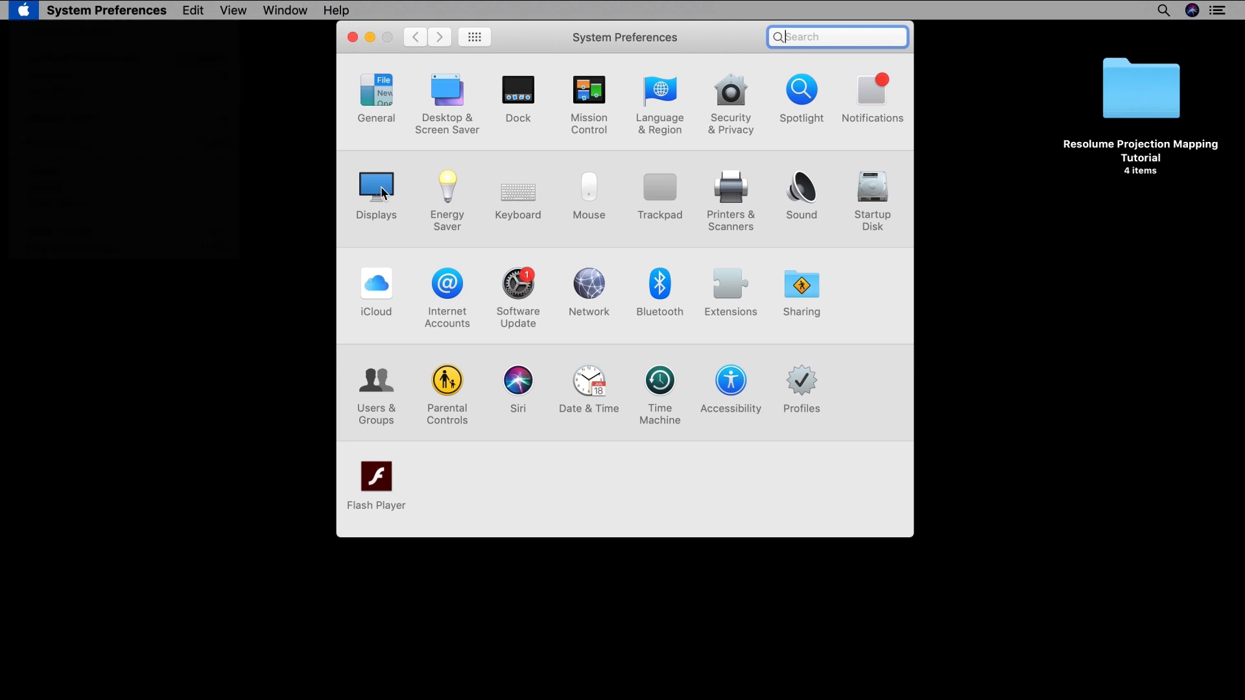
{"action": "left_click", "coordinate": [375, 183]}
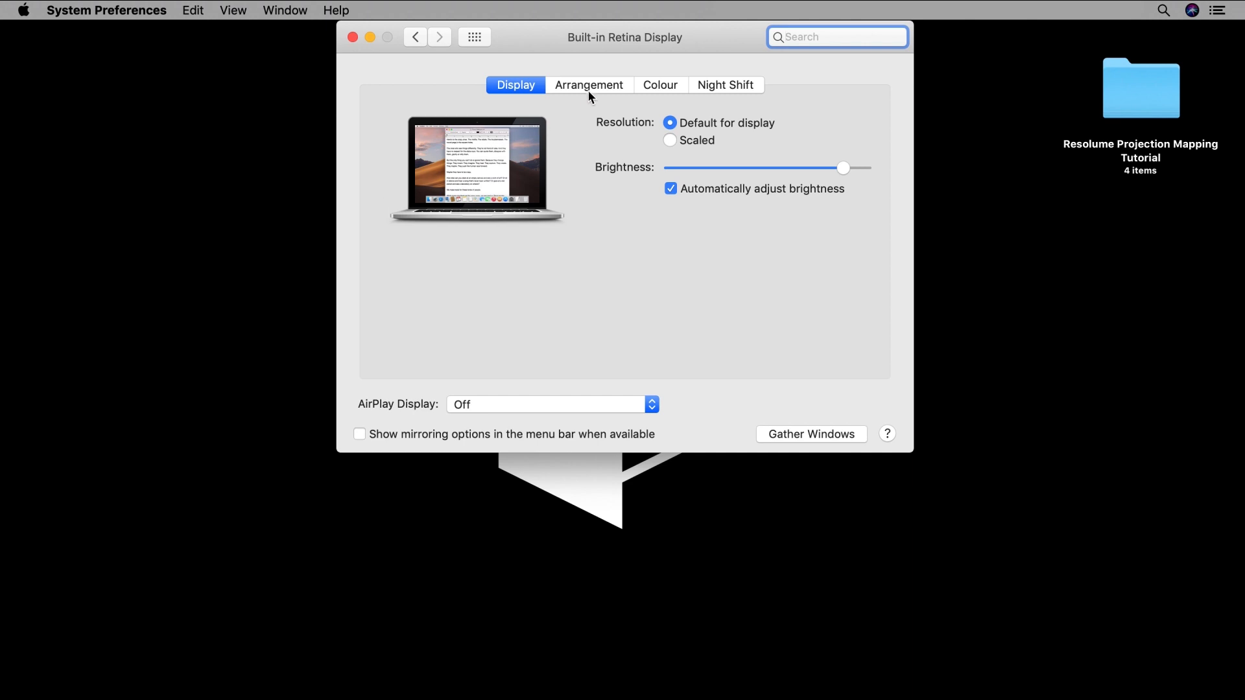
{"action": "left_click", "coordinate": [589, 85]}
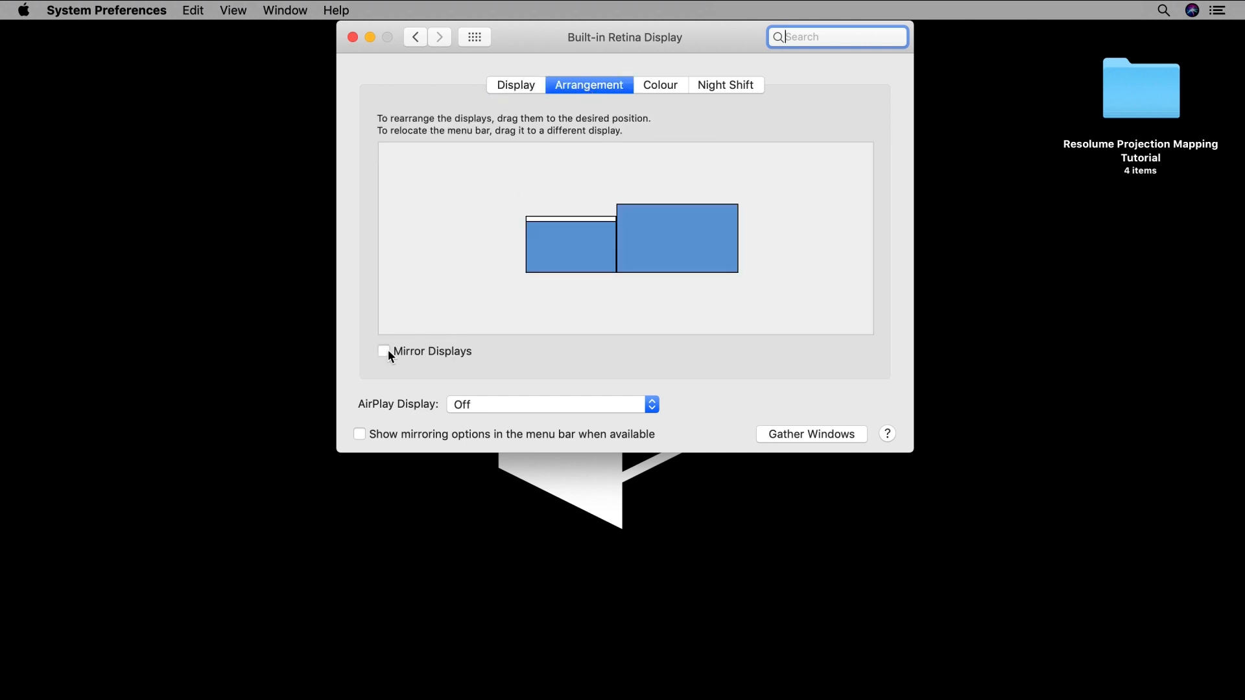
{"action": "mouse_move", "coordinate": [404, 358]}
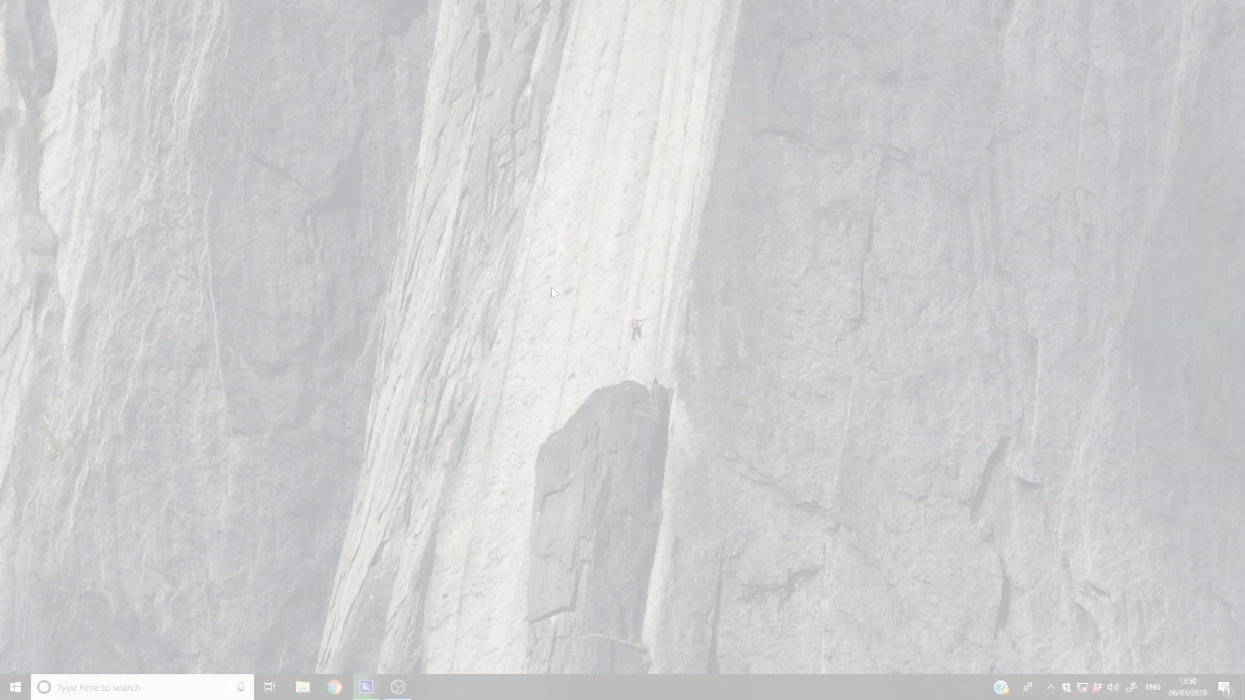
- Open Windows Settings > System from the Start menu for display settings
{"action": "right_click", "coordinate": [553, 293]}
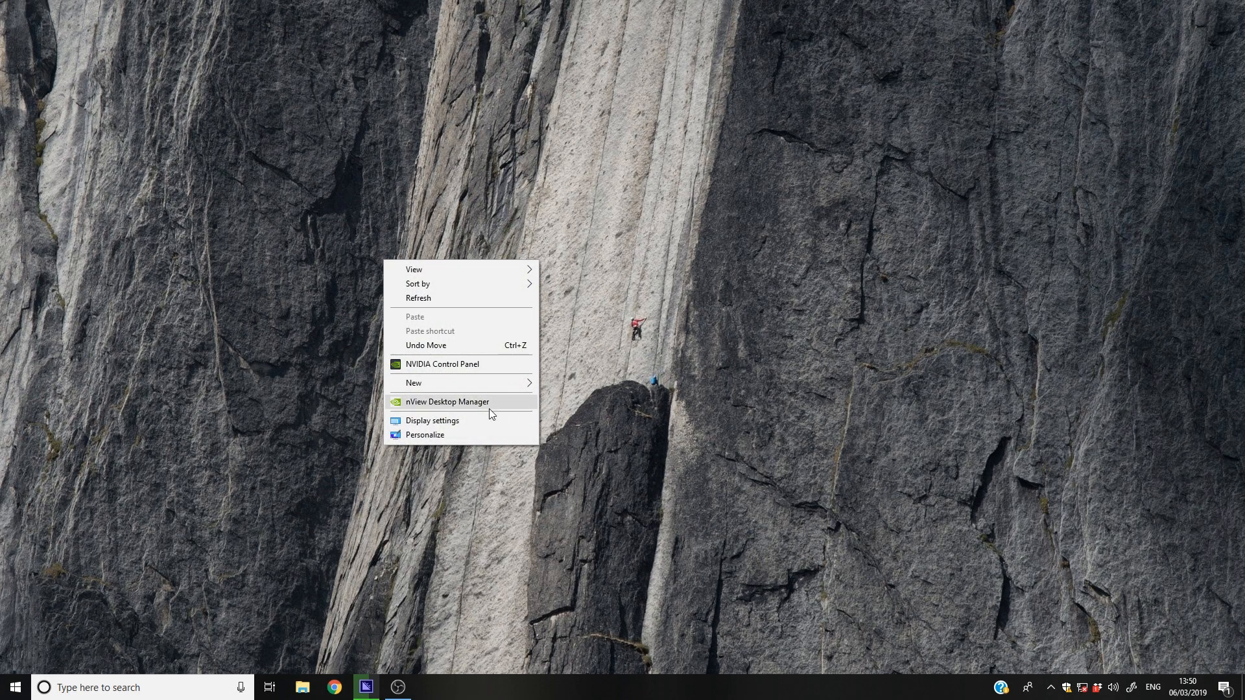
{"action": "mouse_move", "coordinate": [433, 420]}
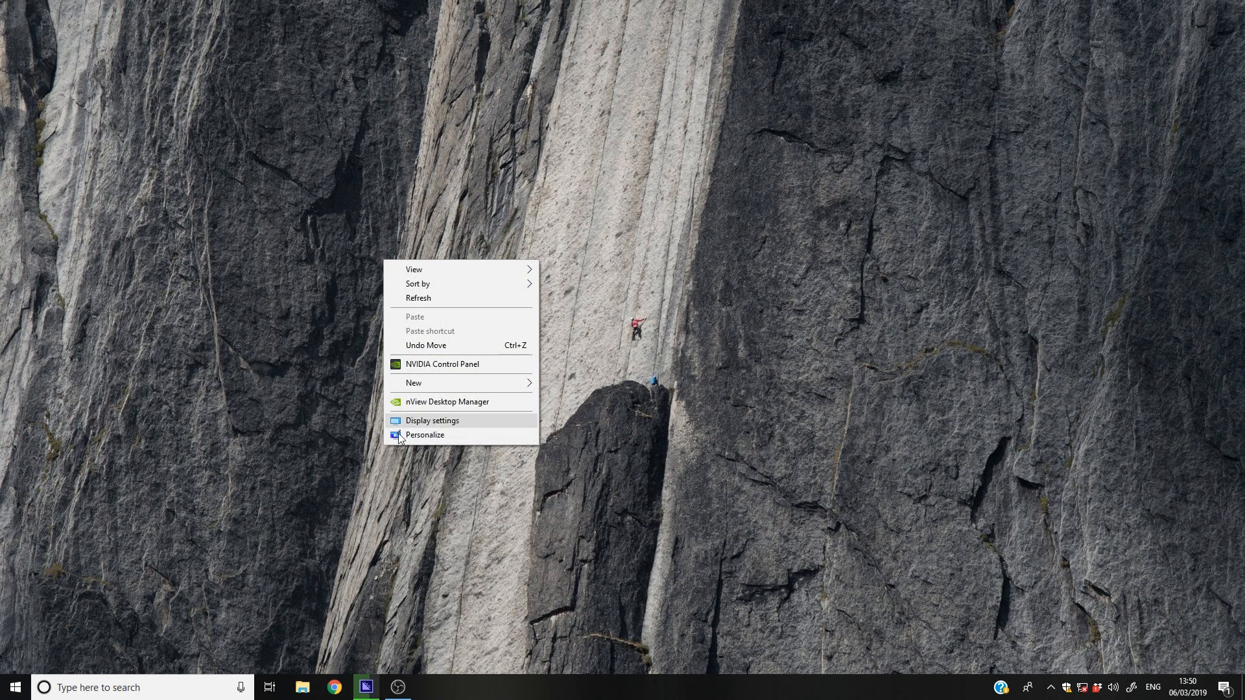
{"action": "left_click", "coordinate": [14, 687]}
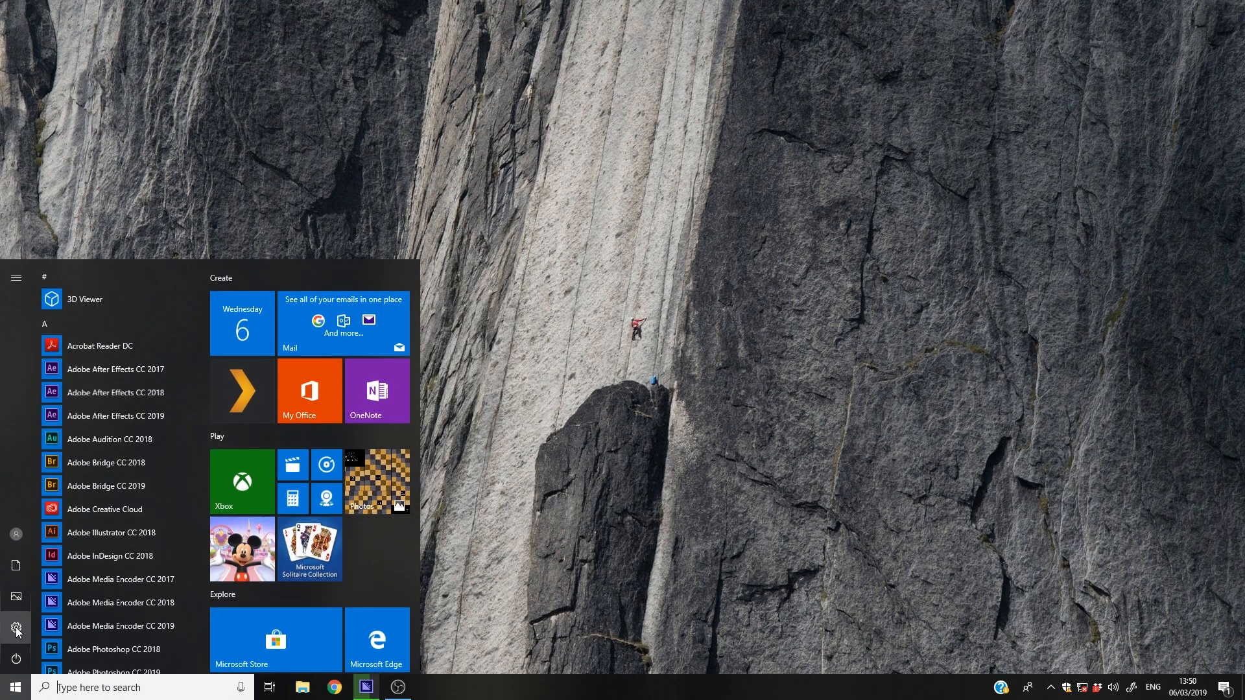
{"action": "left_click", "coordinate": [16, 628]}
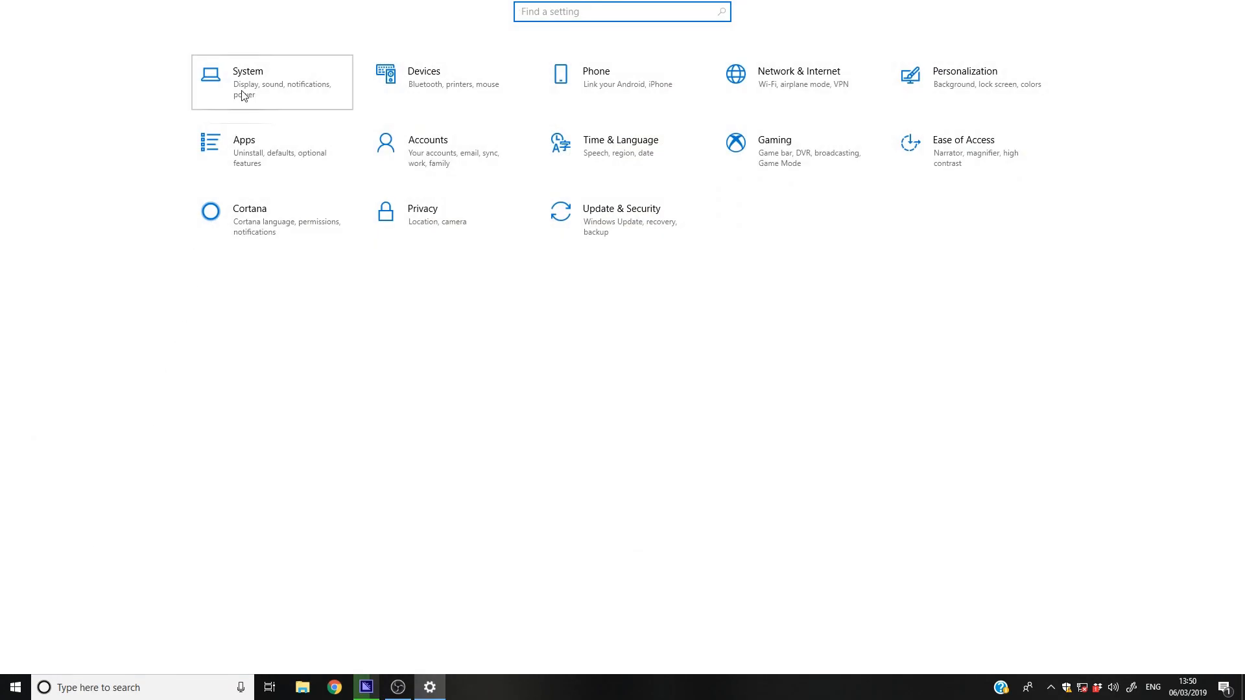
{"action": "left_click", "coordinate": [271, 82]}
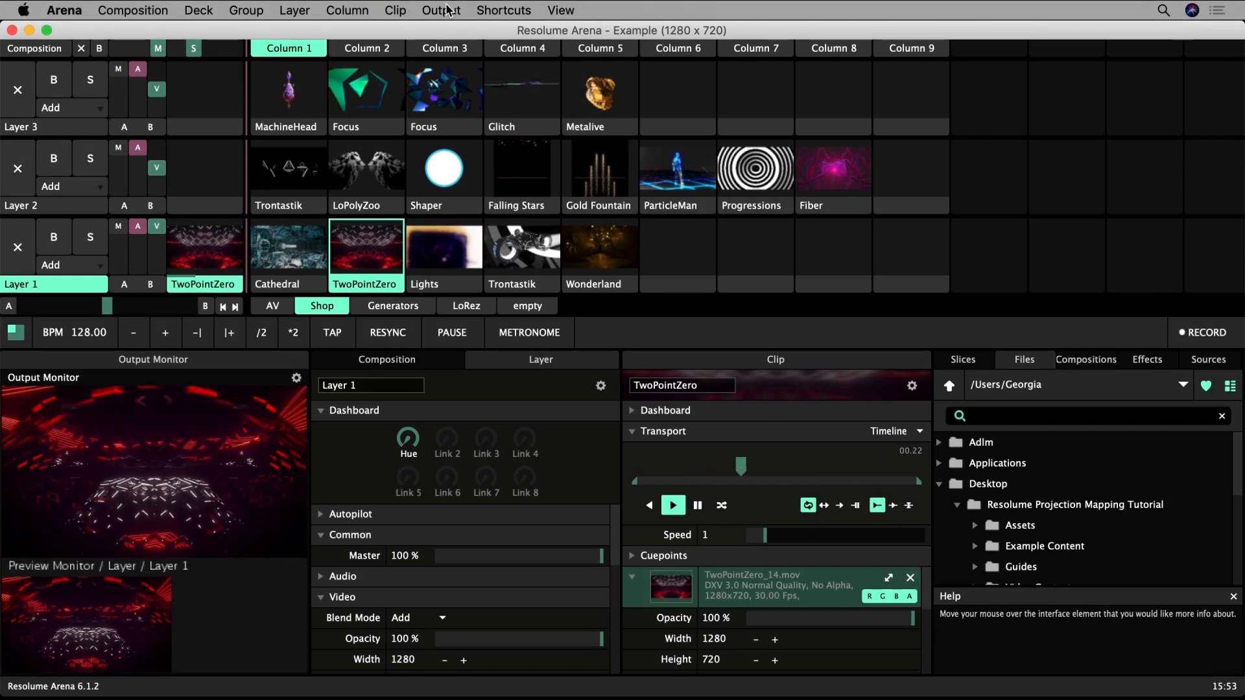
{"action": "left_click", "coordinate": [440, 10]}
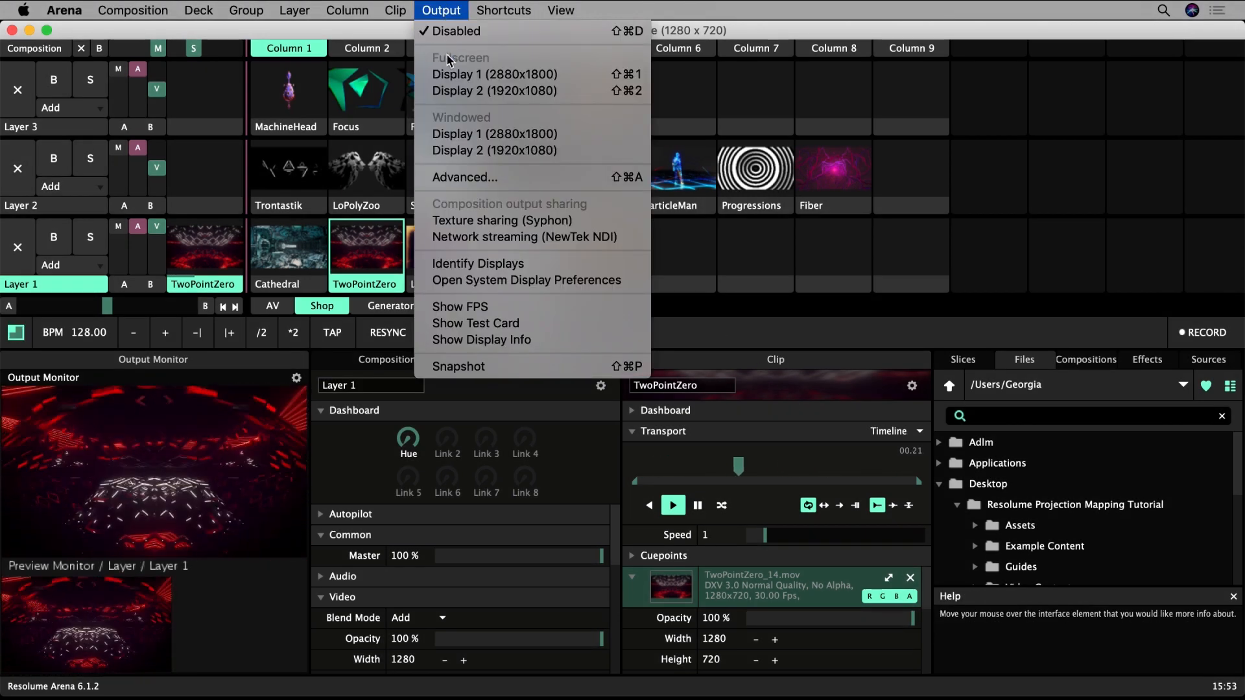
{"action": "left_click", "coordinate": [441, 10]}
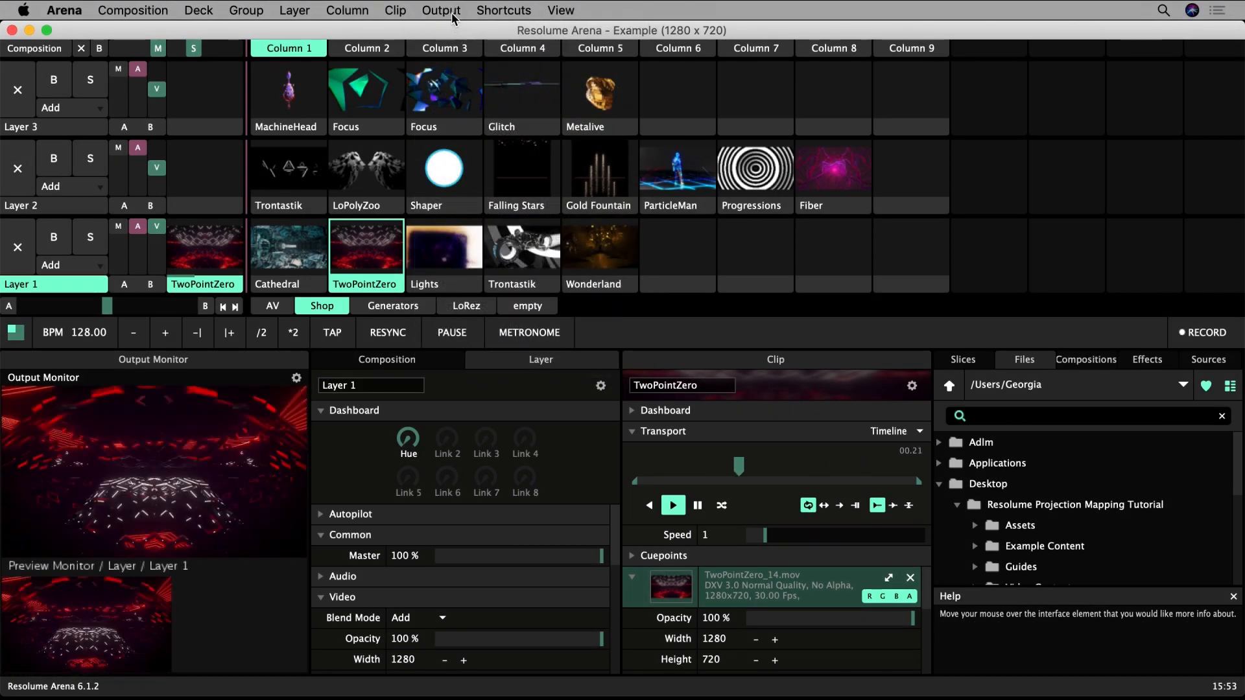
{"action": "left_click", "coordinate": [441, 10]}
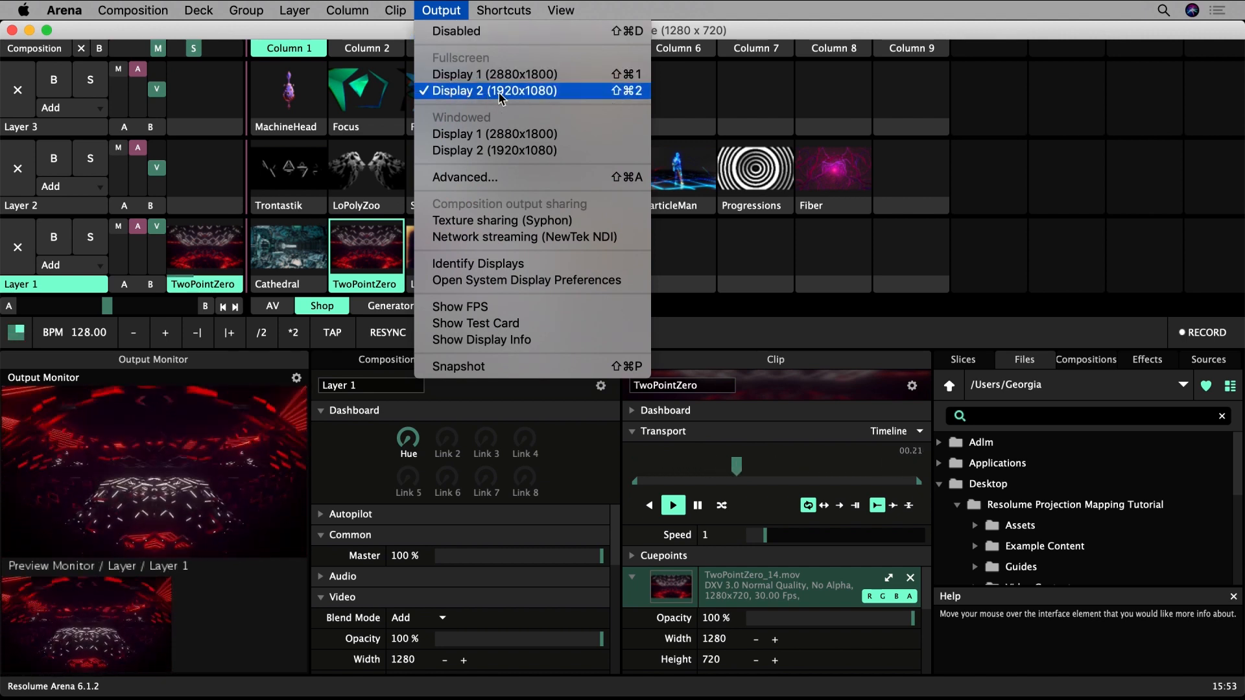
{"action": "mouse_move", "coordinate": [531, 100]}
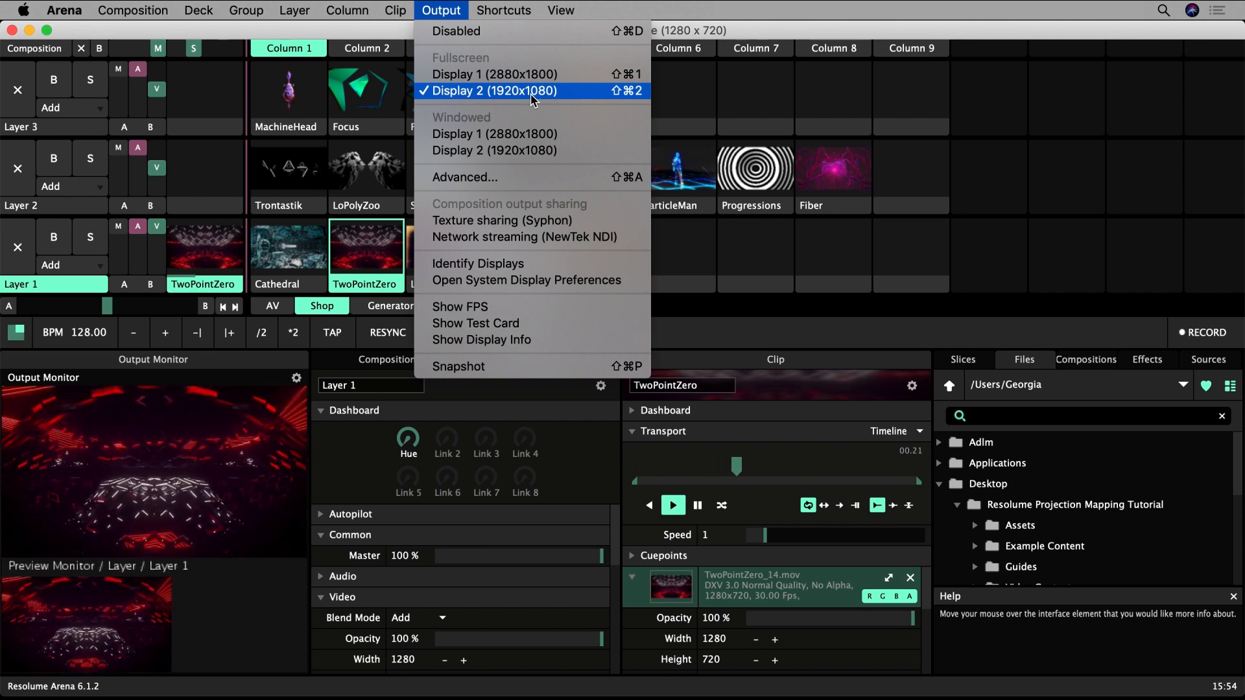
{"action": "mouse_move", "coordinate": [514, 93]}
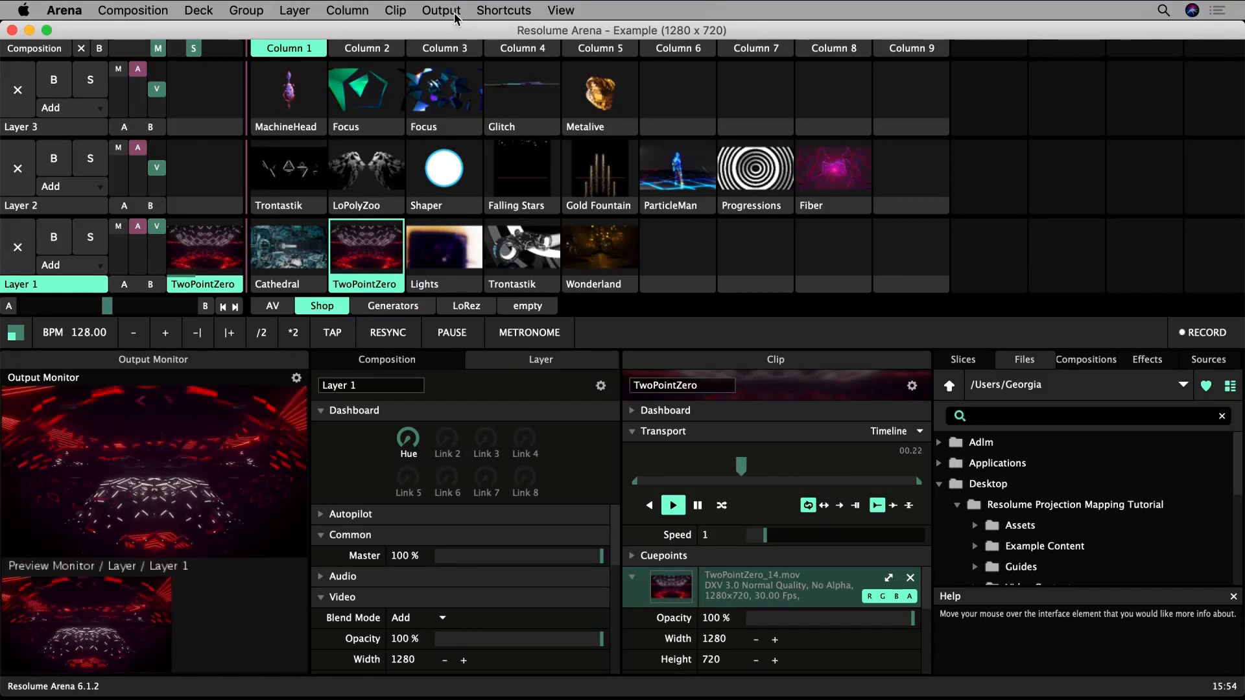
{"action": "left_click", "coordinate": [441, 10]}
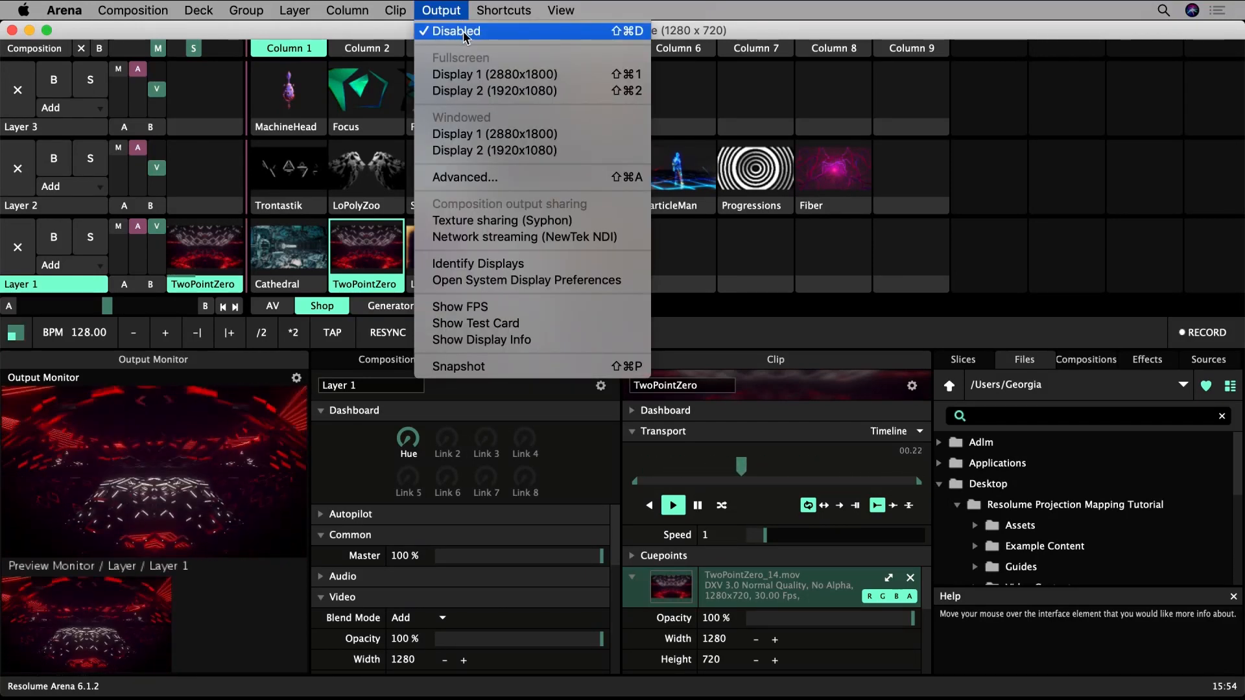
{"action": "left_click", "coordinate": [440, 10]}
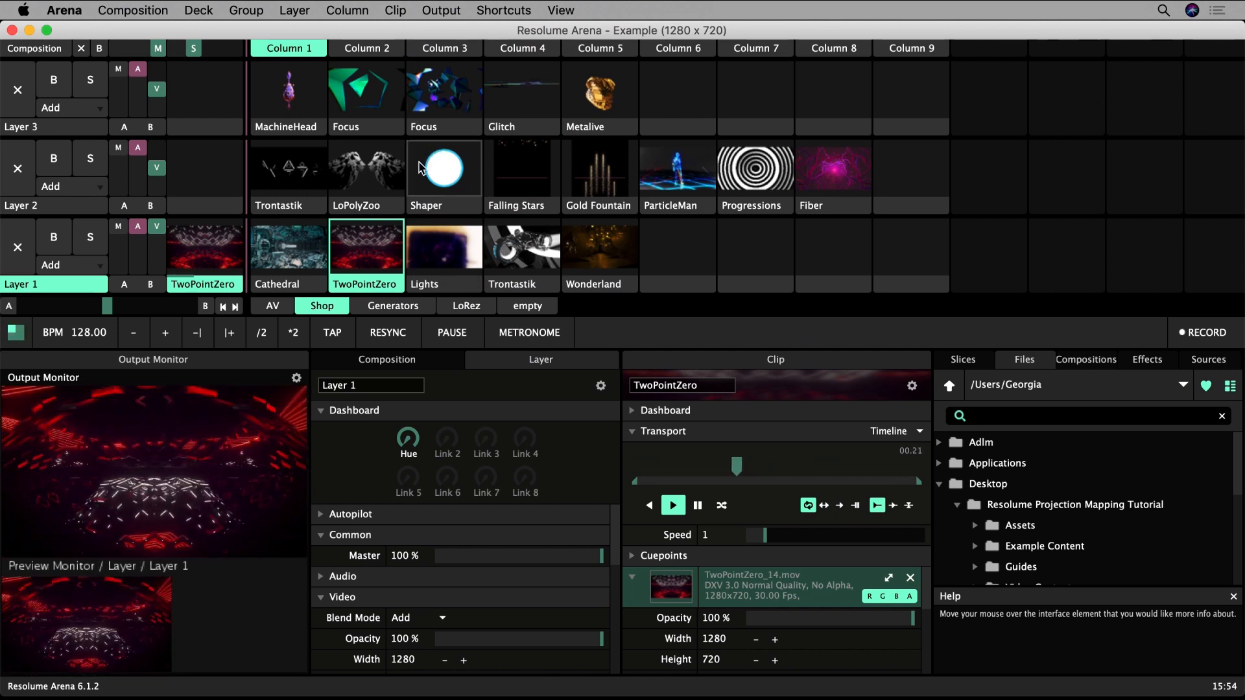
{"action": "mouse_move", "coordinate": [375, 174]}
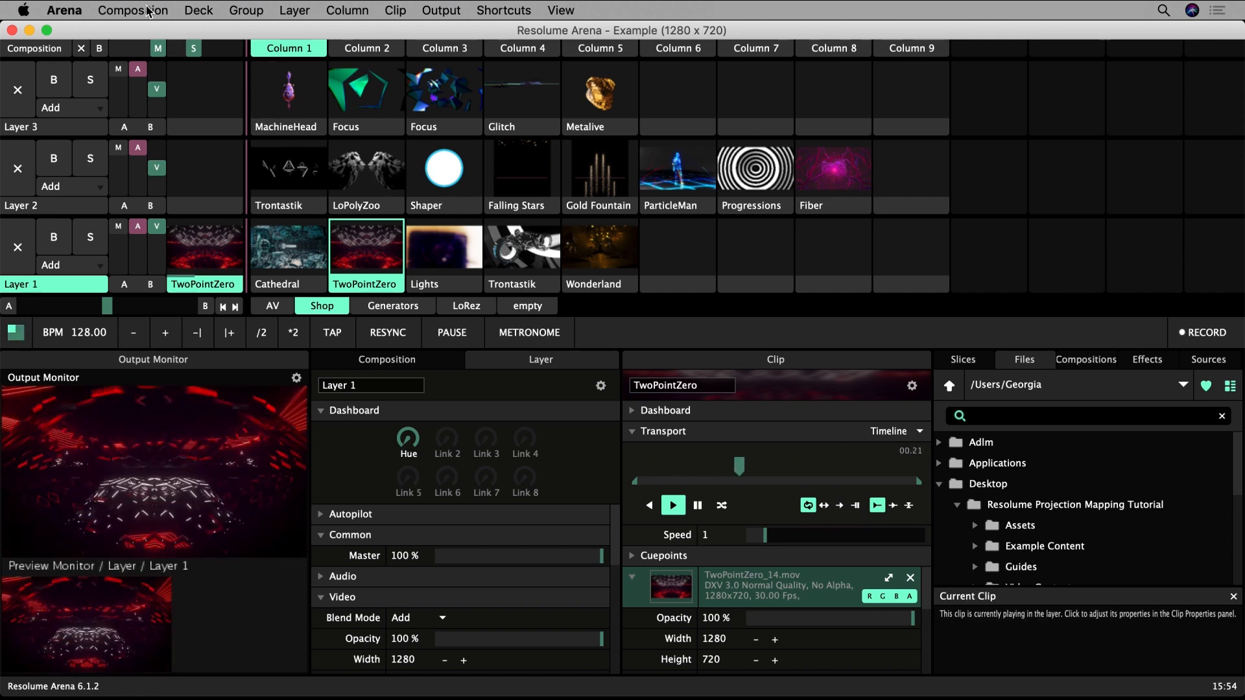
- Set the composition size to the 1920 x 1080 preset in Composition Settings
{"action": "left_click", "coordinate": [132, 10]}
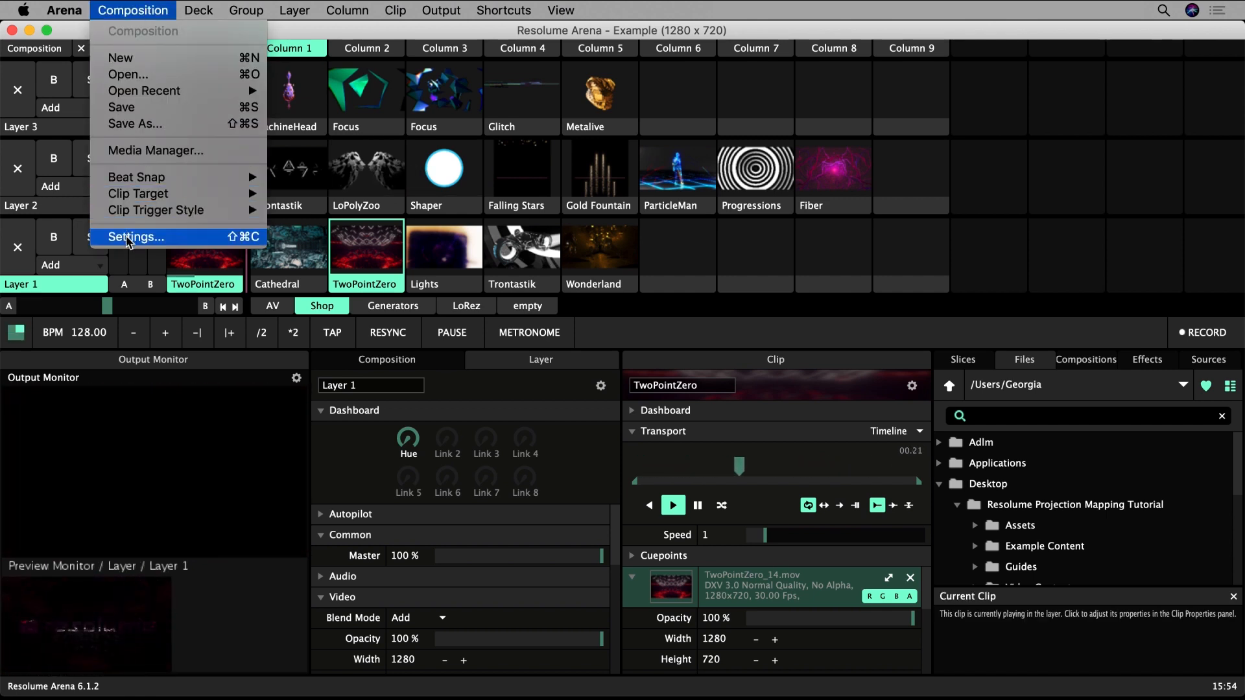
{"action": "left_click", "coordinate": [135, 236]}
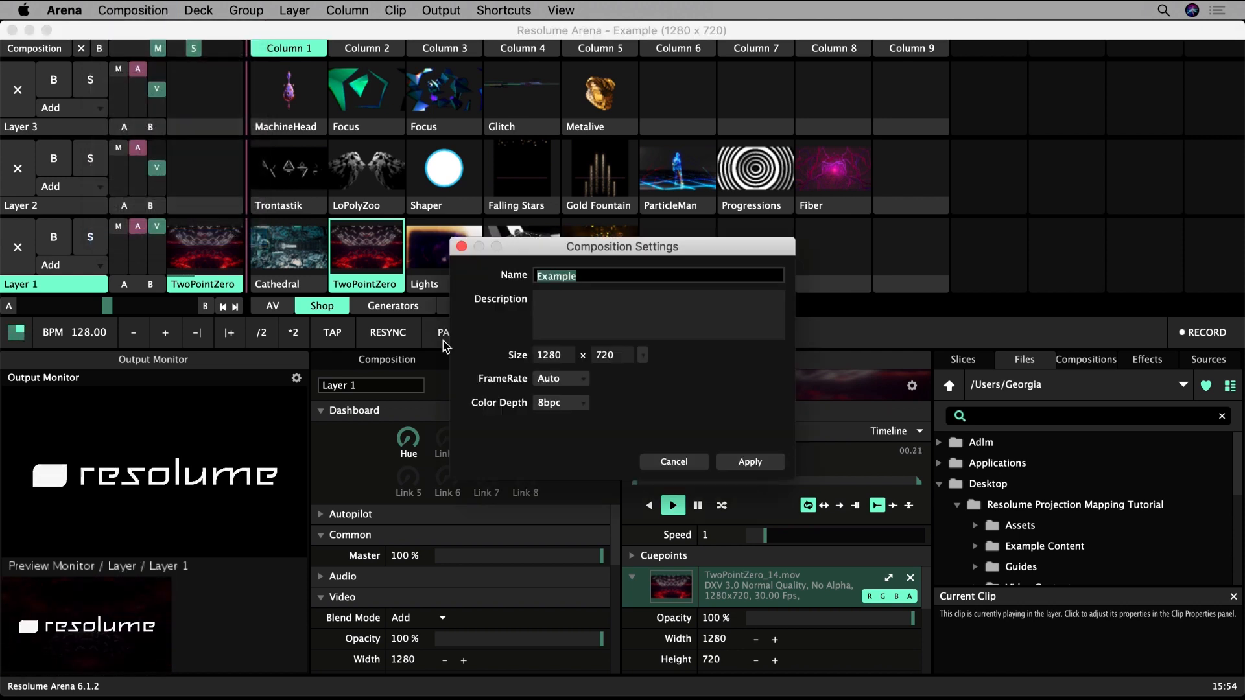
{"action": "left_click", "coordinate": [642, 355]}
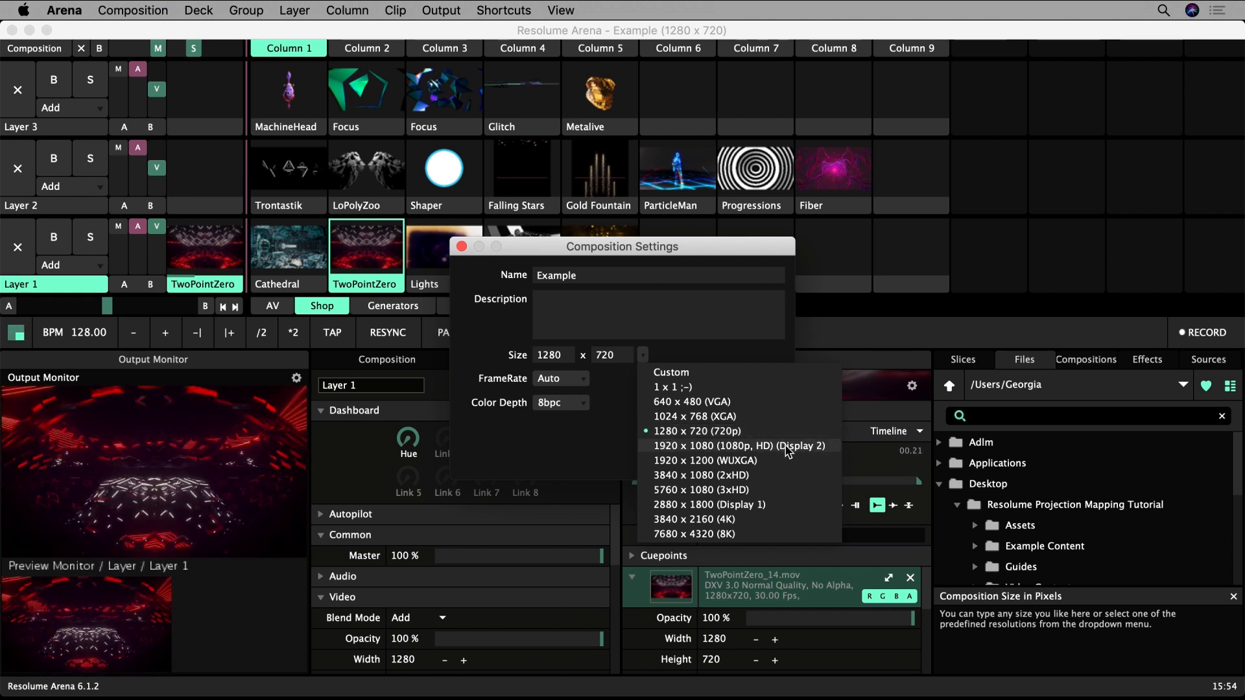
{"action": "left_click", "coordinate": [739, 446]}
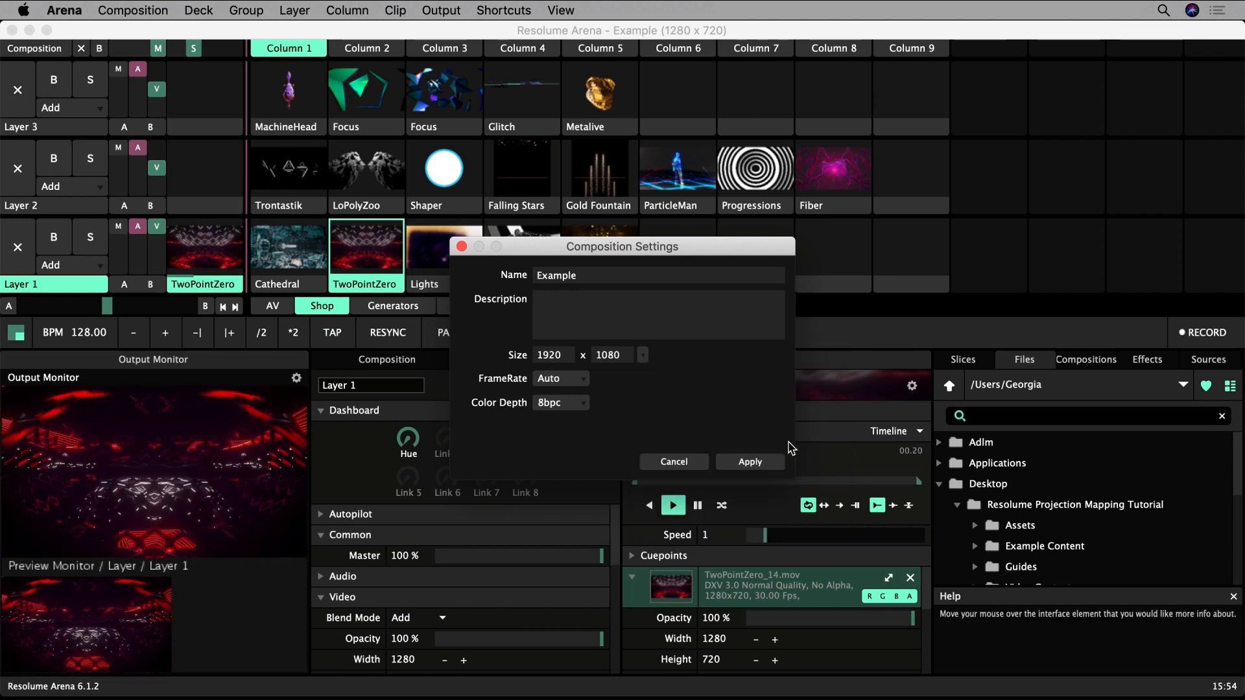
- Try frame rates 60 and 30, then return FrameRate to Auto
{"action": "left_click", "coordinate": [560, 378]}
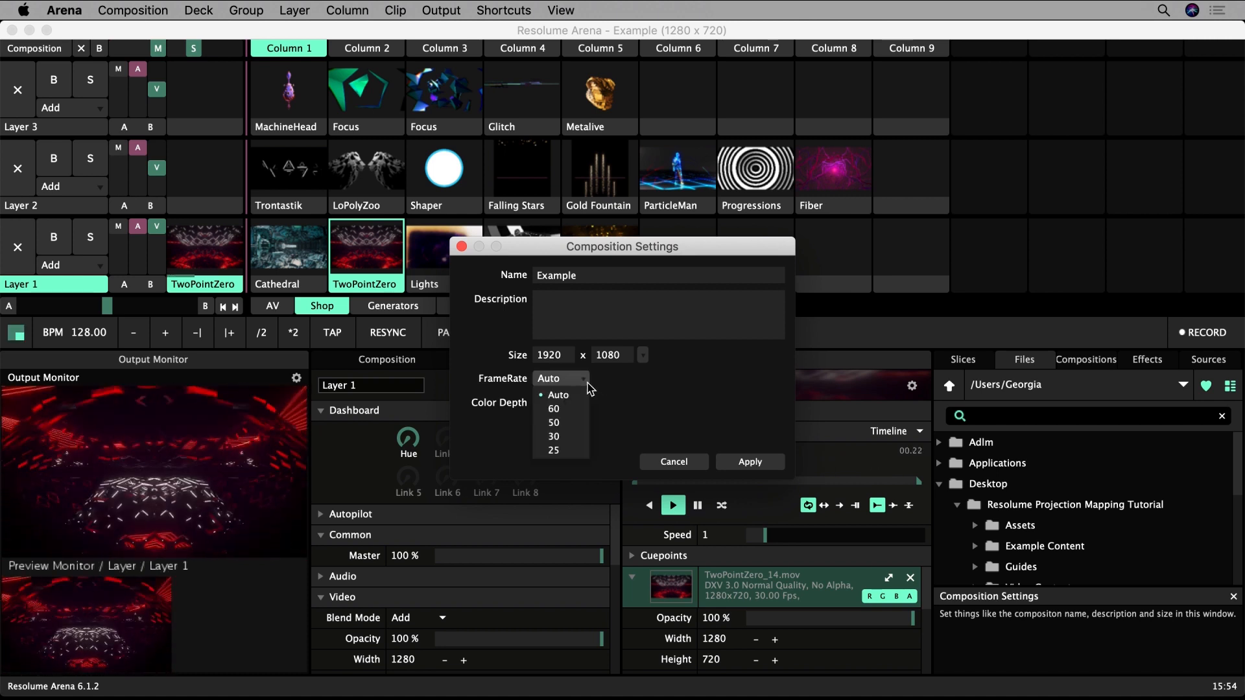
{"action": "mouse_move", "coordinate": [552, 408]}
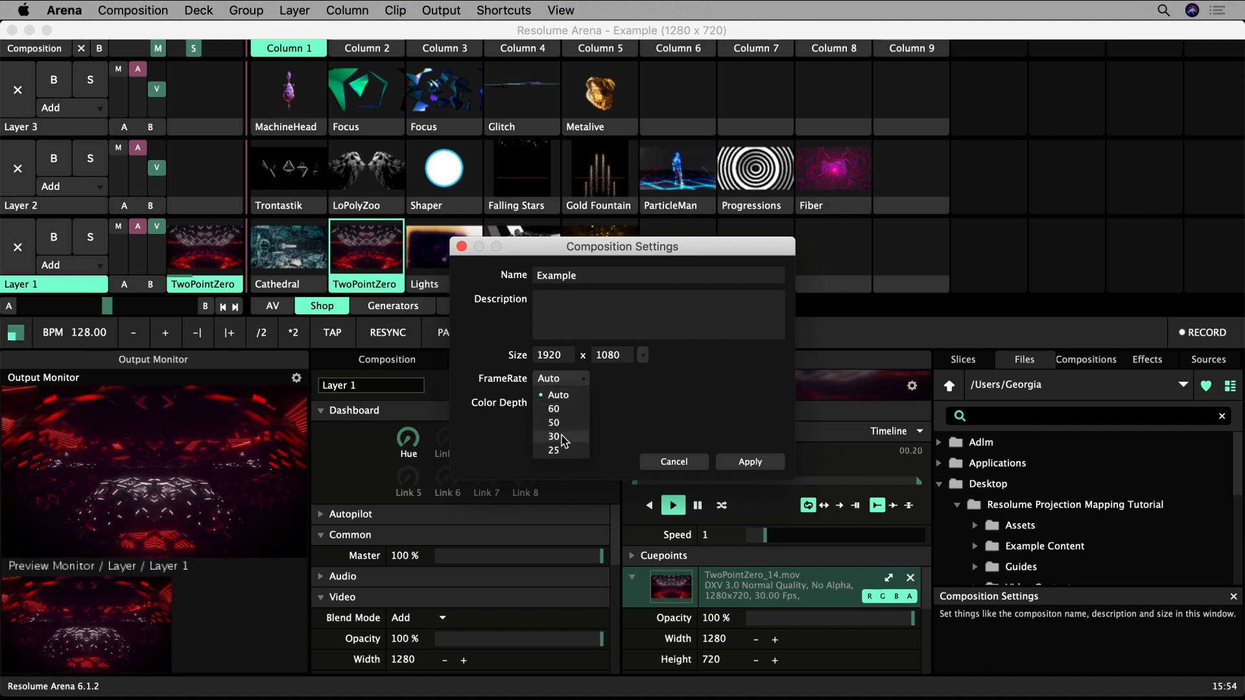
{"action": "mouse_move", "coordinate": [554, 450]}
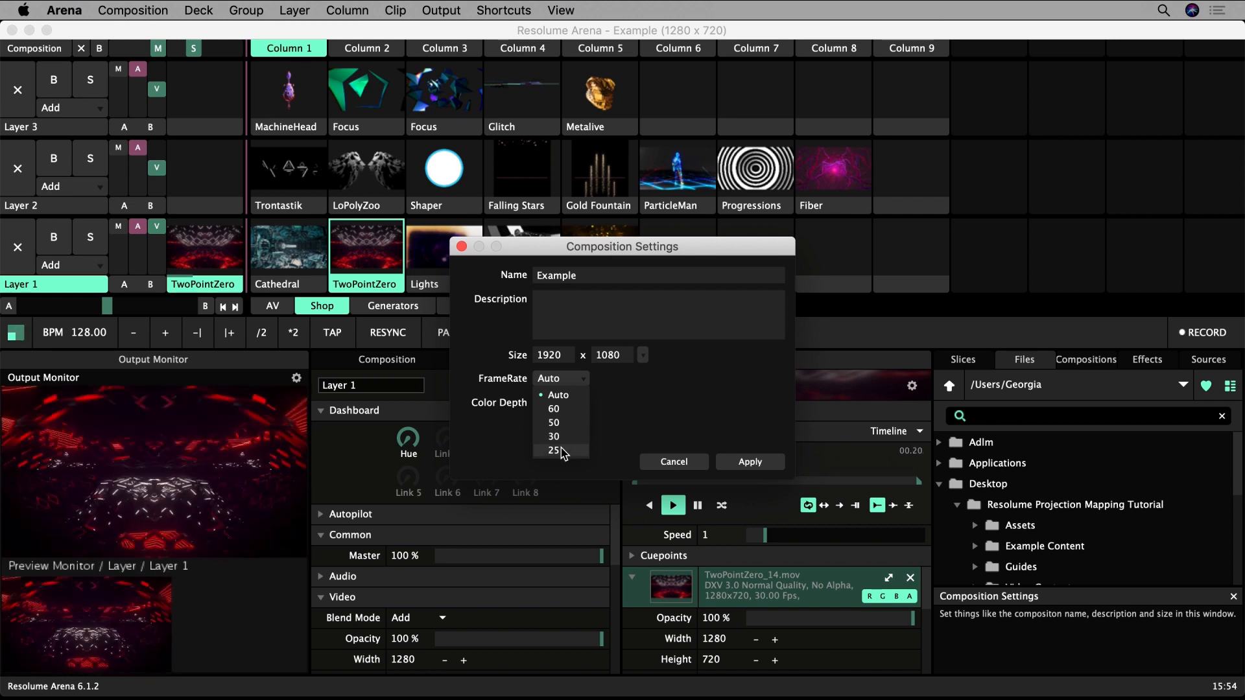
{"action": "mouse_move", "coordinate": [555, 422]}
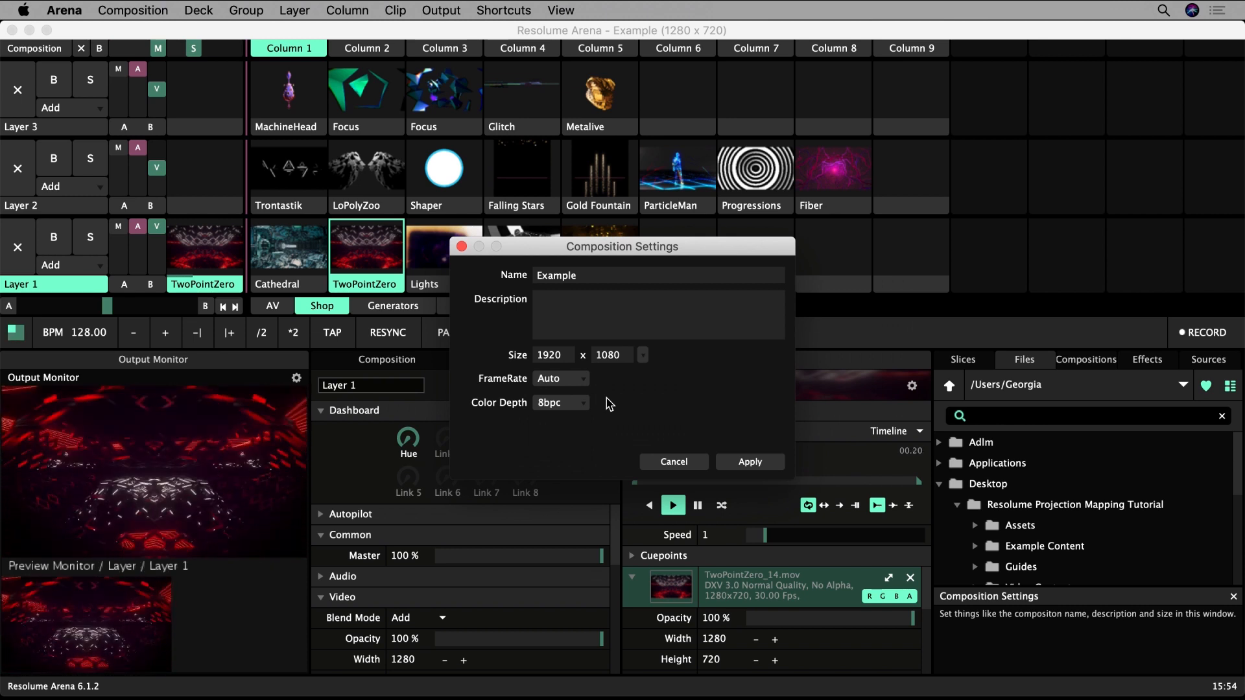
{"action": "left_click", "coordinate": [560, 377]}
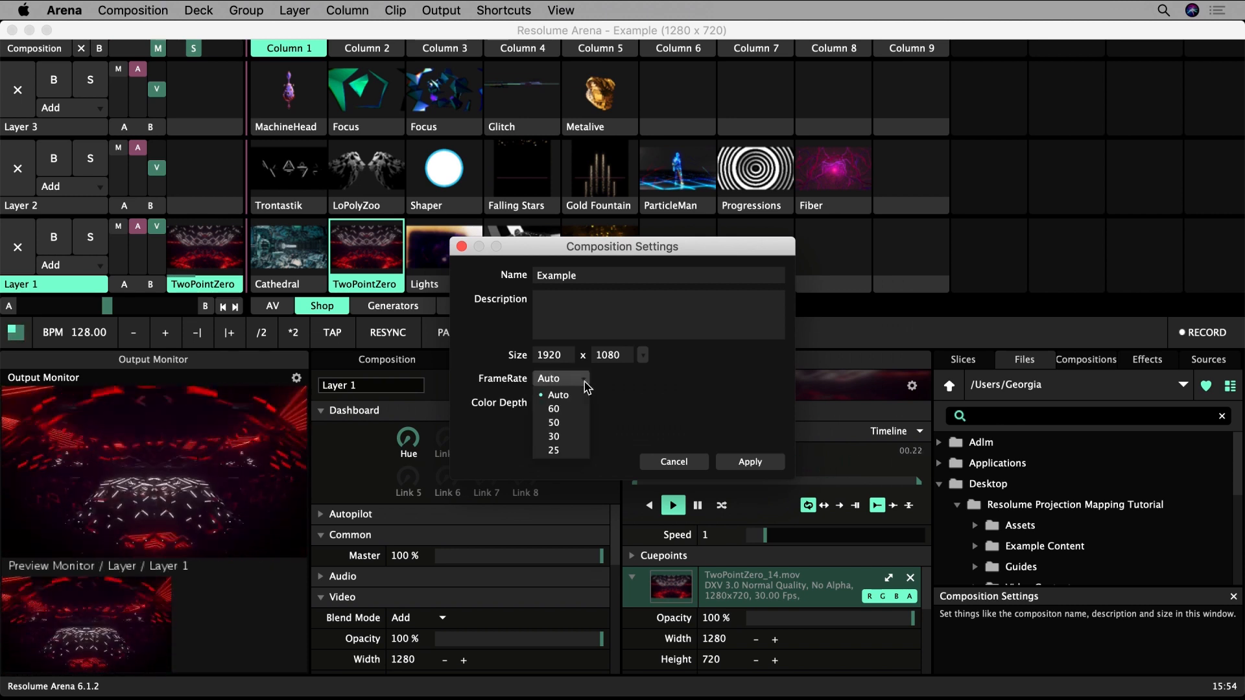
{"action": "left_click", "coordinate": [554, 408]}
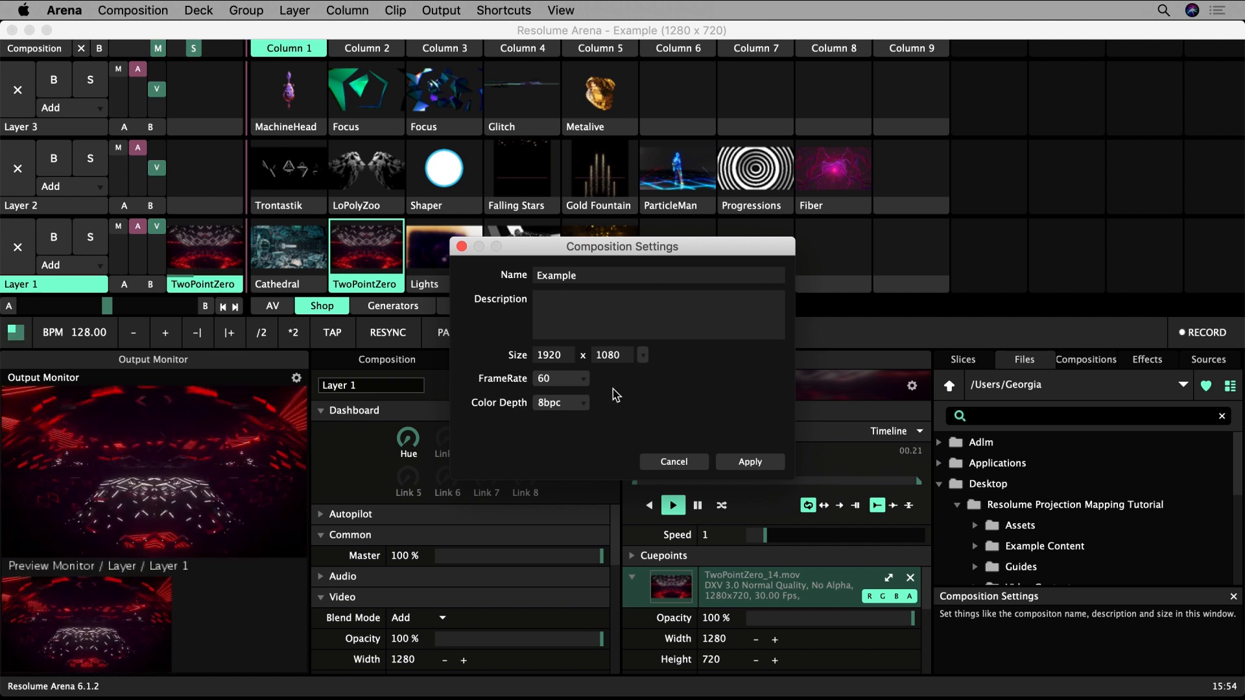
{"action": "left_click", "coordinate": [559, 378]}
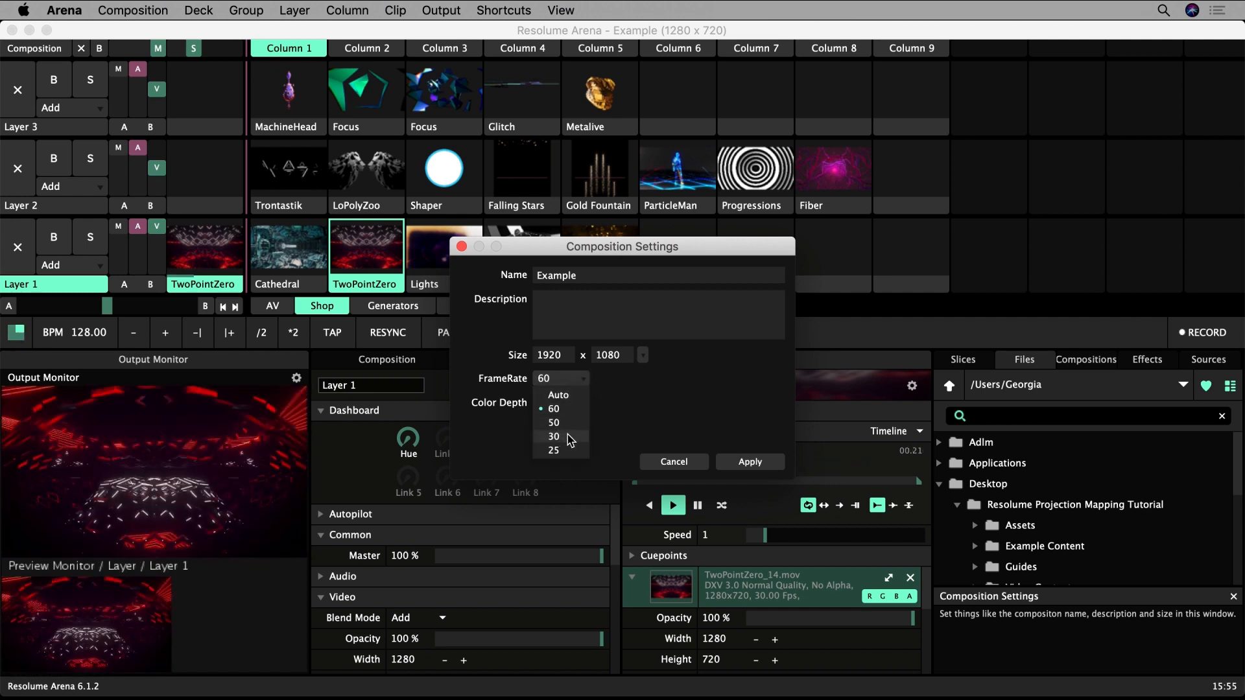
{"action": "left_click", "coordinate": [552, 437]}
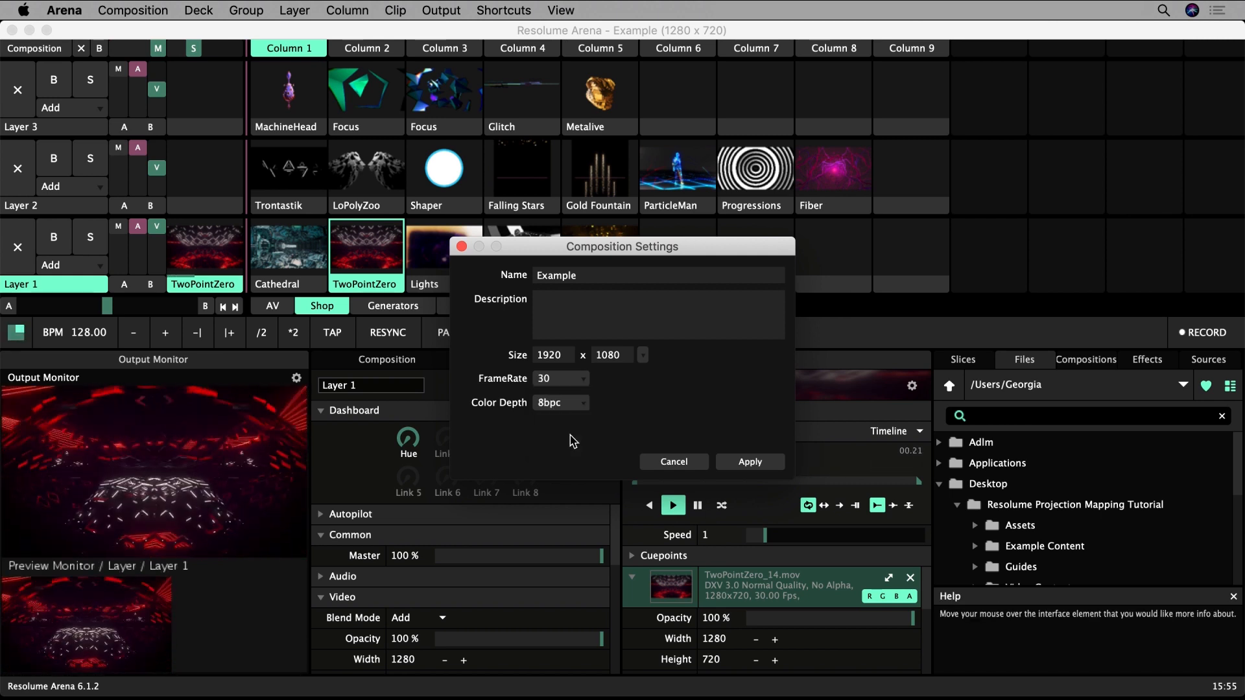
{"action": "left_click", "coordinate": [559, 378]}
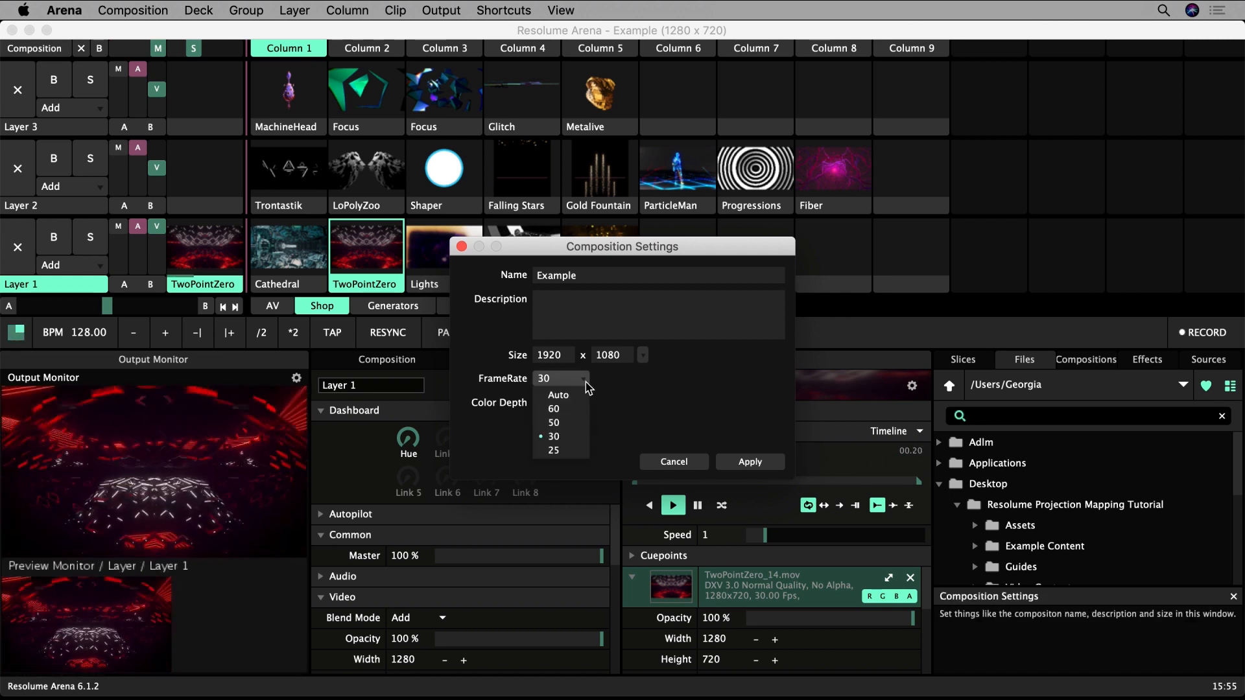
{"action": "left_click", "coordinate": [558, 394]}
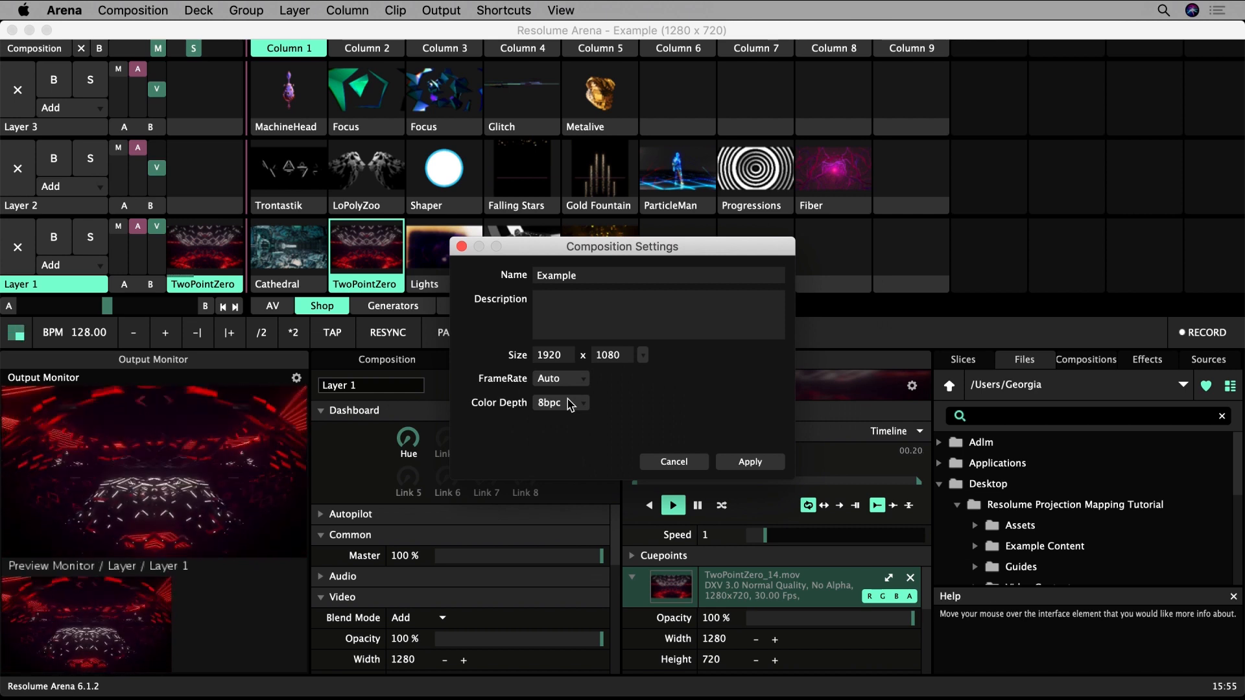
- Try 16bpc colour depth, return it to 8bpc, and apply the settings
{"action": "left_click", "coordinate": [559, 403]}
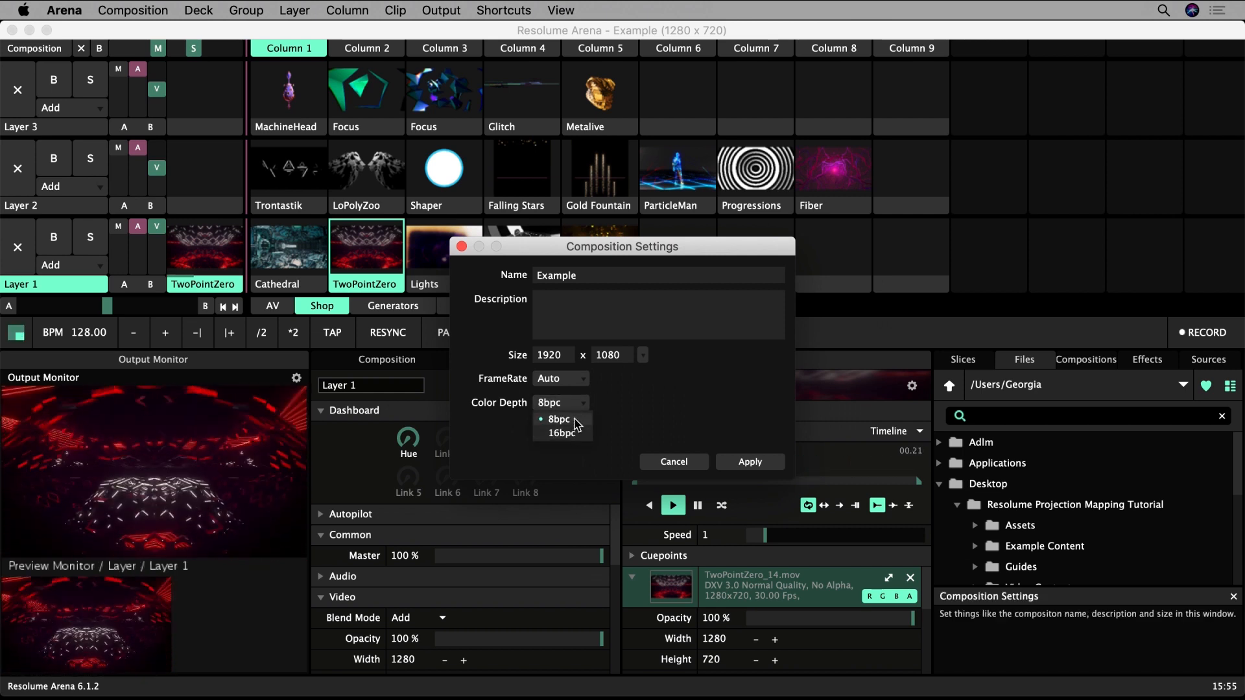
{"action": "left_click", "coordinate": [561, 434]}
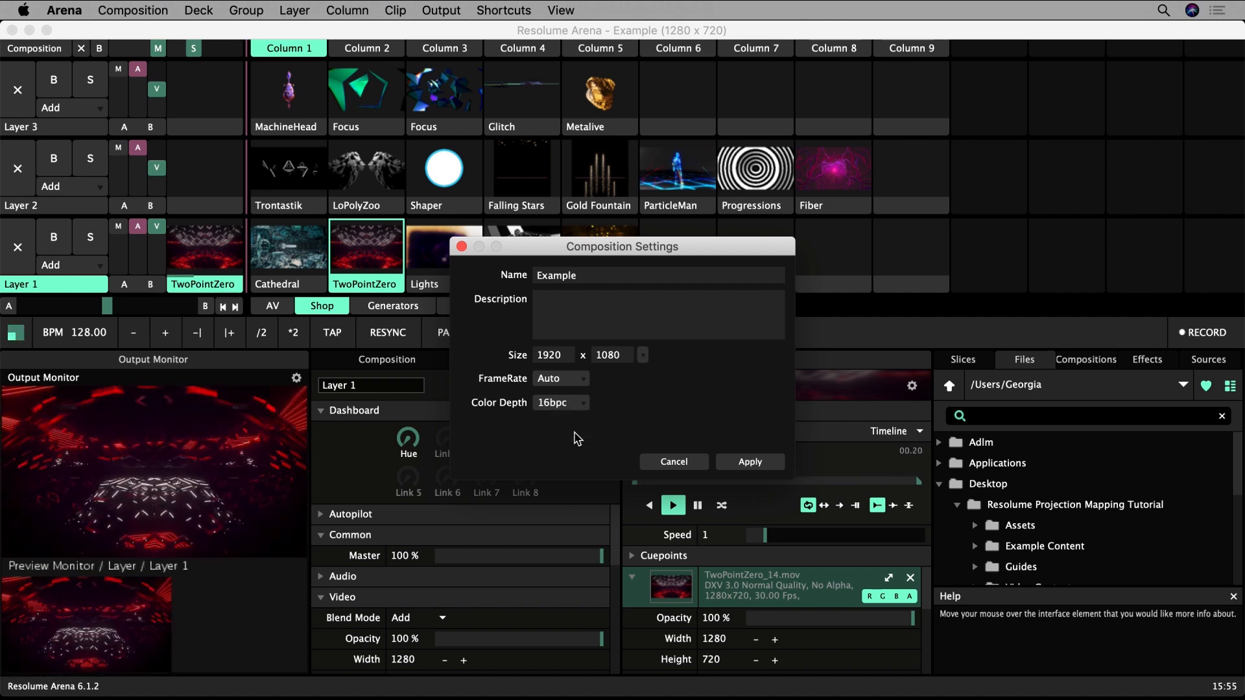
{"action": "left_click", "coordinate": [559, 402]}
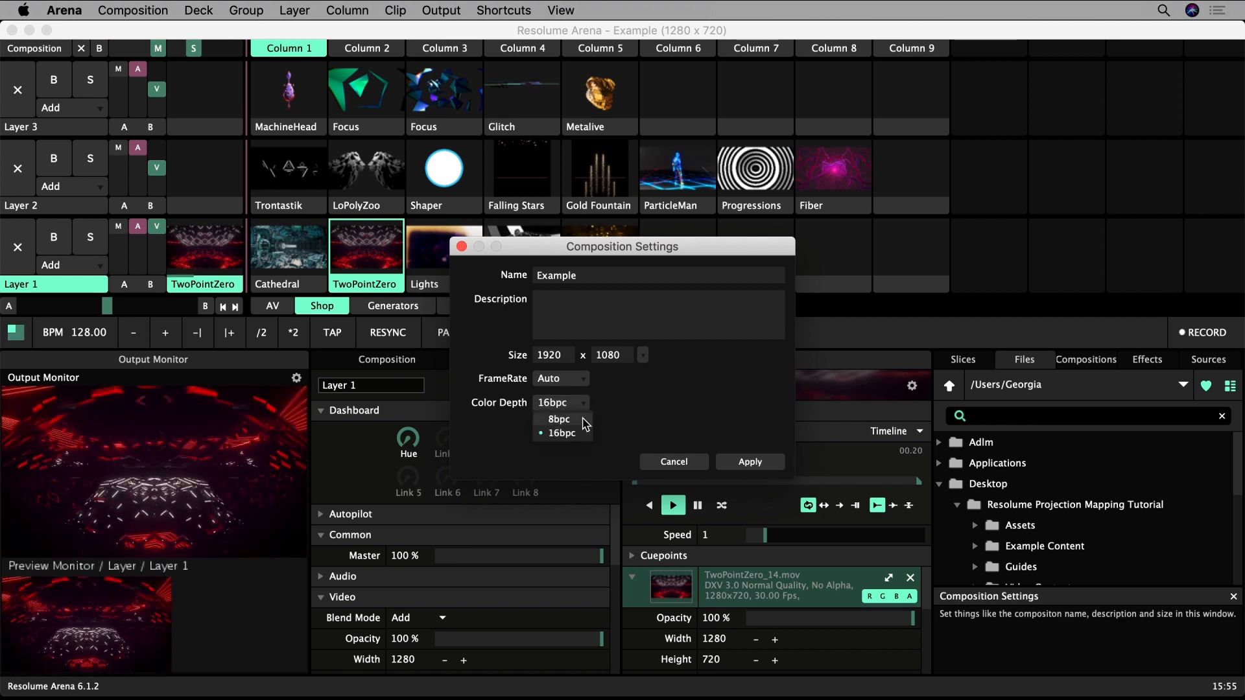
{"action": "left_click", "coordinate": [559, 418]}
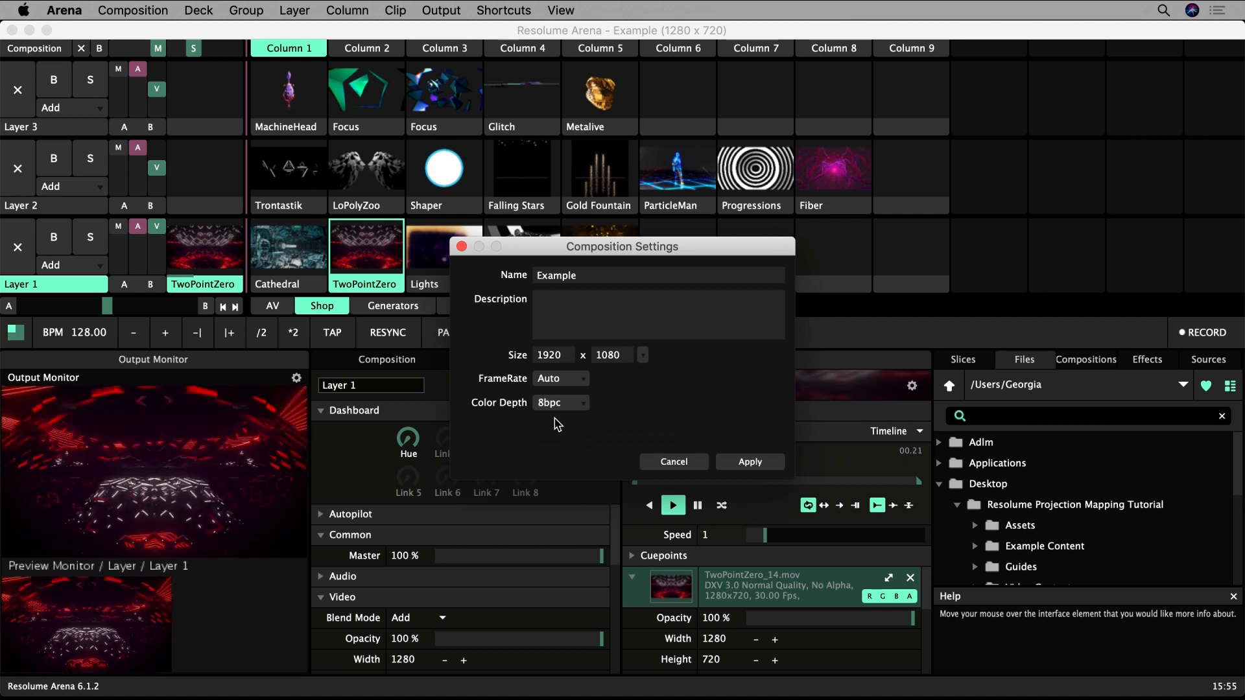
{"action": "left_click", "coordinate": [748, 461]}
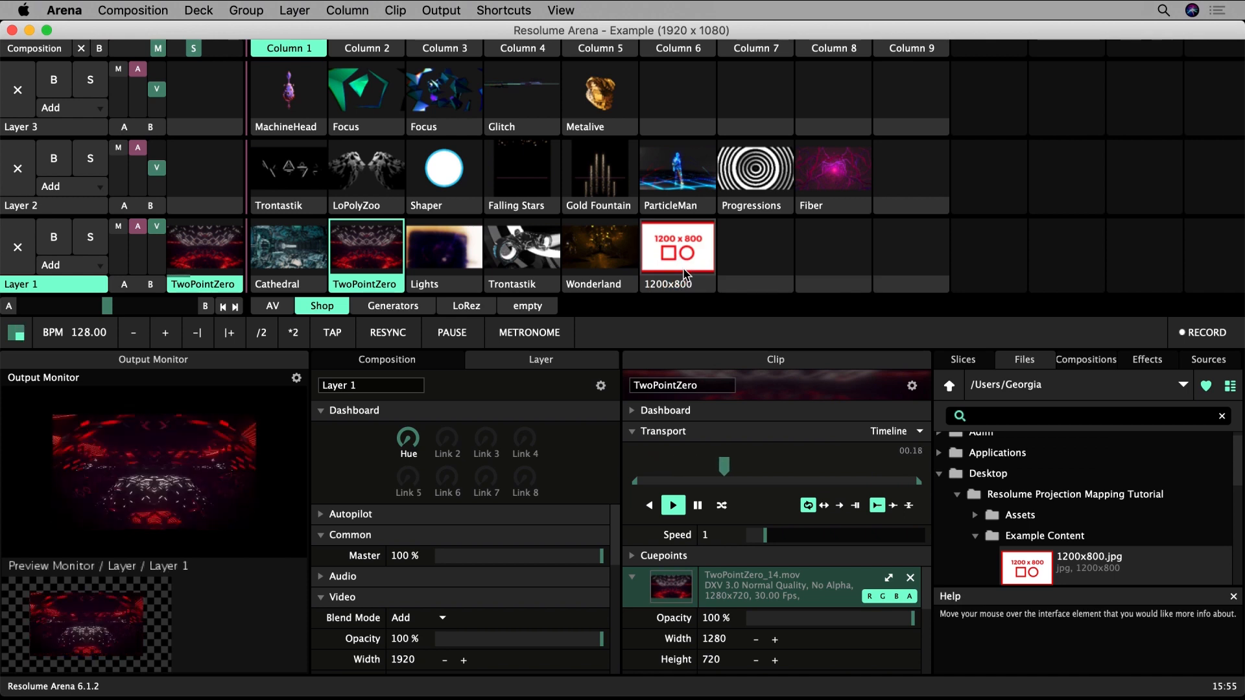
- Play the 1200x800 test clip and stretch it to fill 1920 x 1080 with Maximize Video
{"action": "left_click", "coordinate": [676, 246]}
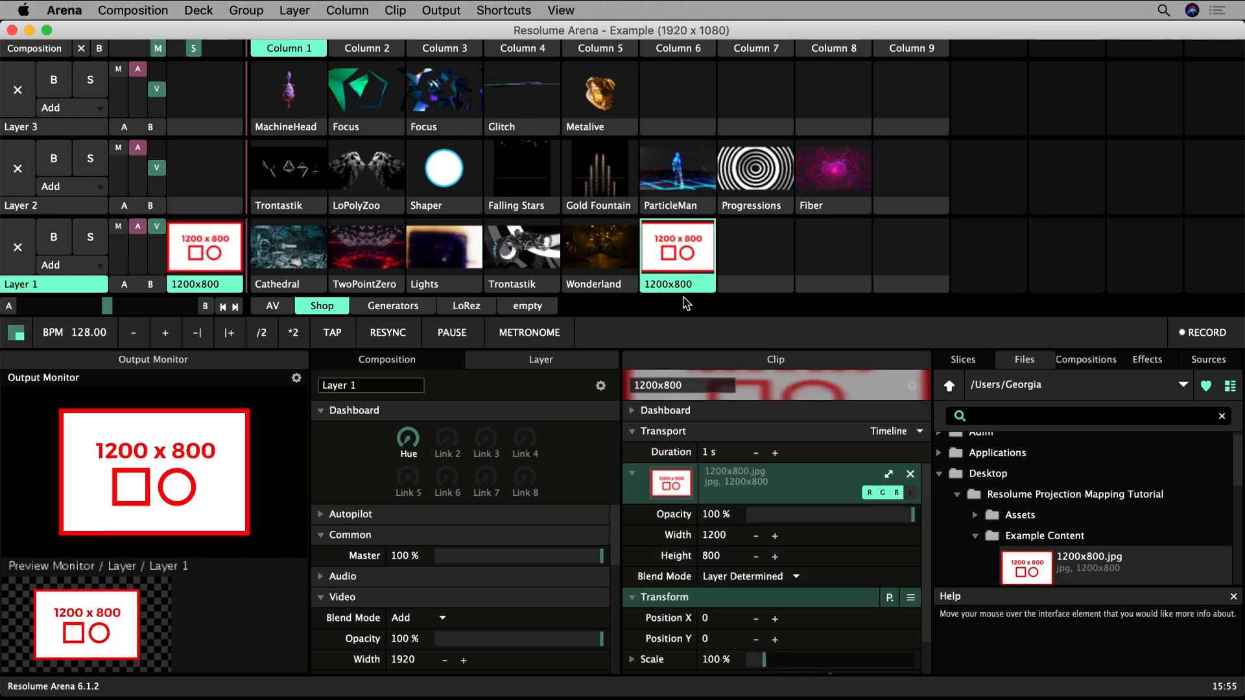
{"action": "mouse_move", "coordinate": [889, 474]}
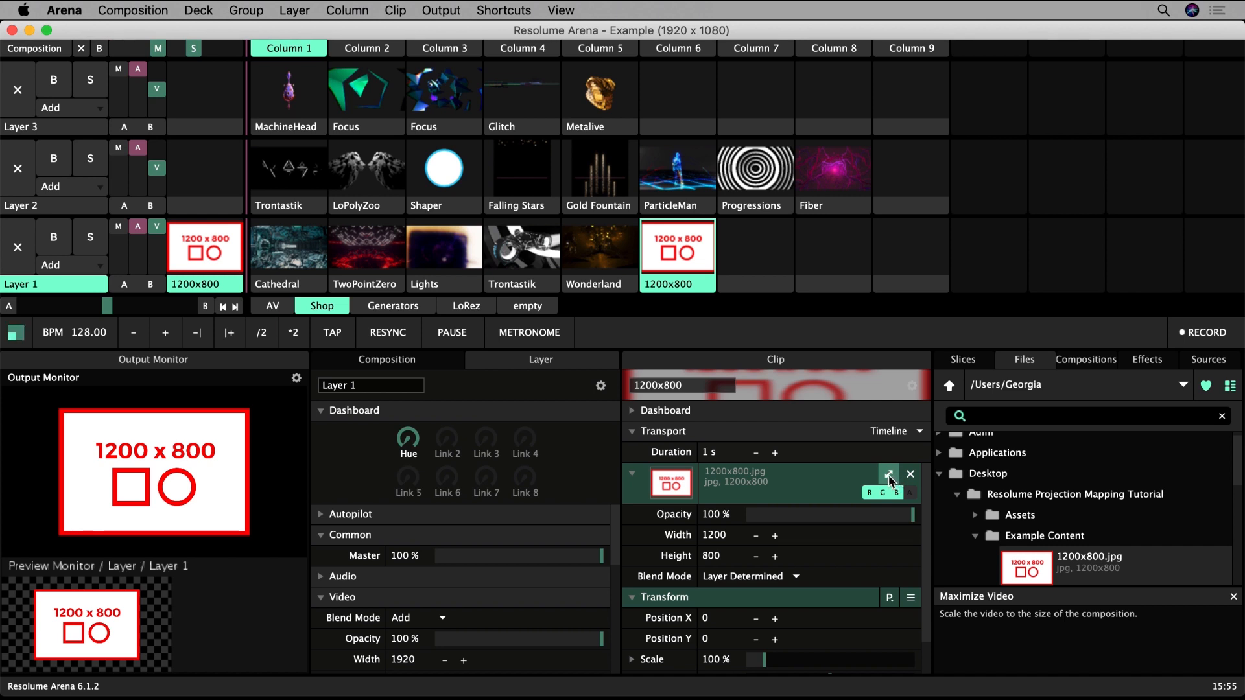
{"action": "left_click", "coordinate": [888, 474]}
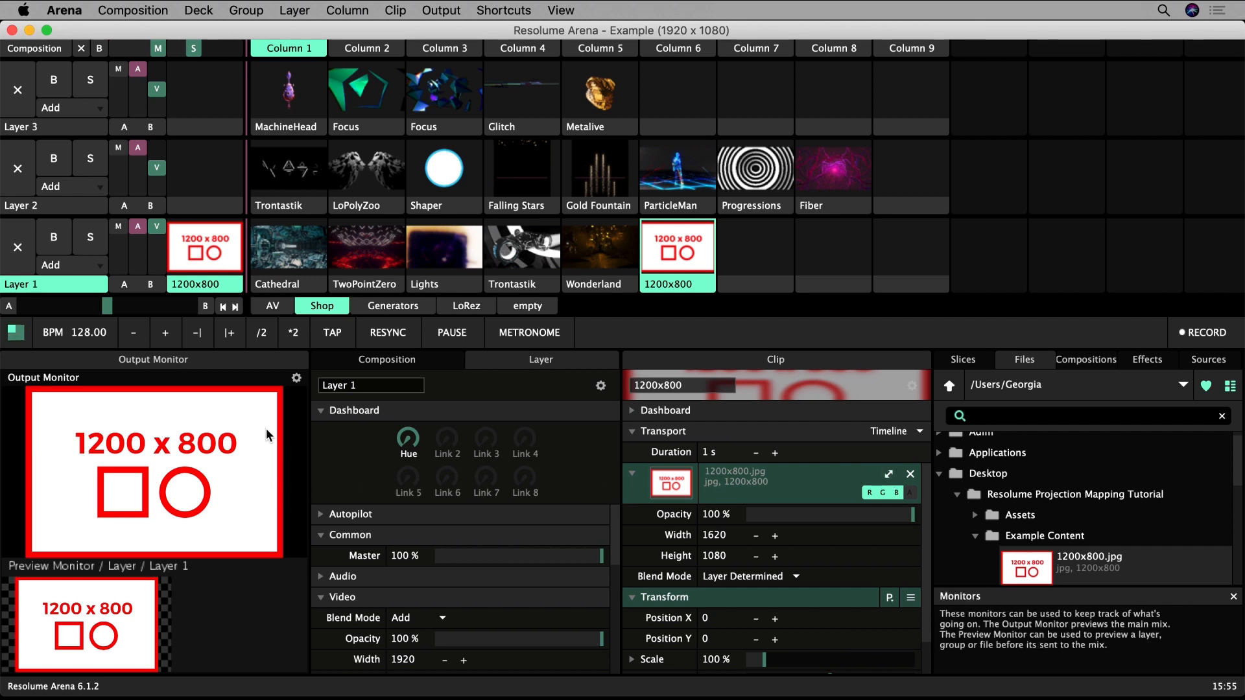
{"action": "mouse_move", "coordinate": [245, 479]}
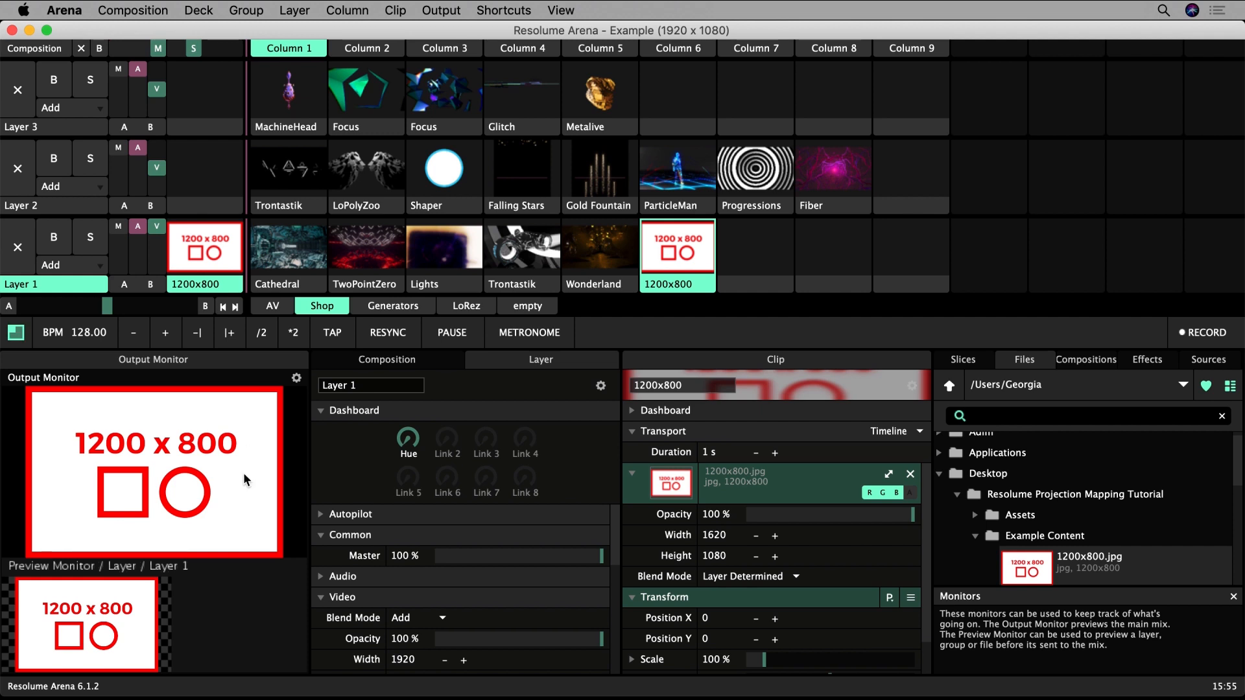
{"action": "mouse_move", "coordinate": [262, 397]}
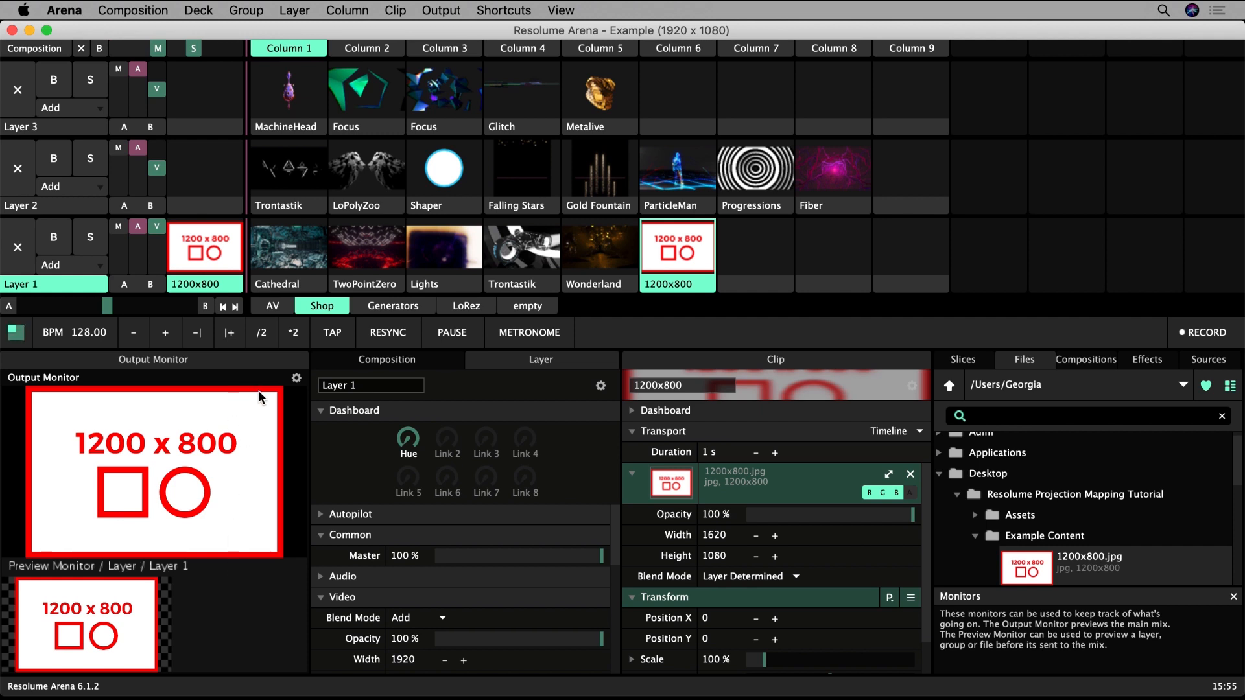
{"action": "mouse_move", "coordinate": [56, 468]}
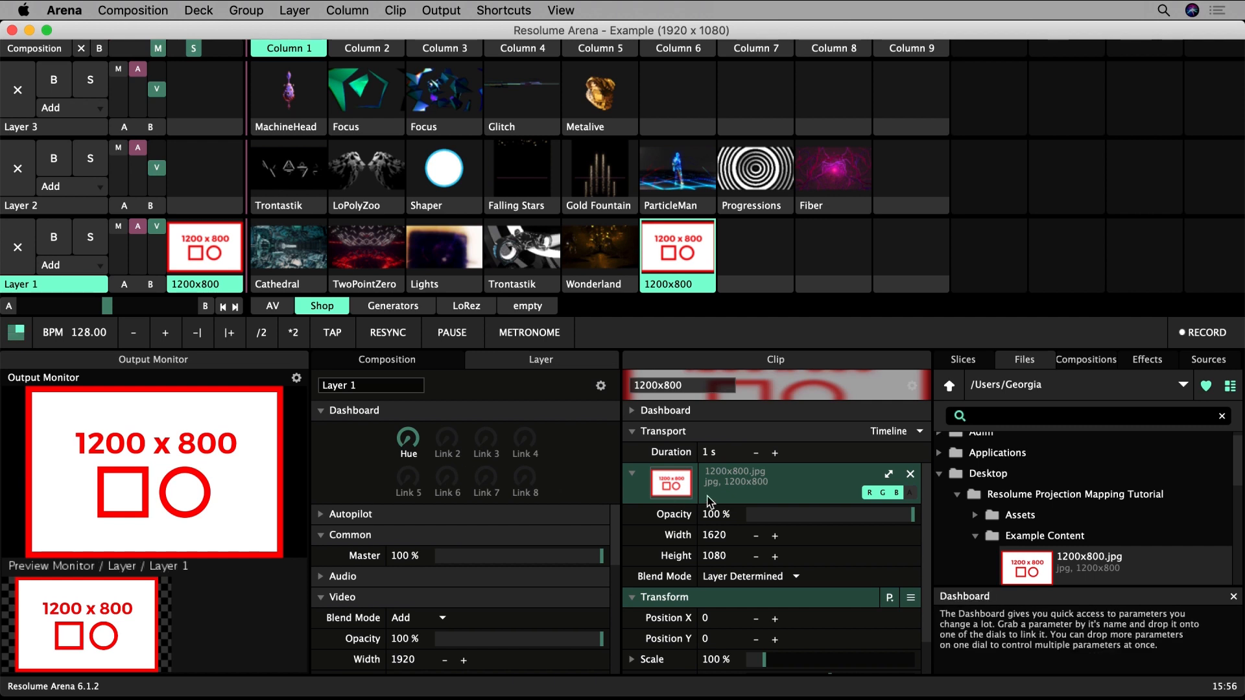
{"action": "left_click", "coordinate": [888, 473]}
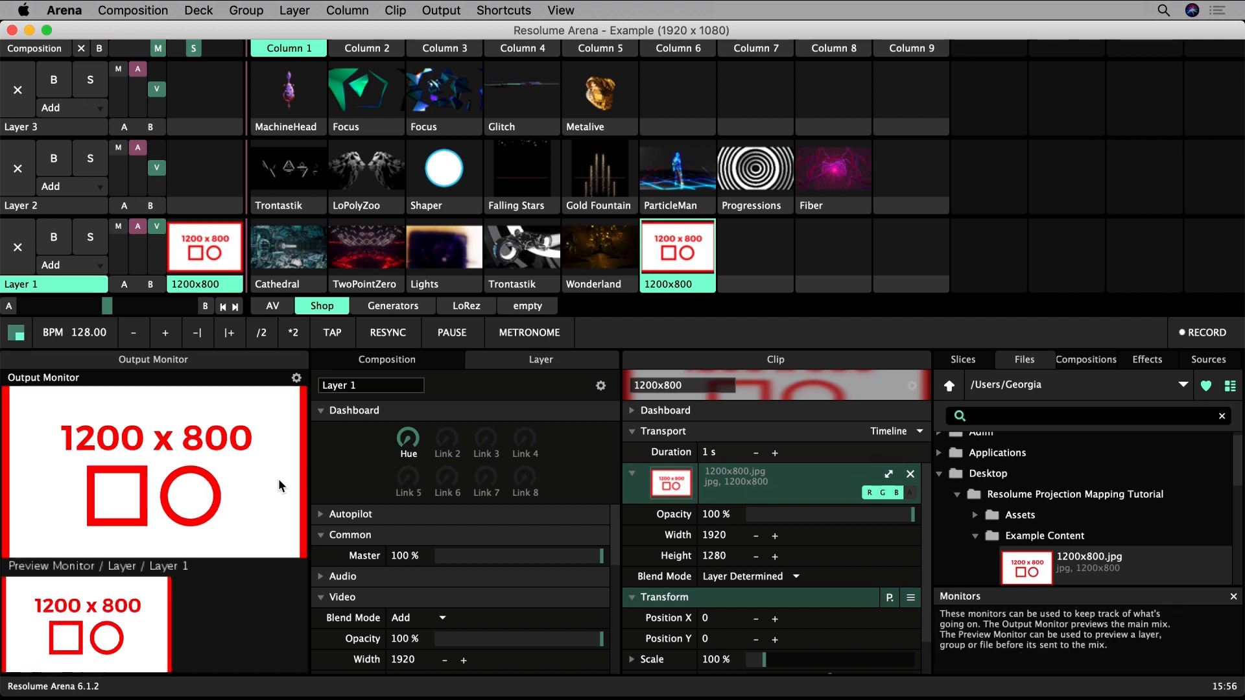
{"action": "mouse_move", "coordinate": [262, 480]}
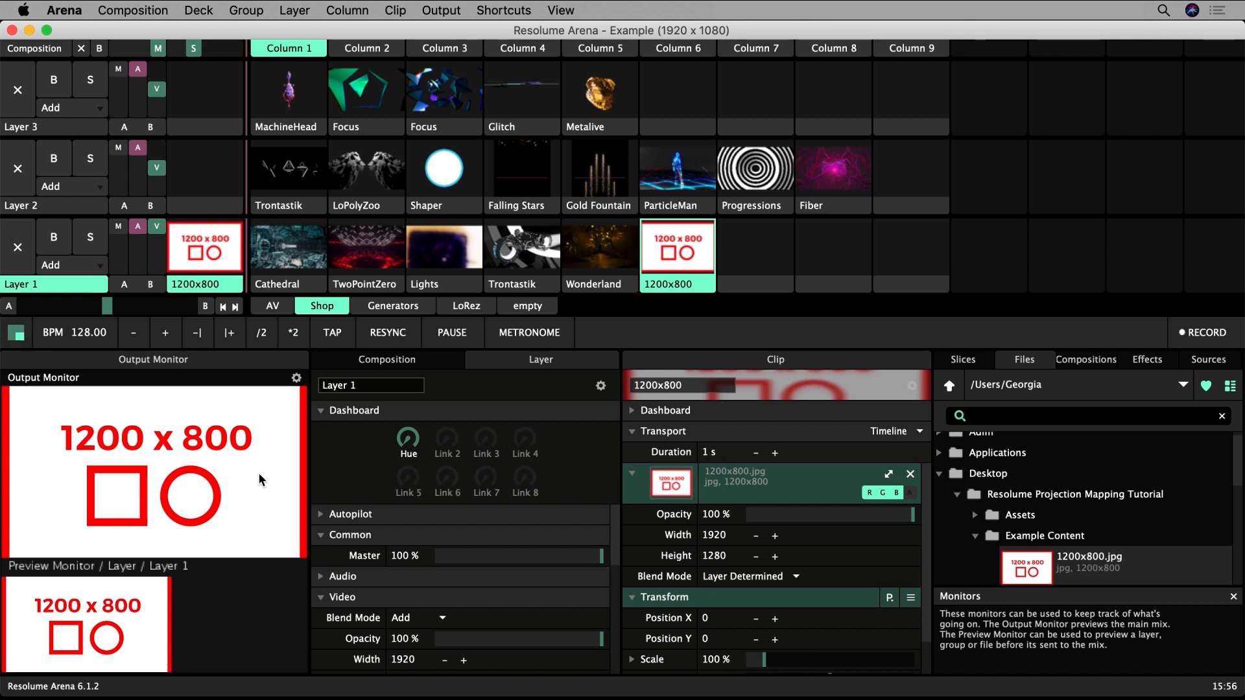
{"action": "mouse_move", "coordinate": [181, 556]}
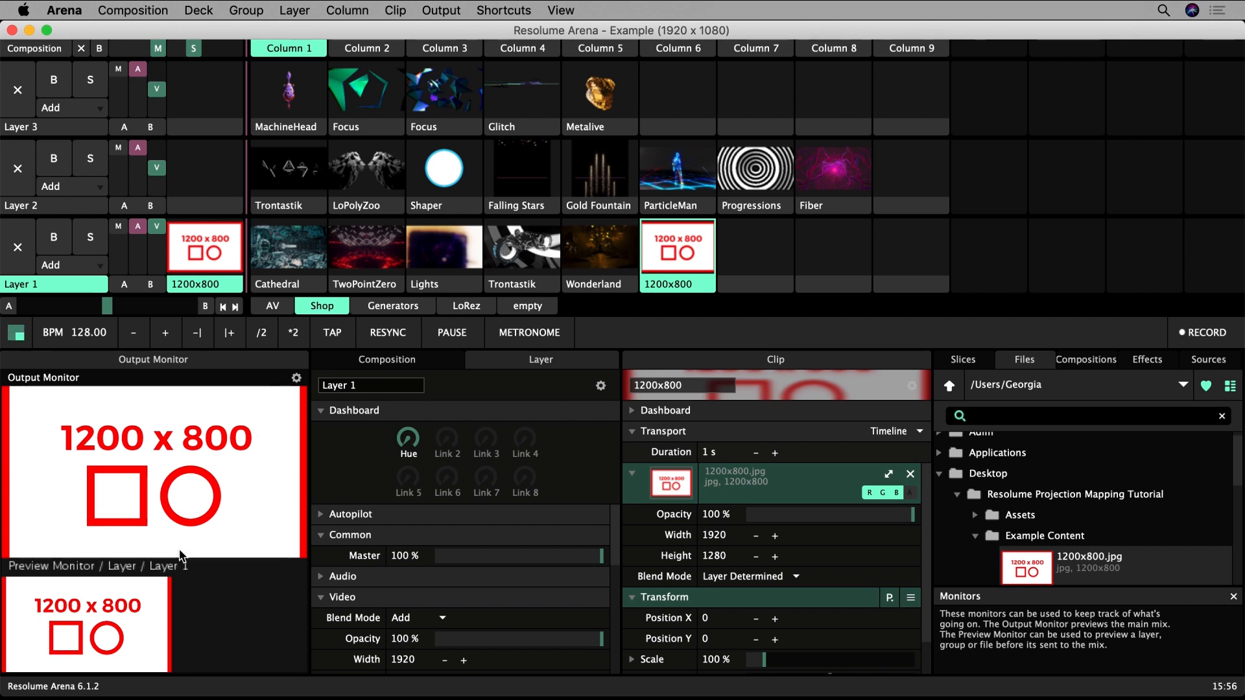
{"action": "mouse_move", "coordinate": [888, 474]}
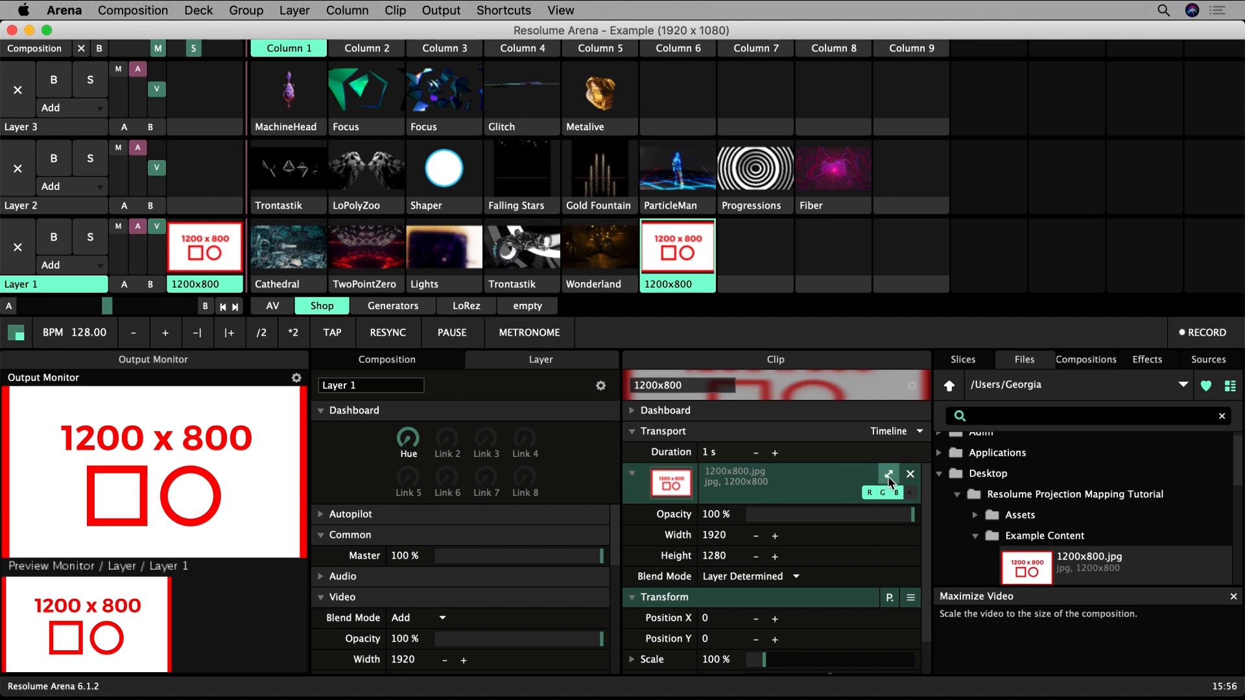
{"action": "left_click", "coordinate": [889, 474]}
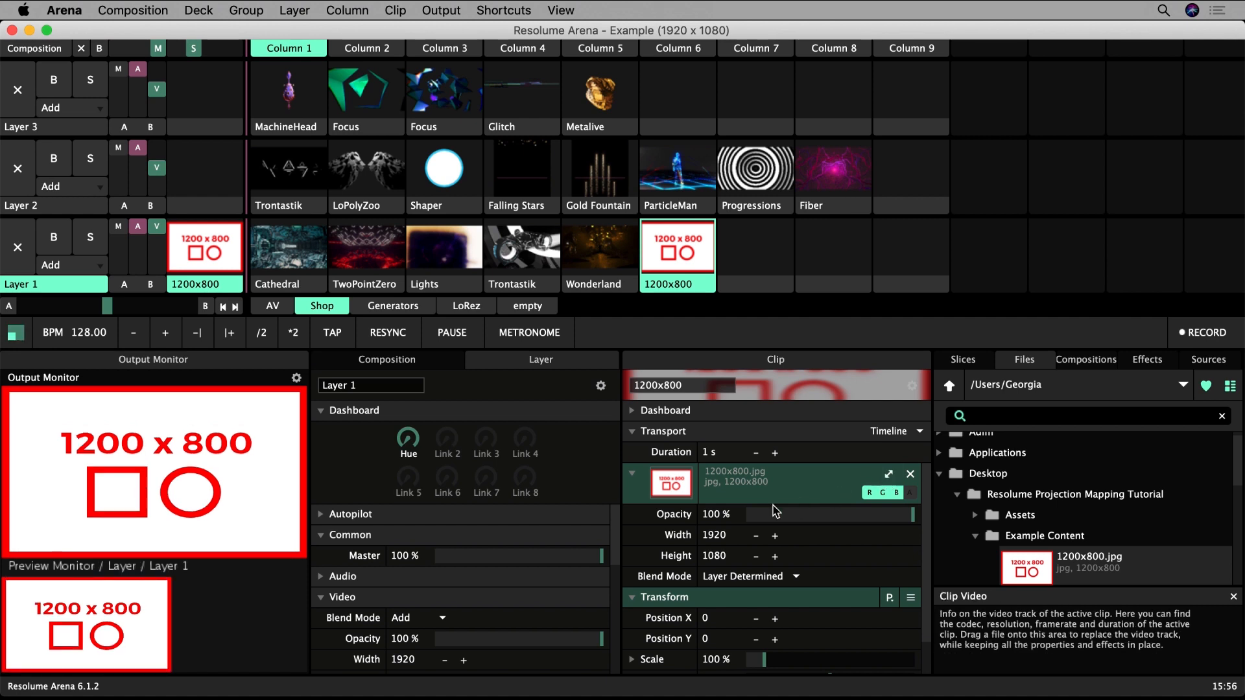
{"action": "mouse_move", "coordinate": [234, 492]}
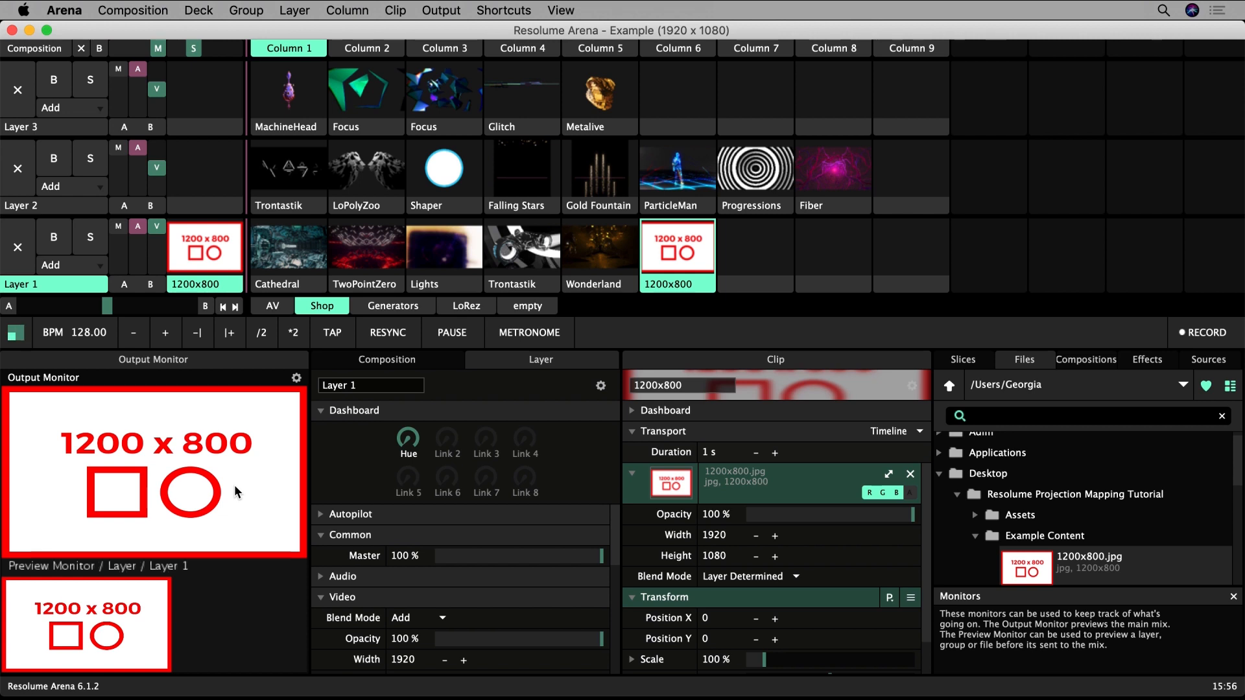
{"action": "mouse_move", "coordinate": [235, 487]}
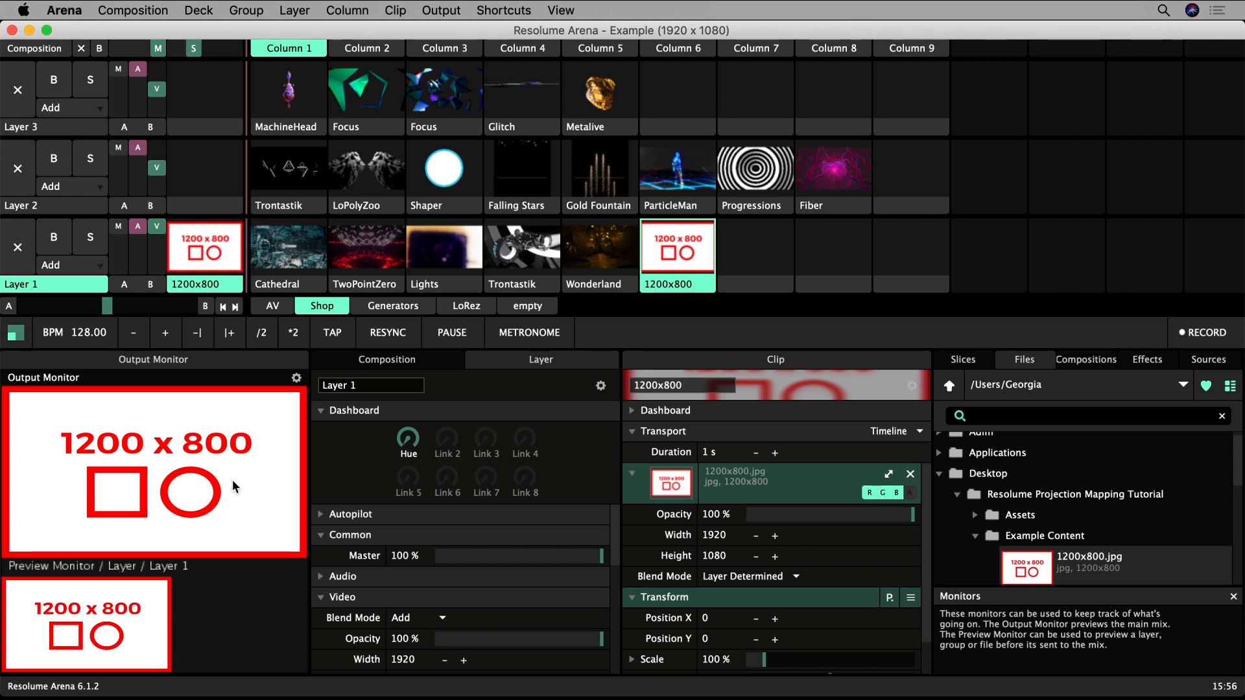
{"action": "mouse_move", "coordinate": [134, 475]}
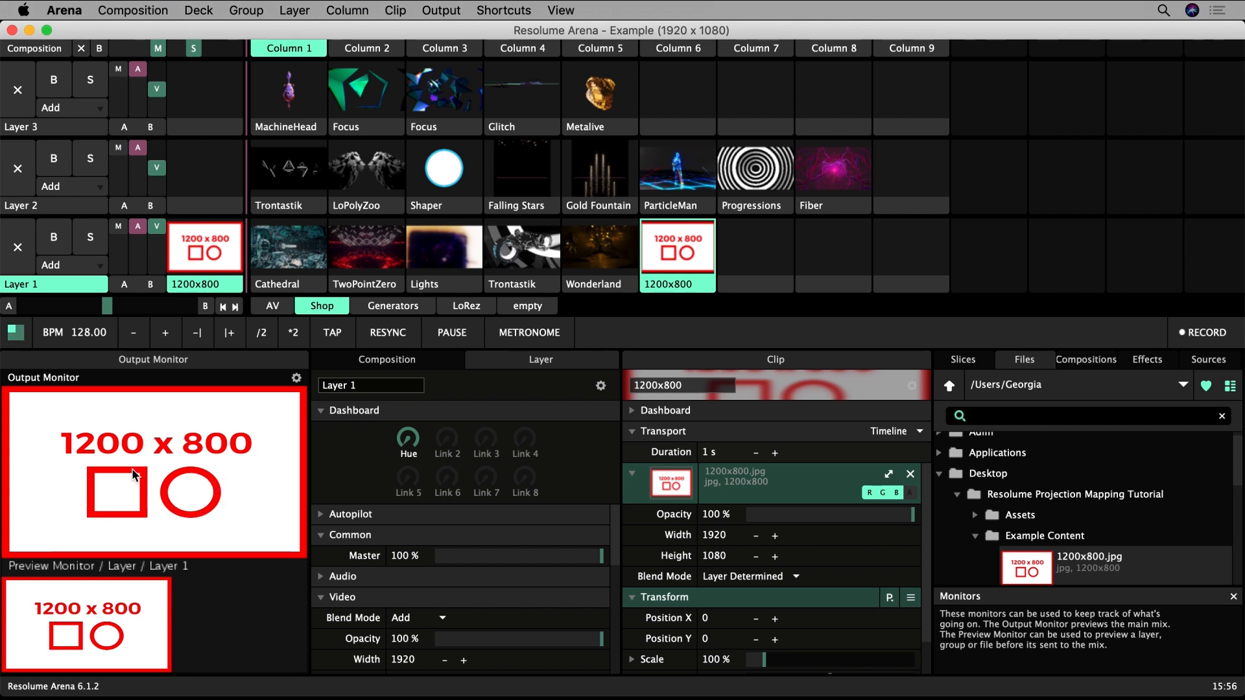
{"action": "mouse_move", "coordinate": [271, 514]}
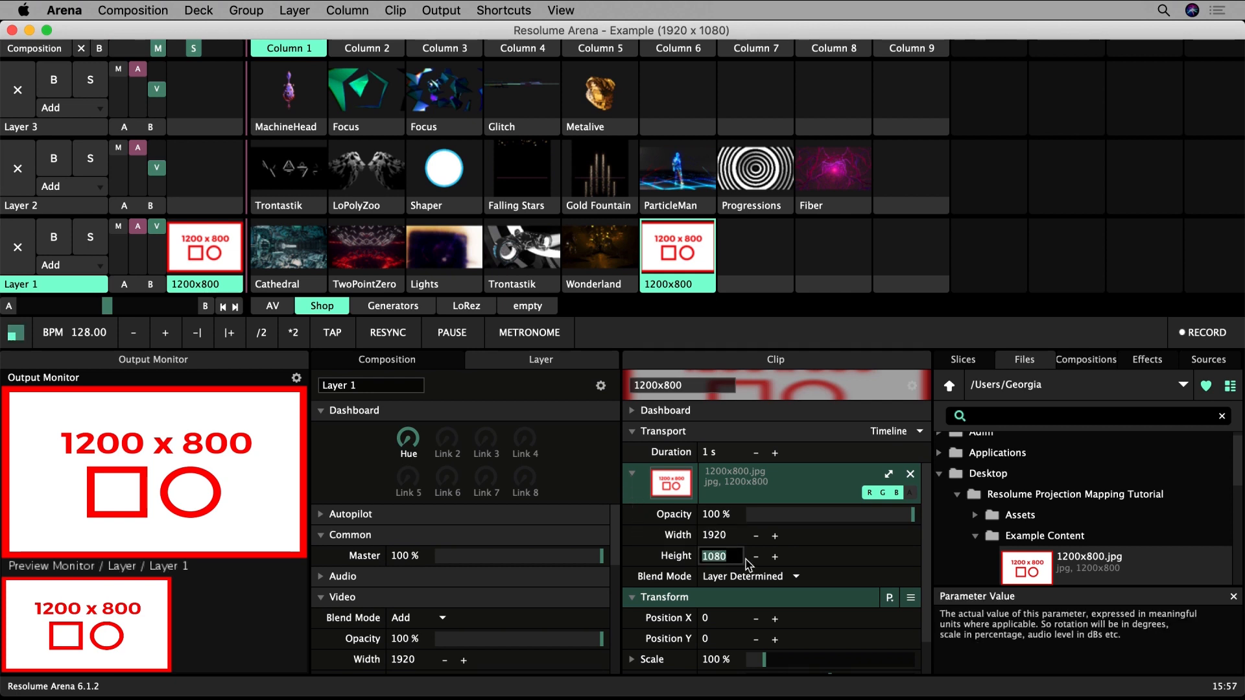
- Reset the clip to native 1200x800 and set Layer 1's Auto Size to Fill
{"action": "left_click", "coordinate": [888, 474]}
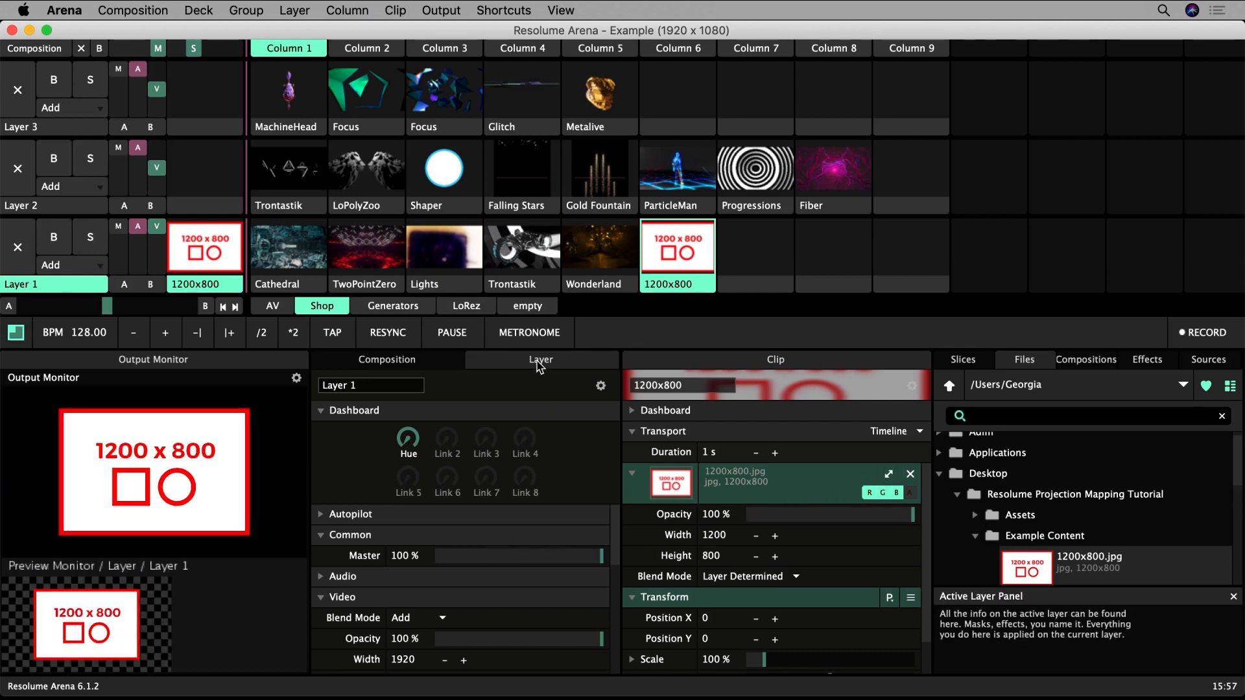
{"action": "left_click", "coordinate": [322, 534]}
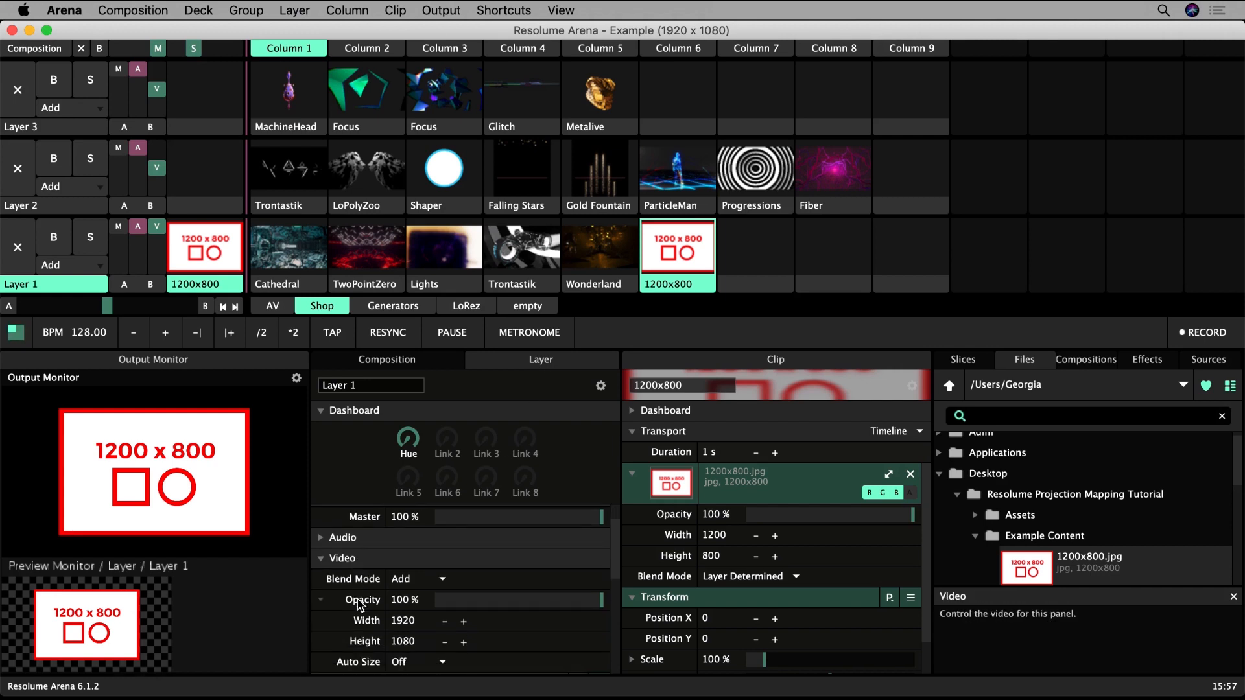
{"action": "scroll", "scroll_direction": "down", "scroll_amount": 3}
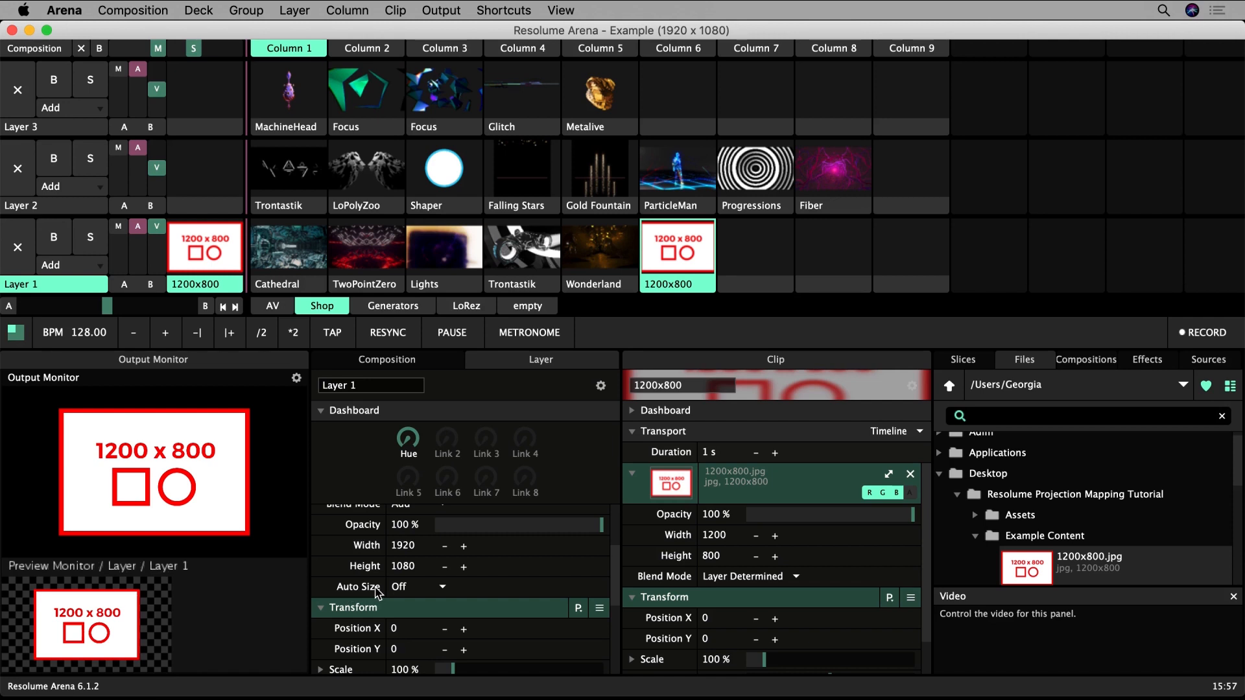
{"action": "left_click", "coordinate": [441, 587]}
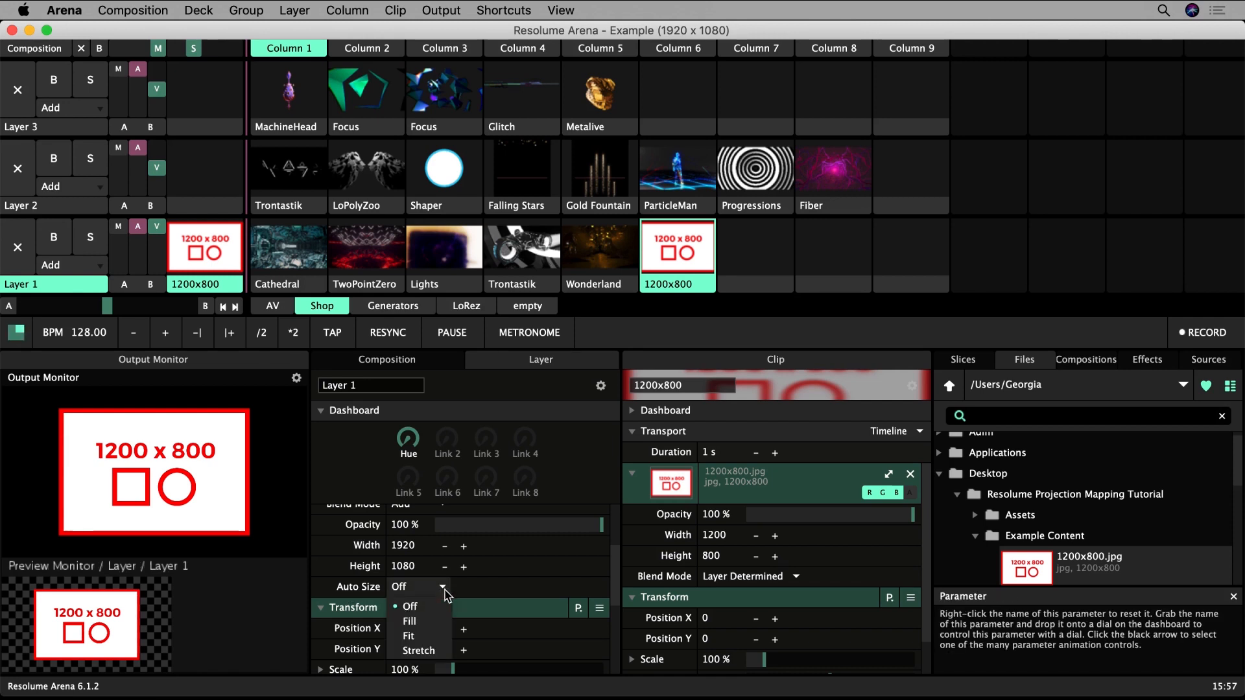
{"action": "mouse_move", "coordinate": [428, 646]}
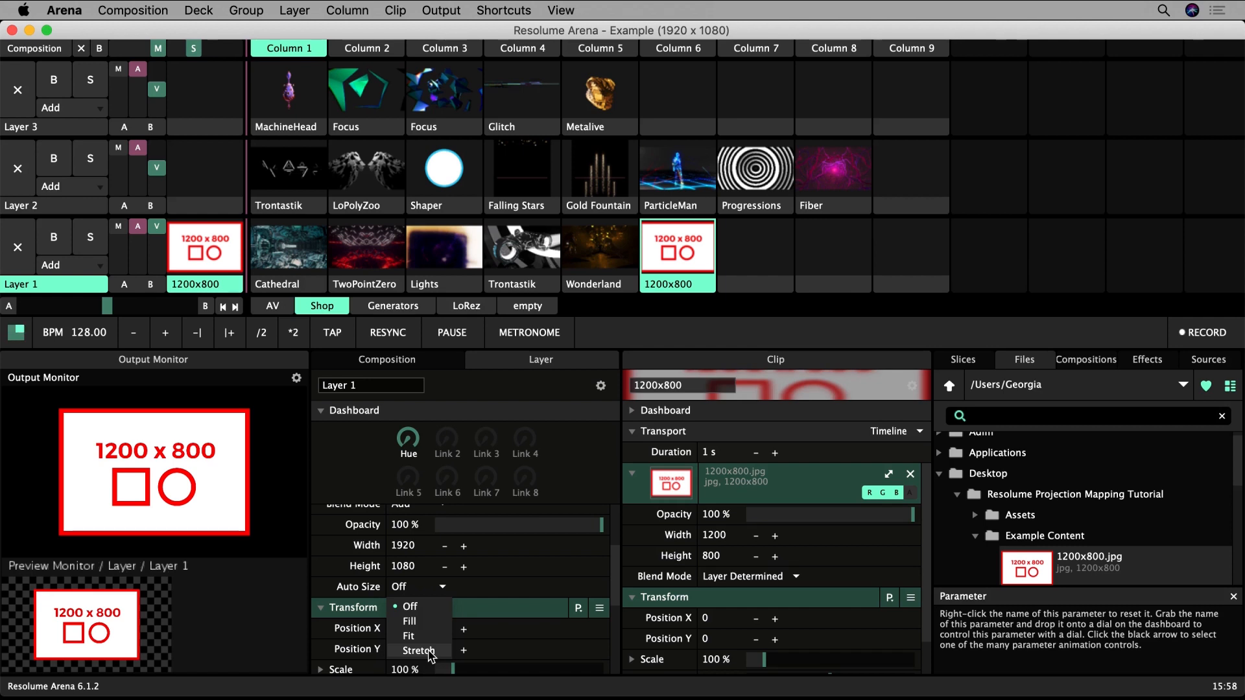
{"action": "mouse_move", "coordinate": [409, 636]}
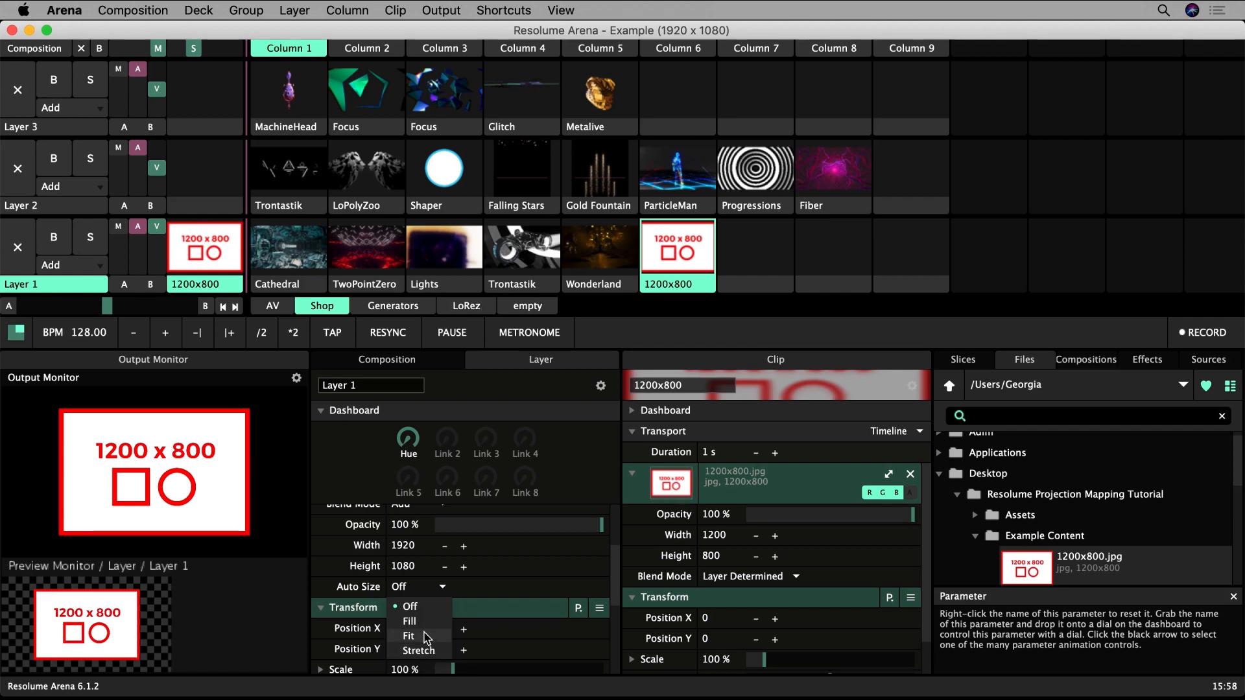
{"action": "left_click", "coordinate": [409, 621]}
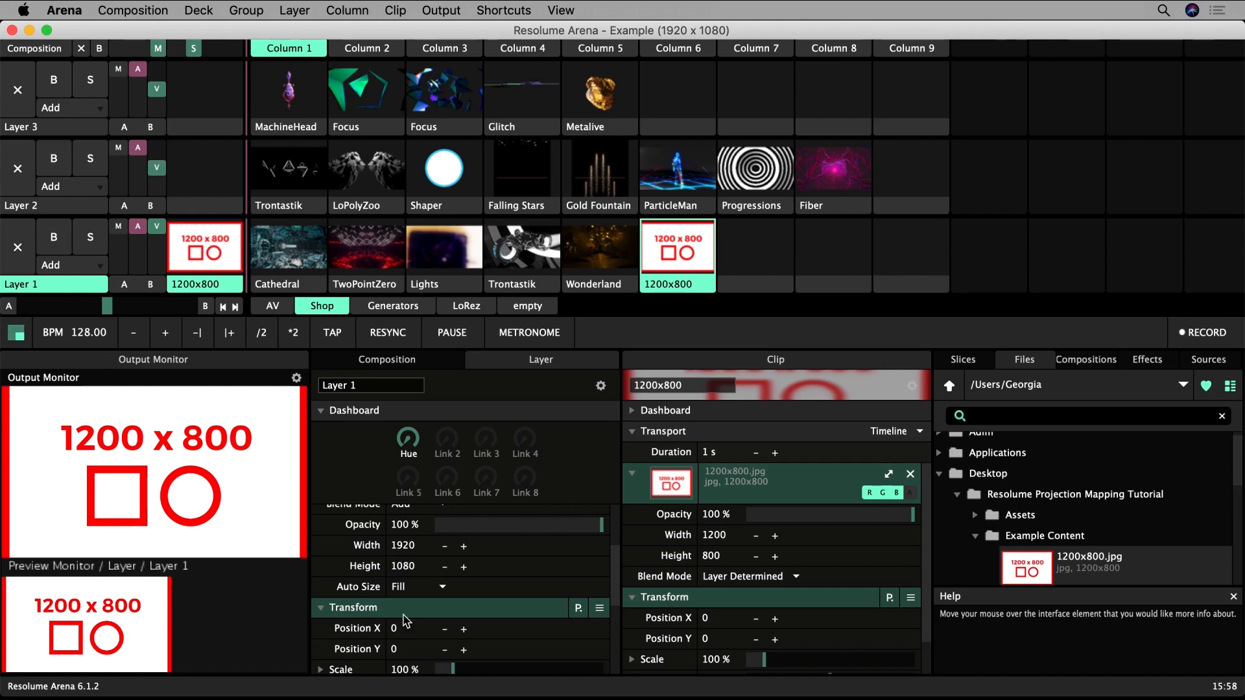
{"action": "mouse_move", "coordinate": [268, 418]}
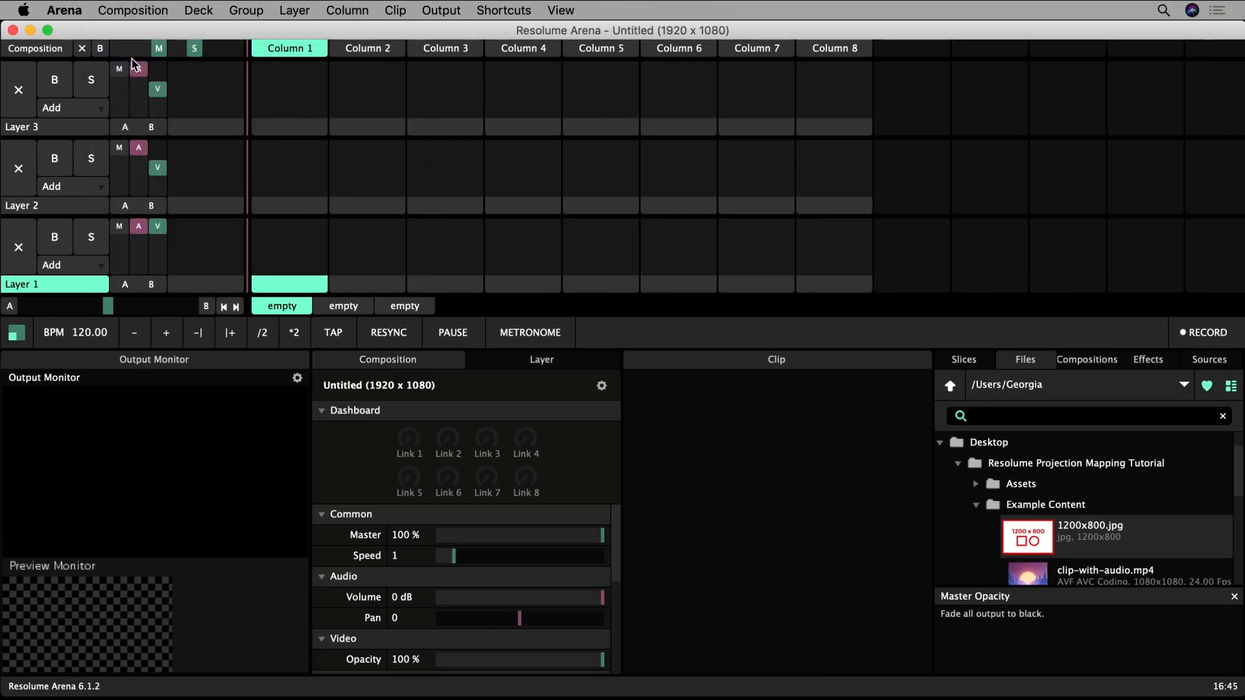
- Name the composition 'Wedding Cake Mapping', size it 1080 x 1080, and apply
{"action": "left_click", "coordinate": [132, 10]}
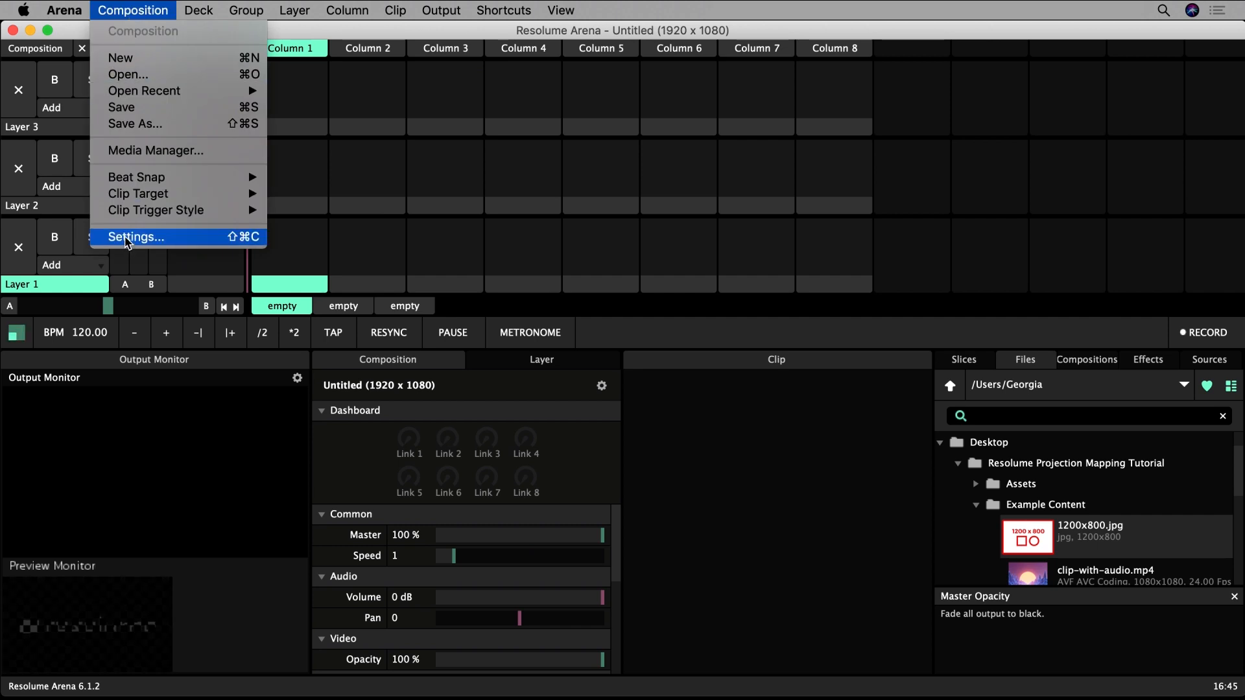
{"action": "left_click", "coordinate": [135, 237]}
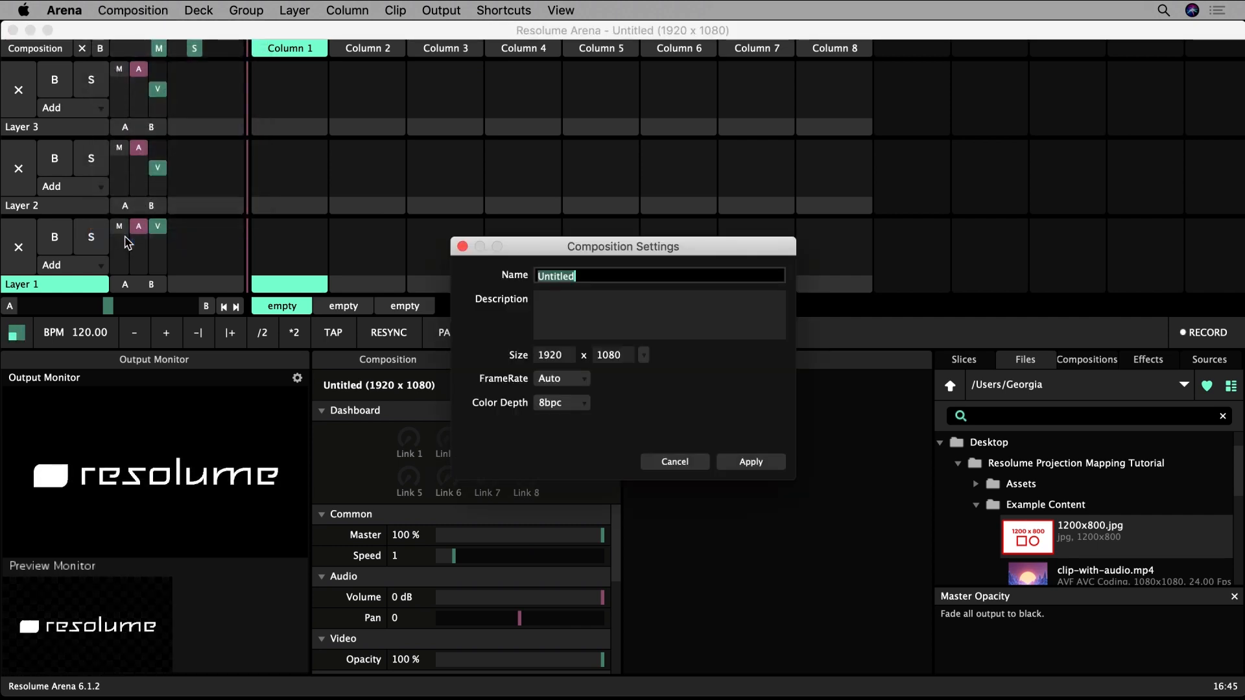
{"action": "type", "text": "Wed"}
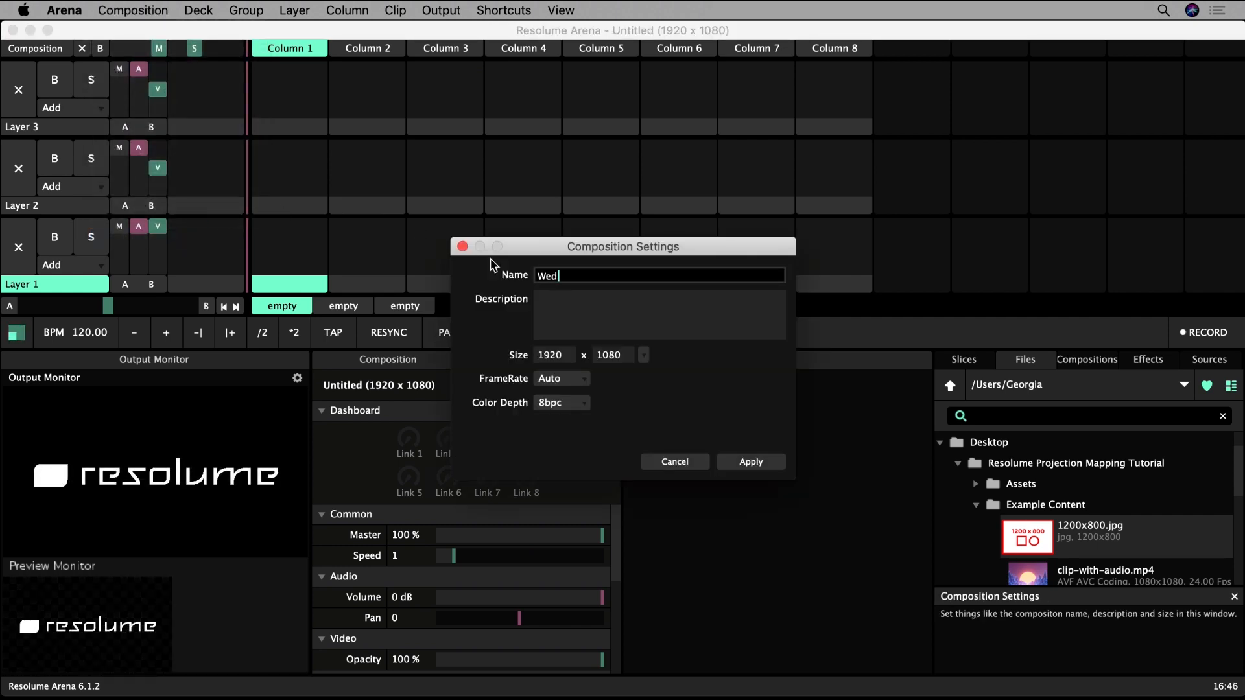
{"action": "type", "text": "ding Cake Map"}
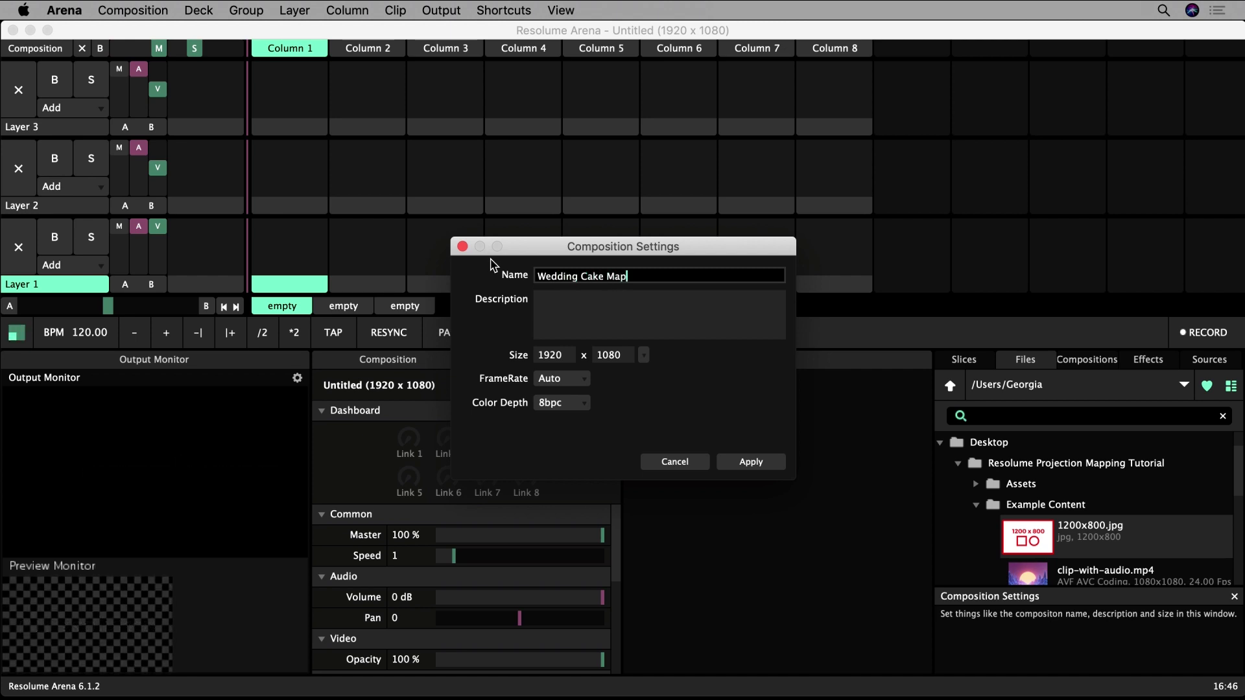
{"action": "left_click", "coordinate": [552, 354]}
{"action": "type", "text": "1080"}
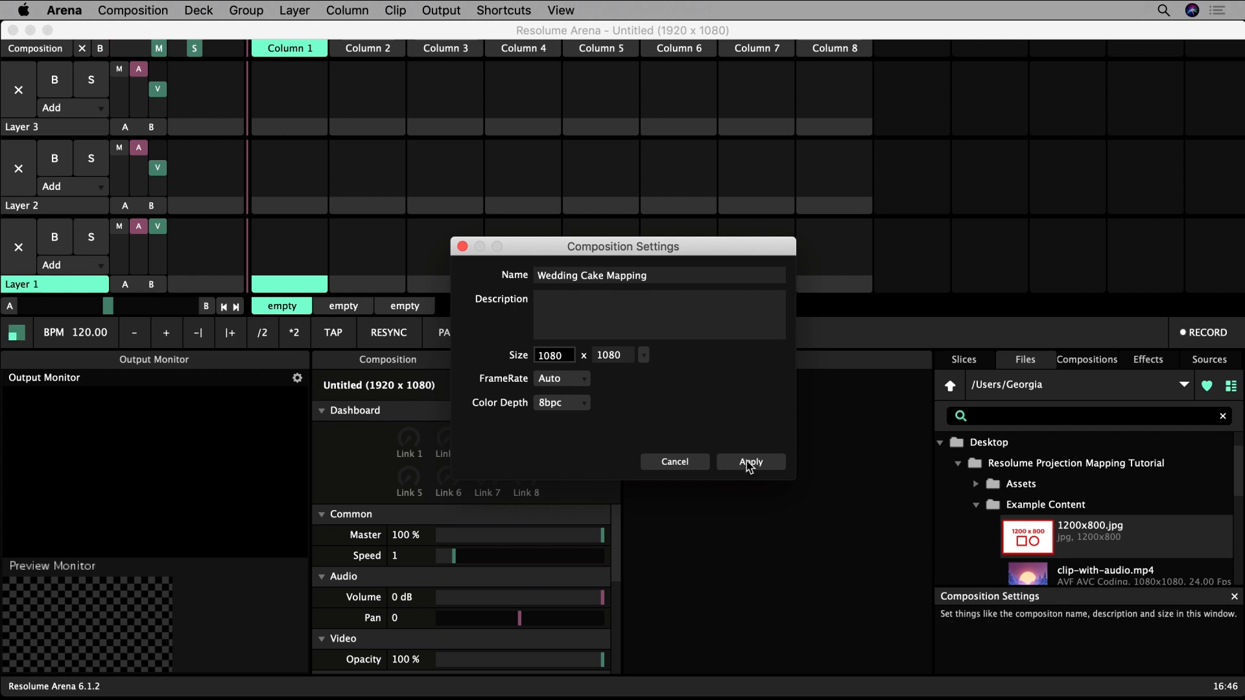
{"action": "left_click", "coordinate": [748, 461]}
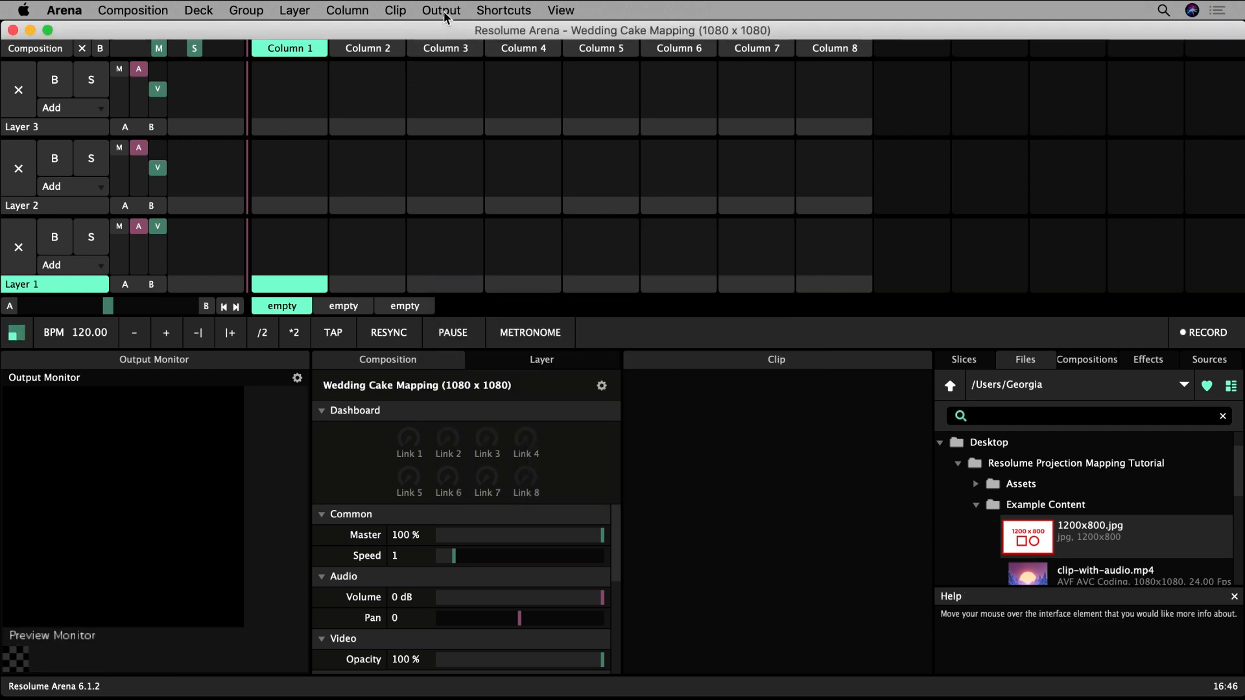
- In Advanced Output, set Screen 1's device to Display 2
{"action": "left_click", "coordinate": [441, 11]}
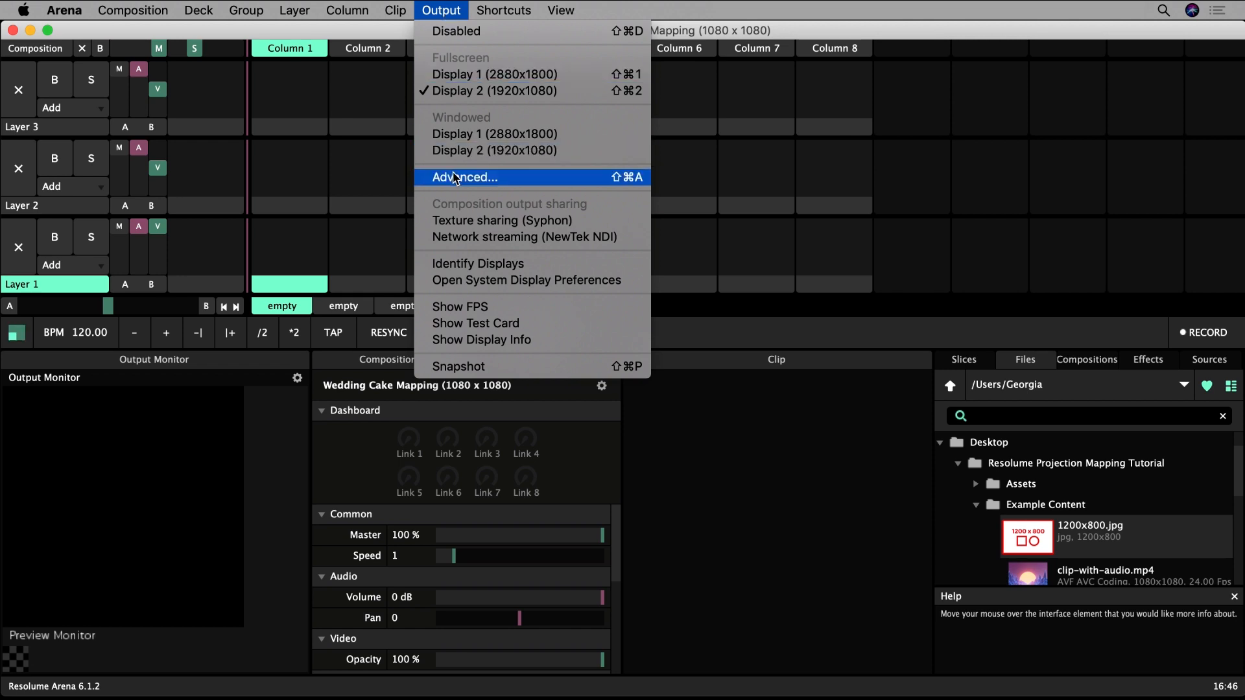
{"action": "left_click", "coordinate": [464, 177]}
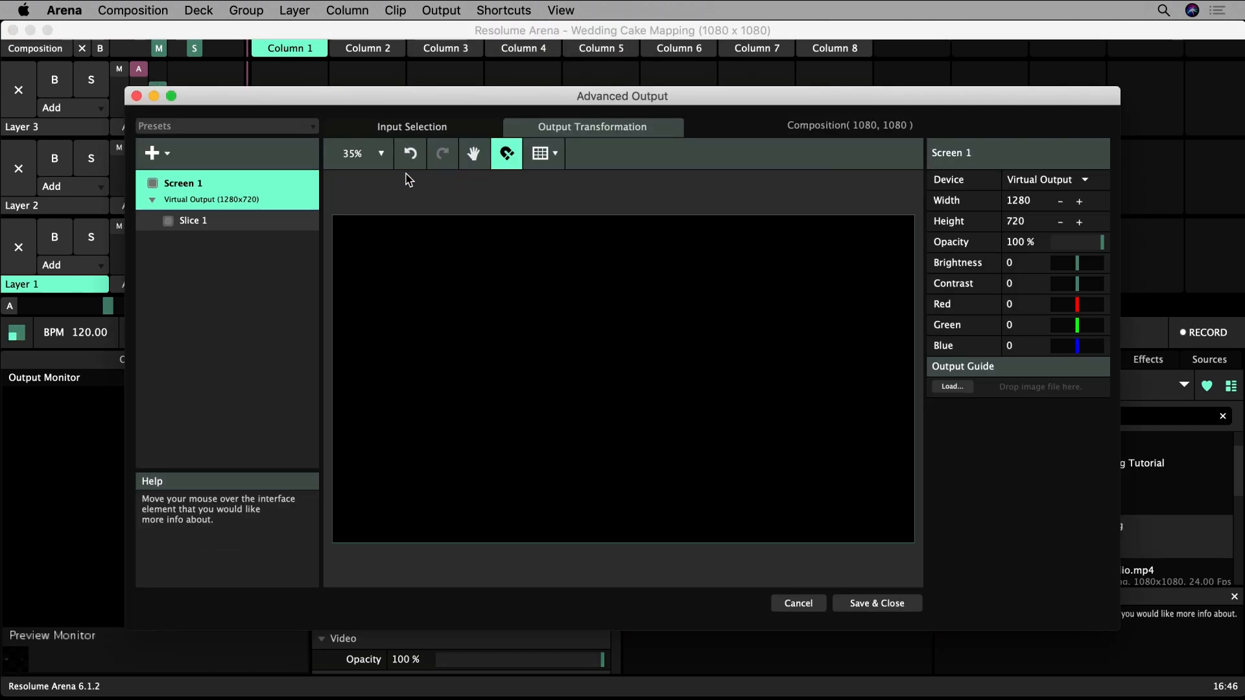
{"action": "mouse_move", "coordinate": [748, 197]}
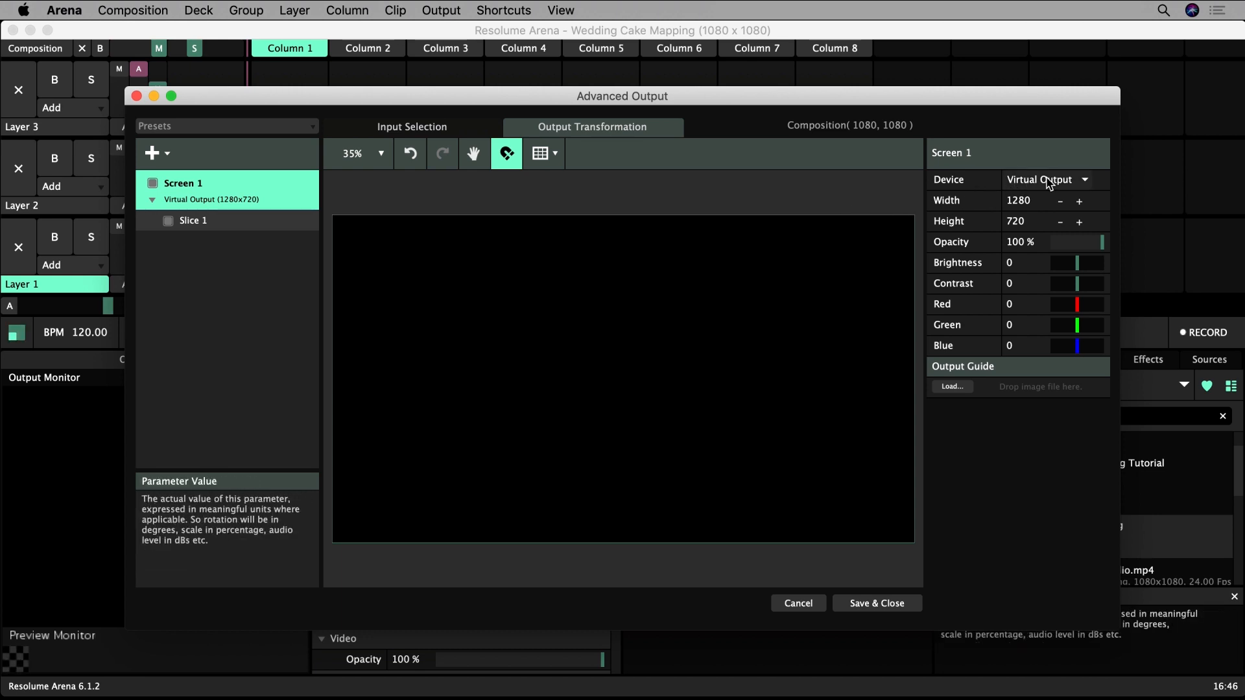
{"action": "left_click", "coordinate": [1047, 179]}
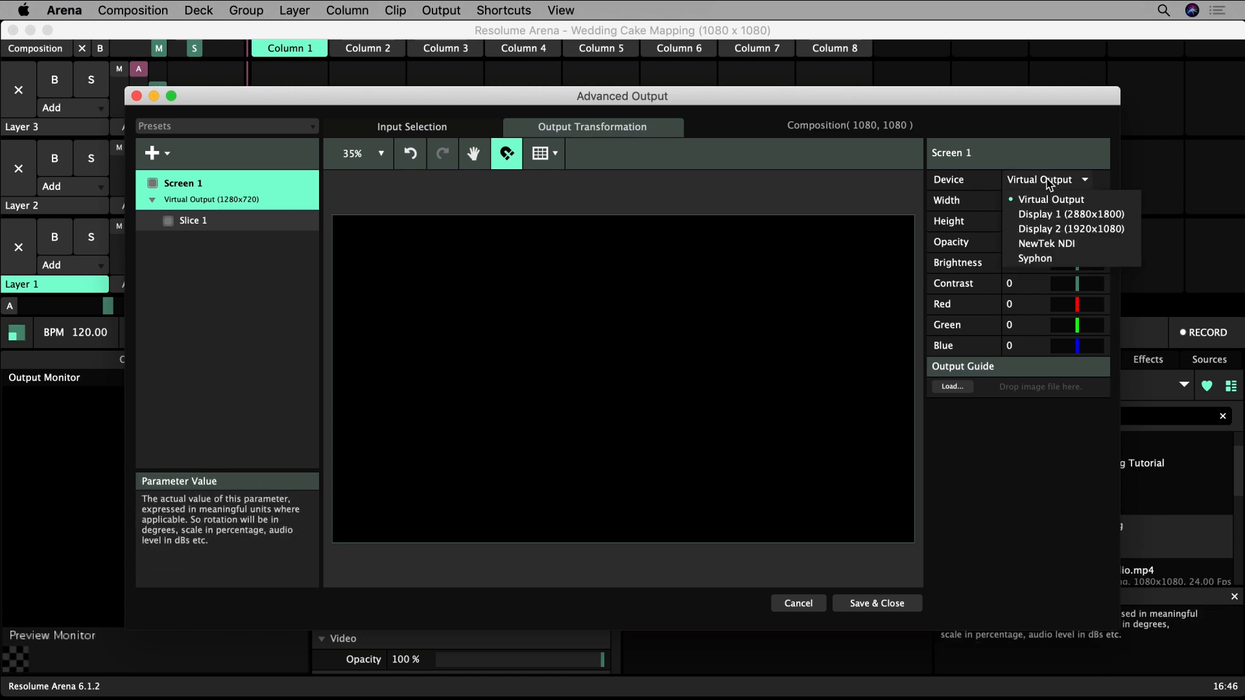
{"action": "left_click", "coordinate": [1071, 229]}
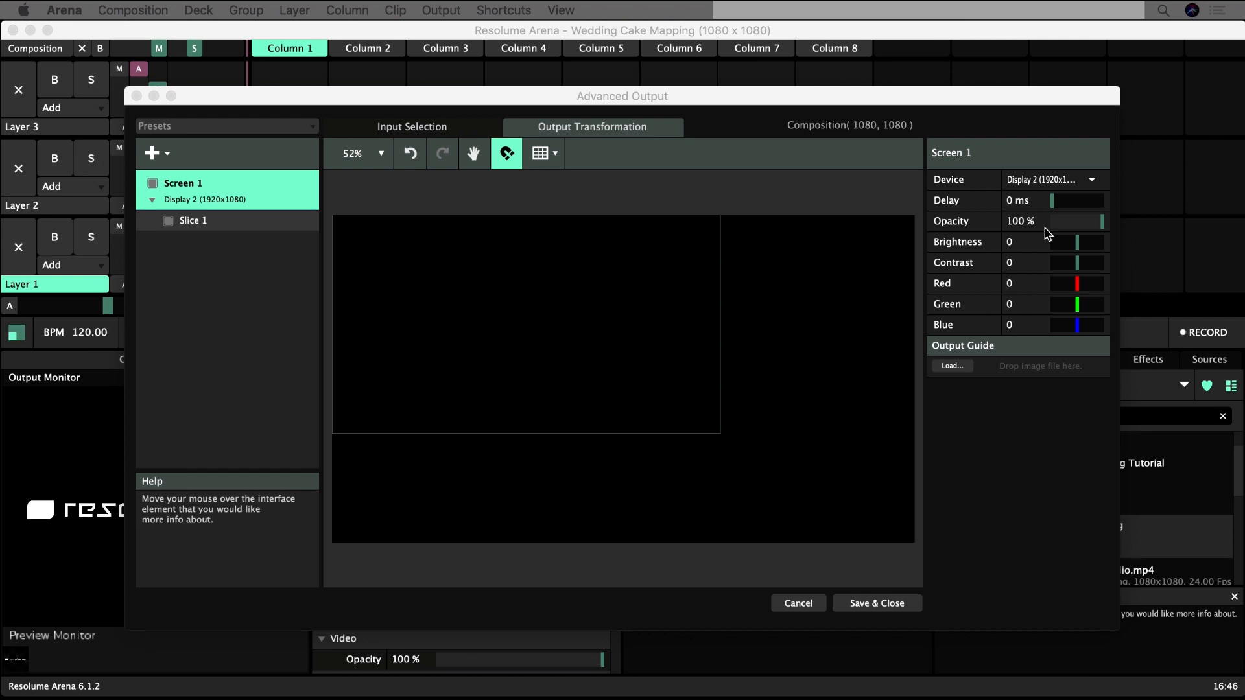
- Show the Input Selection view, fit the composition in view, and try panning
{"action": "left_click", "coordinate": [411, 127]}
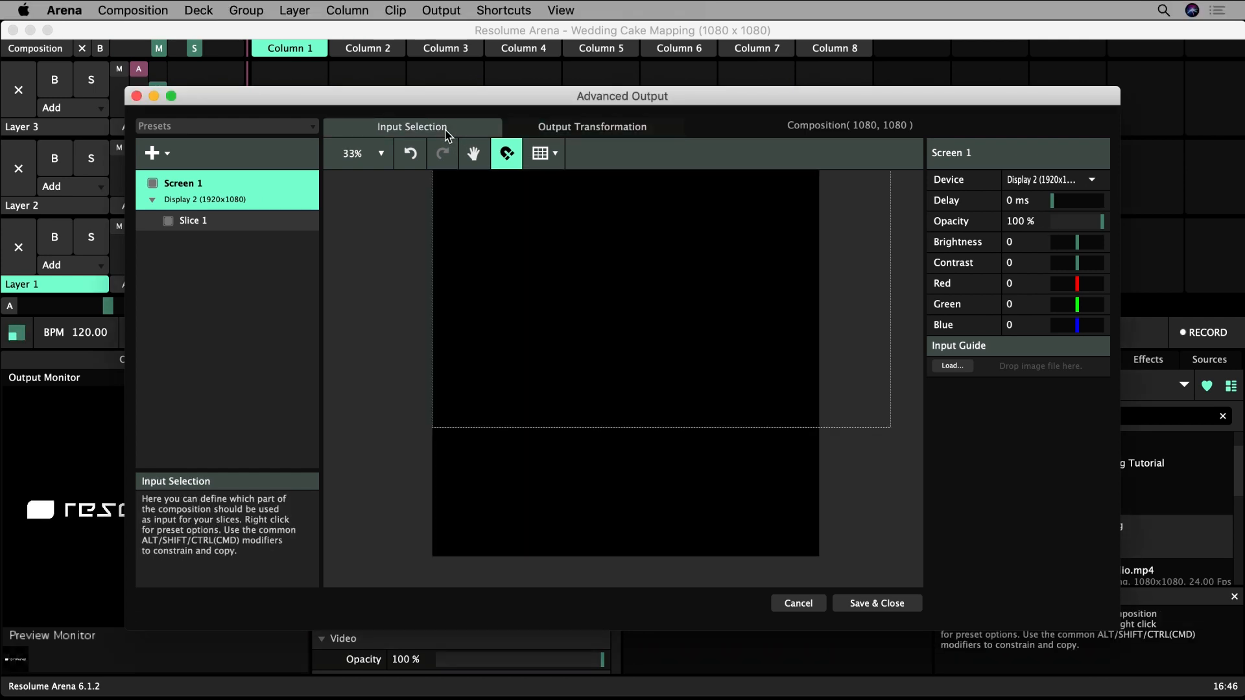
{"action": "left_click", "coordinate": [381, 153]}
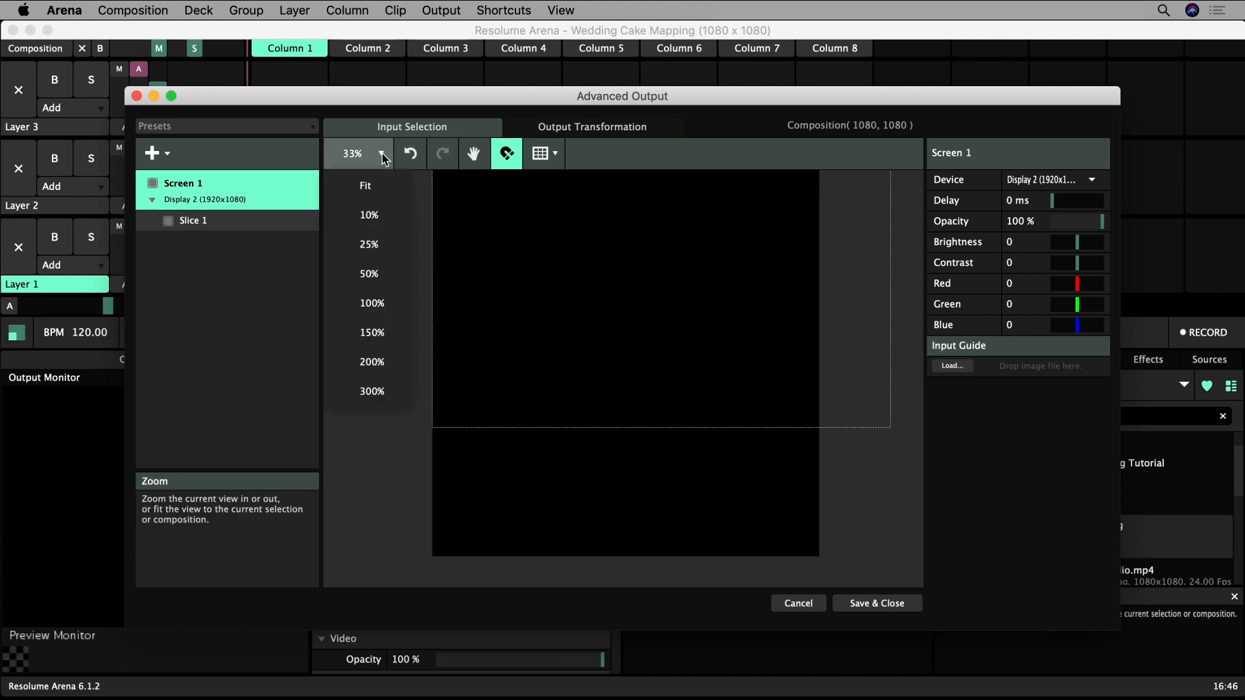
{"action": "left_click", "coordinate": [364, 185]}
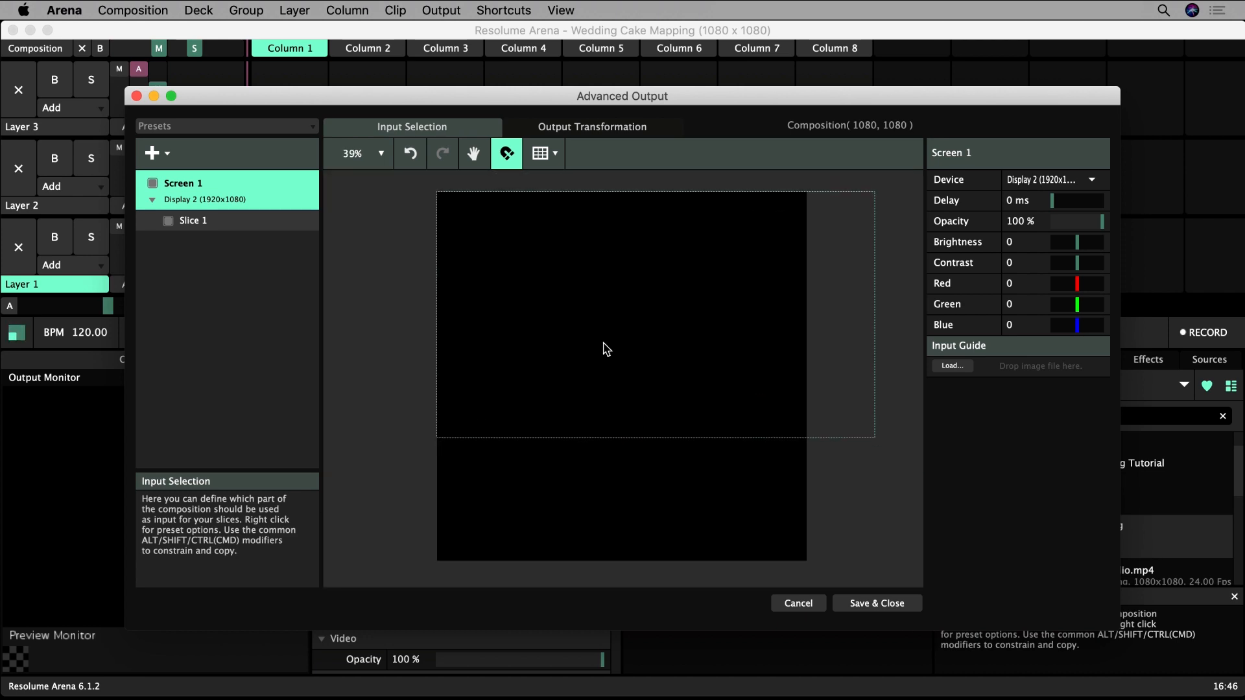
{"action": "left_click", "coordinate": [473, 153]}
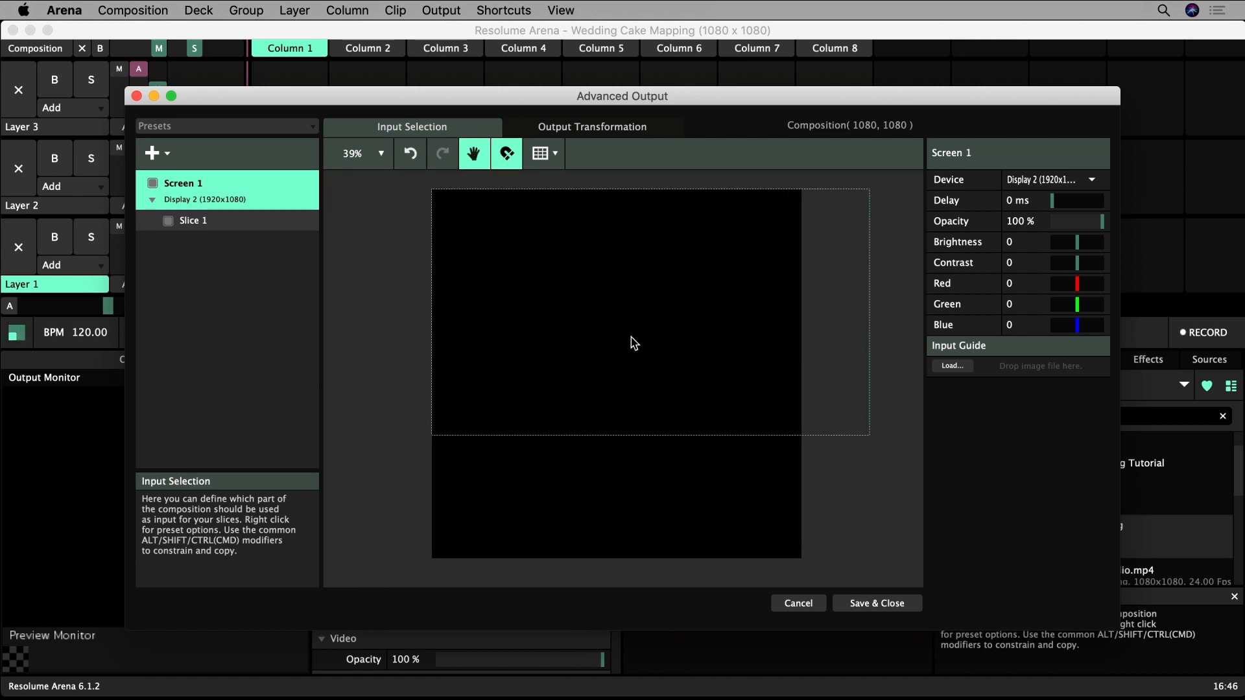
{"action": "left_click", "coordinate": [506, 153]}
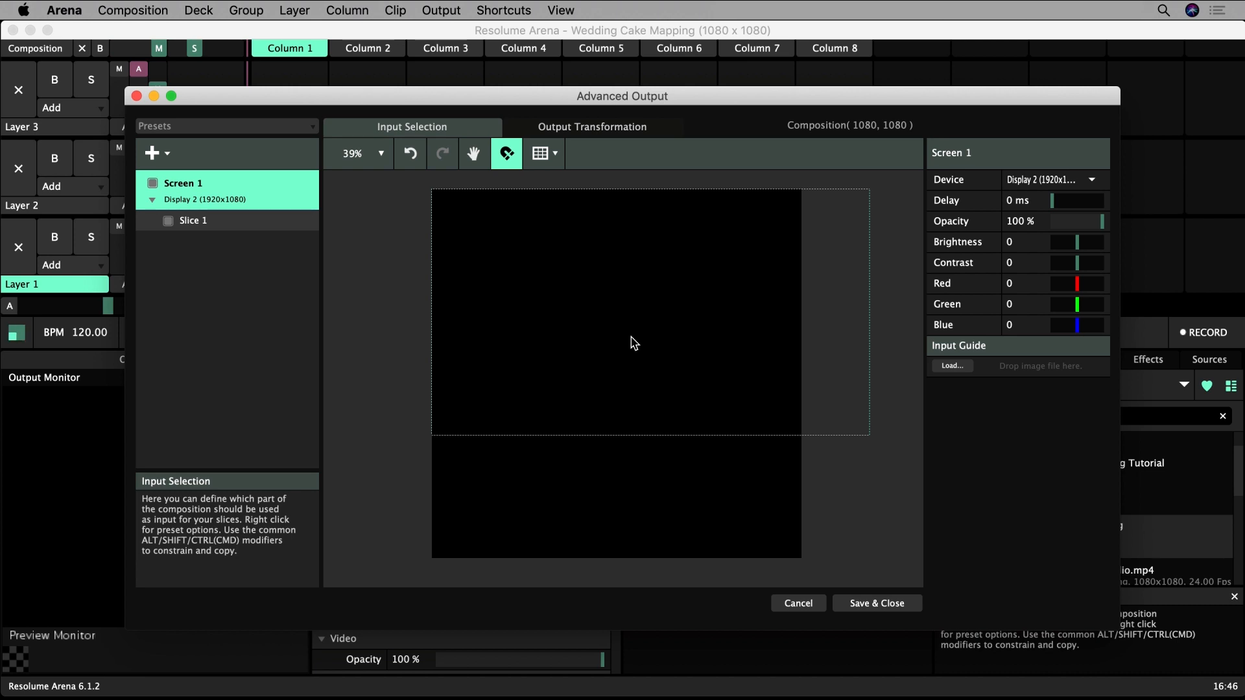
{"action": "mouse_move", "coordinate": [917, 401]}
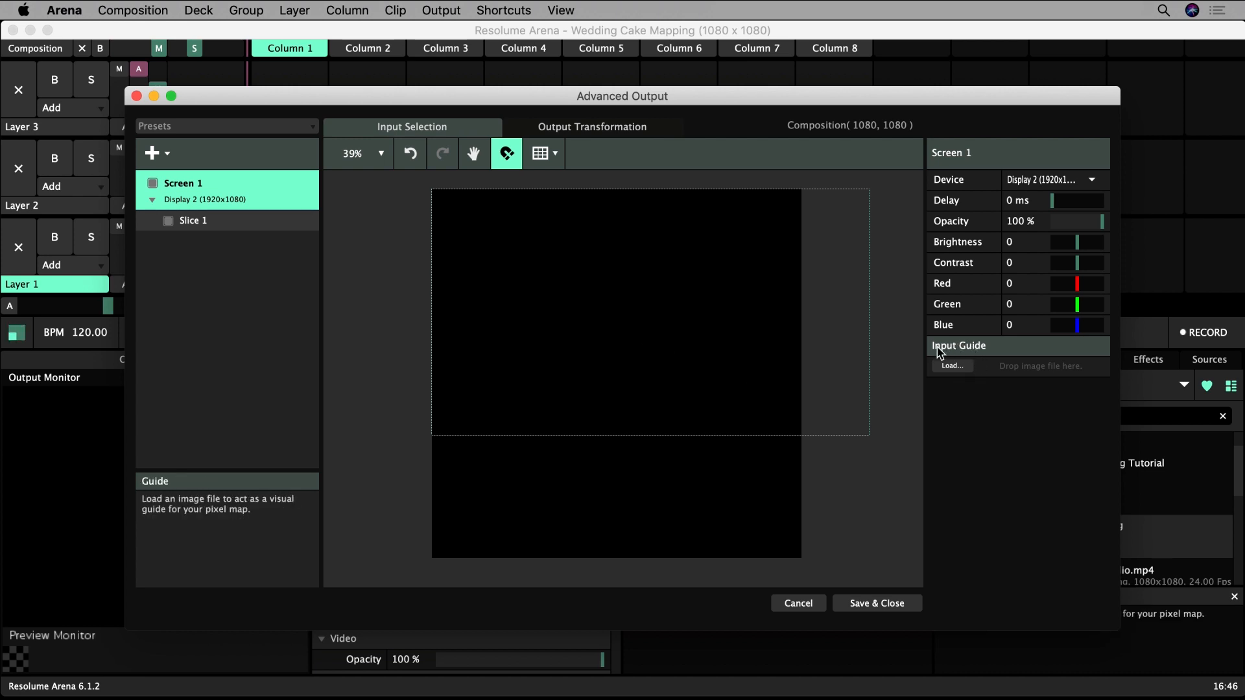
- Load 'Layout 1 UV Checker.png' as Screen 1's input guide instead of Cake Photo.JPG
{"action": "left_click", "coordinate": [950, 366]}
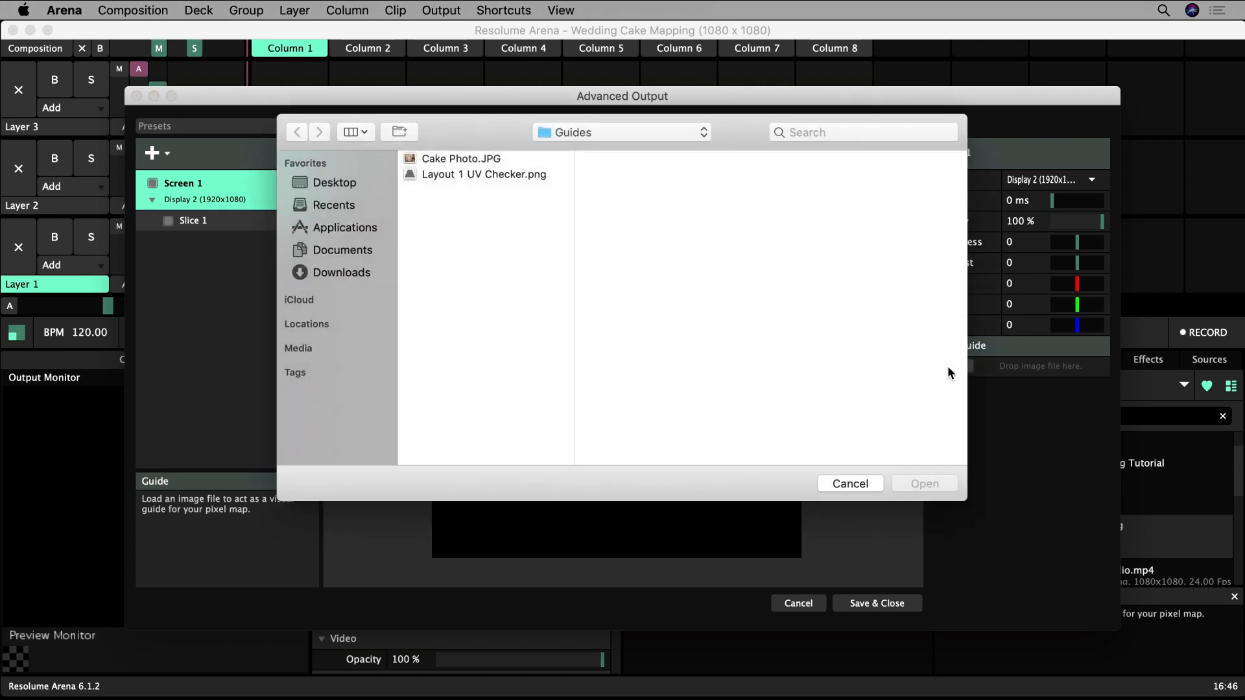
{"action": "left_click", "coordinate": [460, 158]}
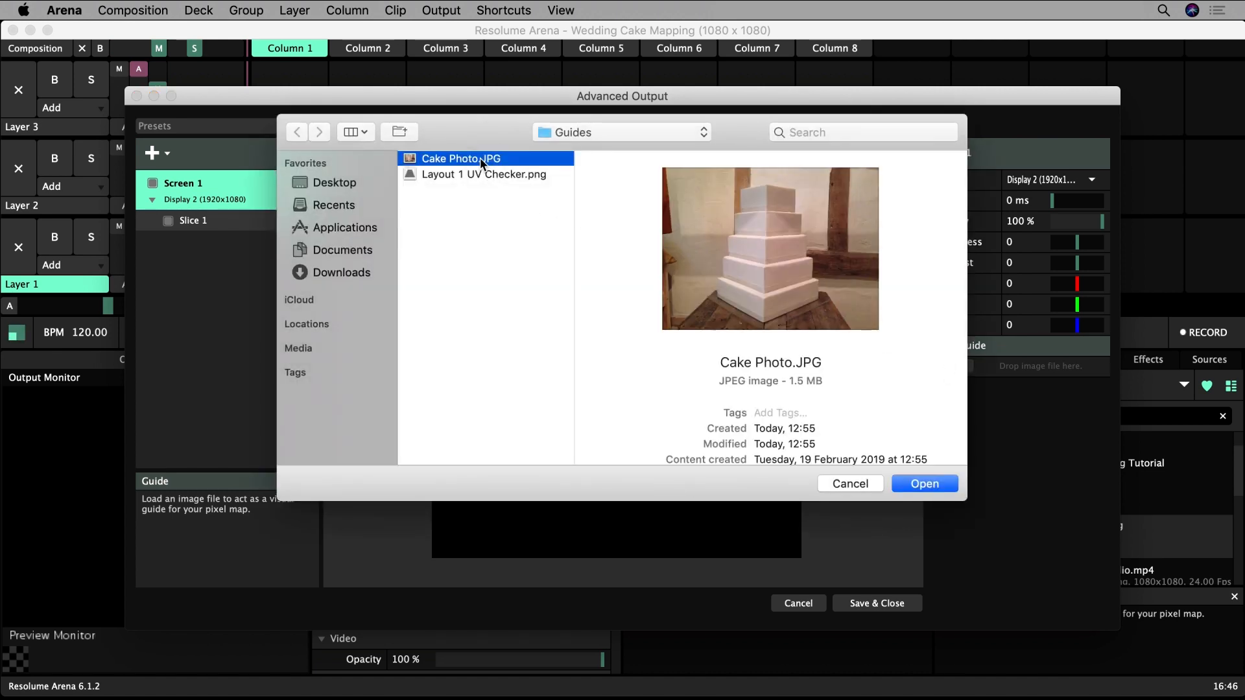
{"action": "mouse_move", "coordinate": [744, 301]}
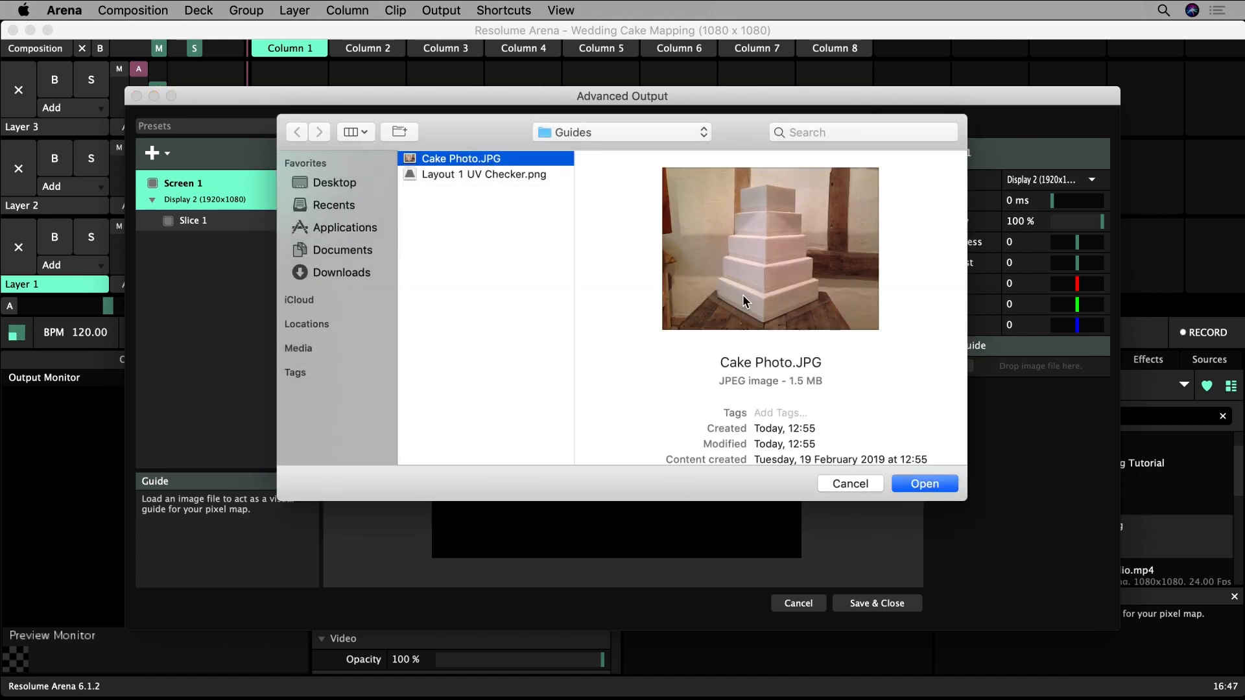
{"action": "mouse_move", "coordinate": [809, 297]}
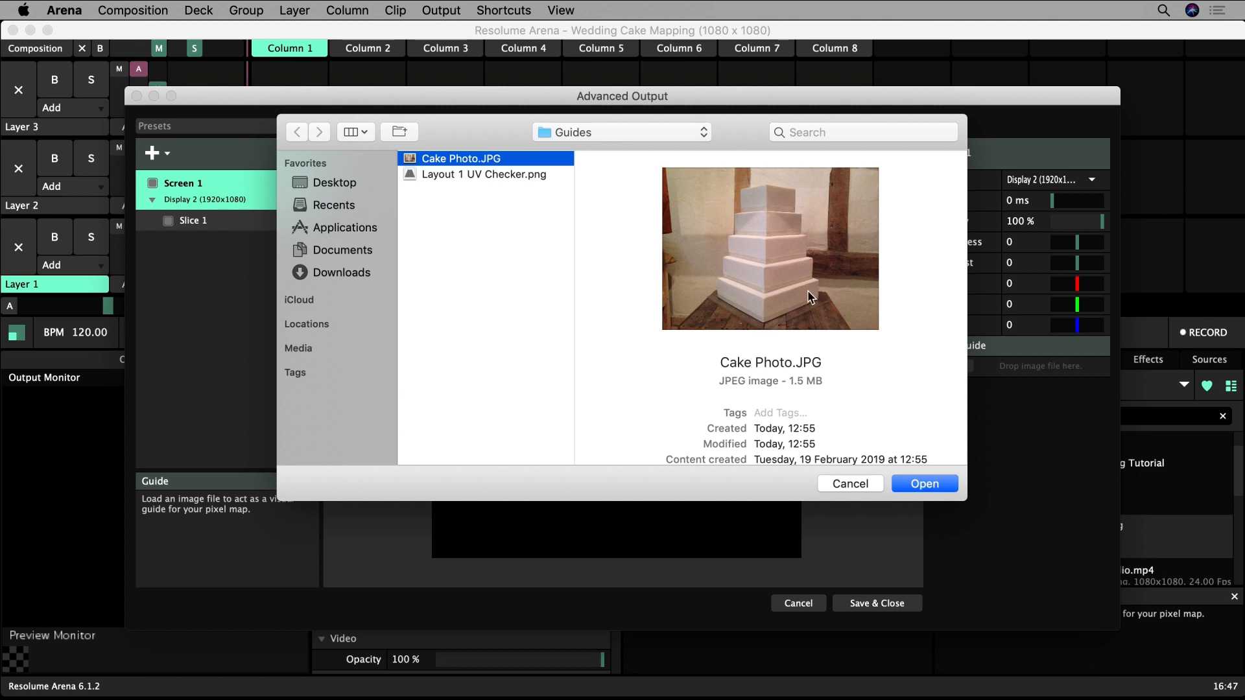
{"action": "mouse_move", "coordinate": [796, 227]}
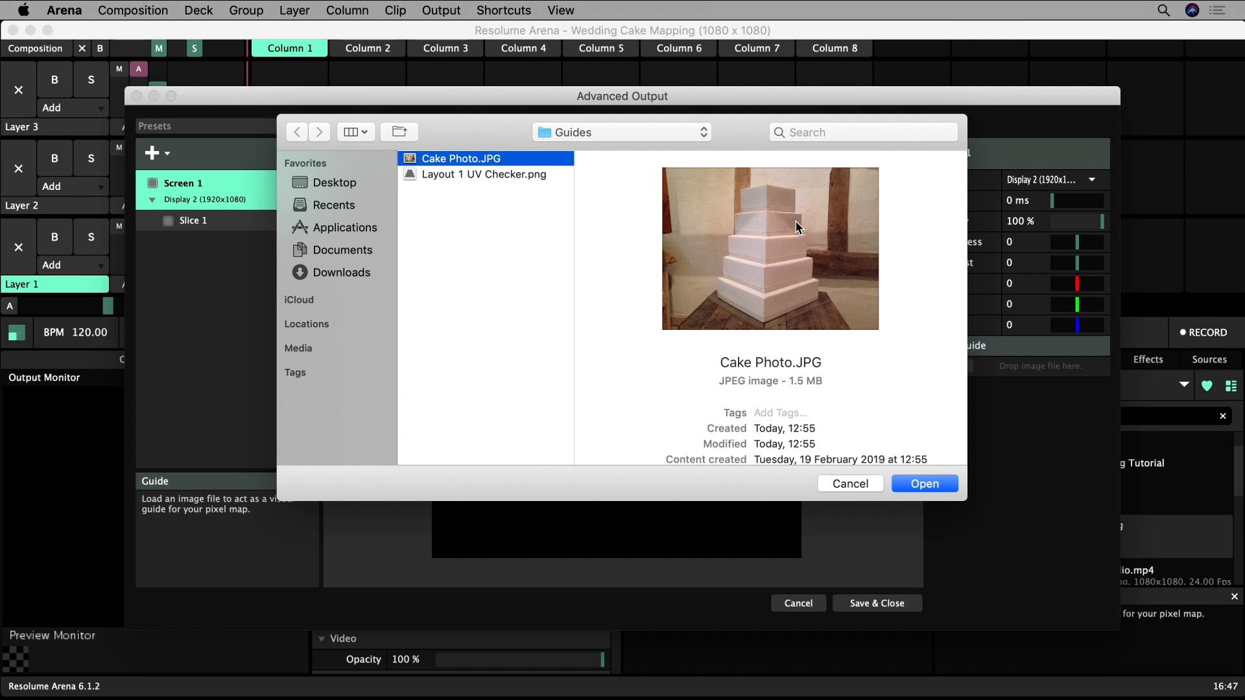
{"action": "mouse_move", "coordinate": [788, 243]}
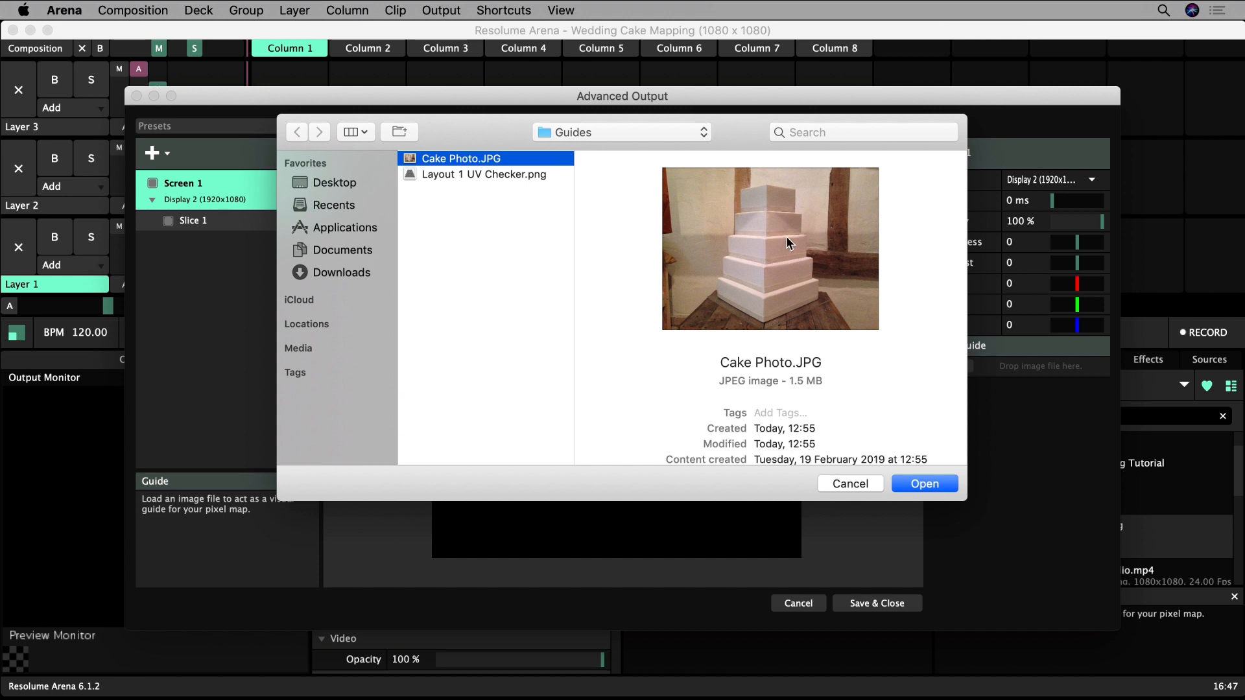
{"action": "mouse_move", "coordinate": [774, 284]}
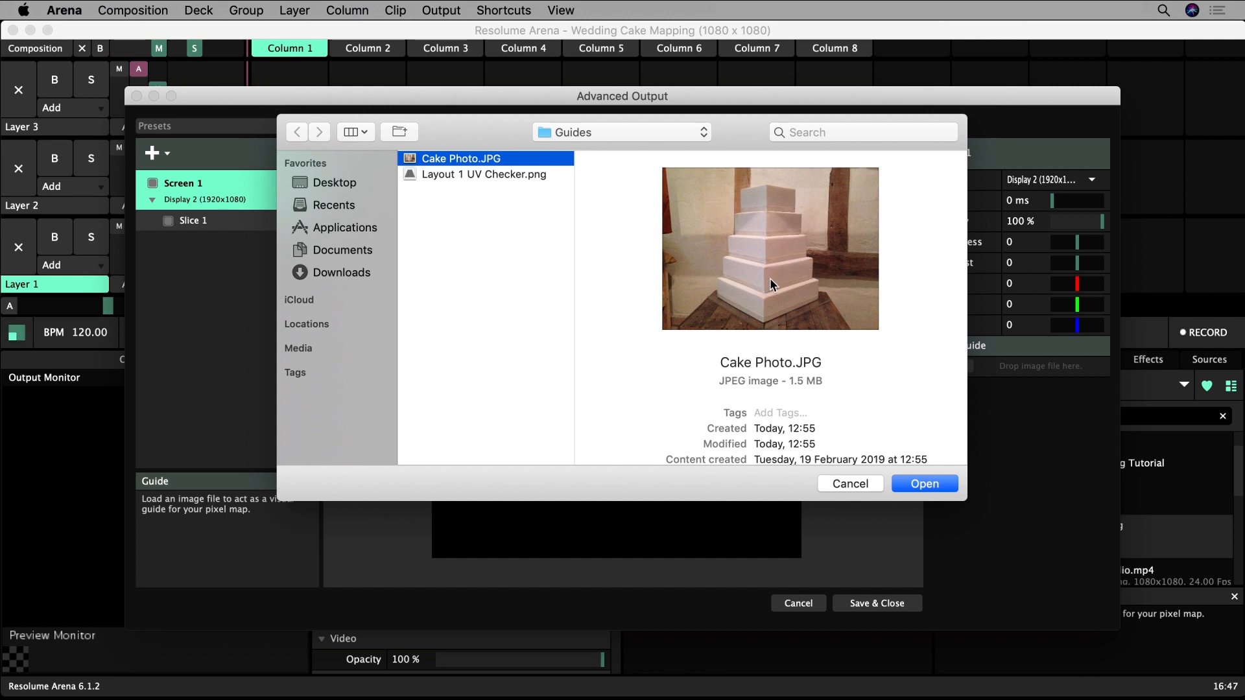
{"action": "mouse_move", "coordinate": [804, 273]}
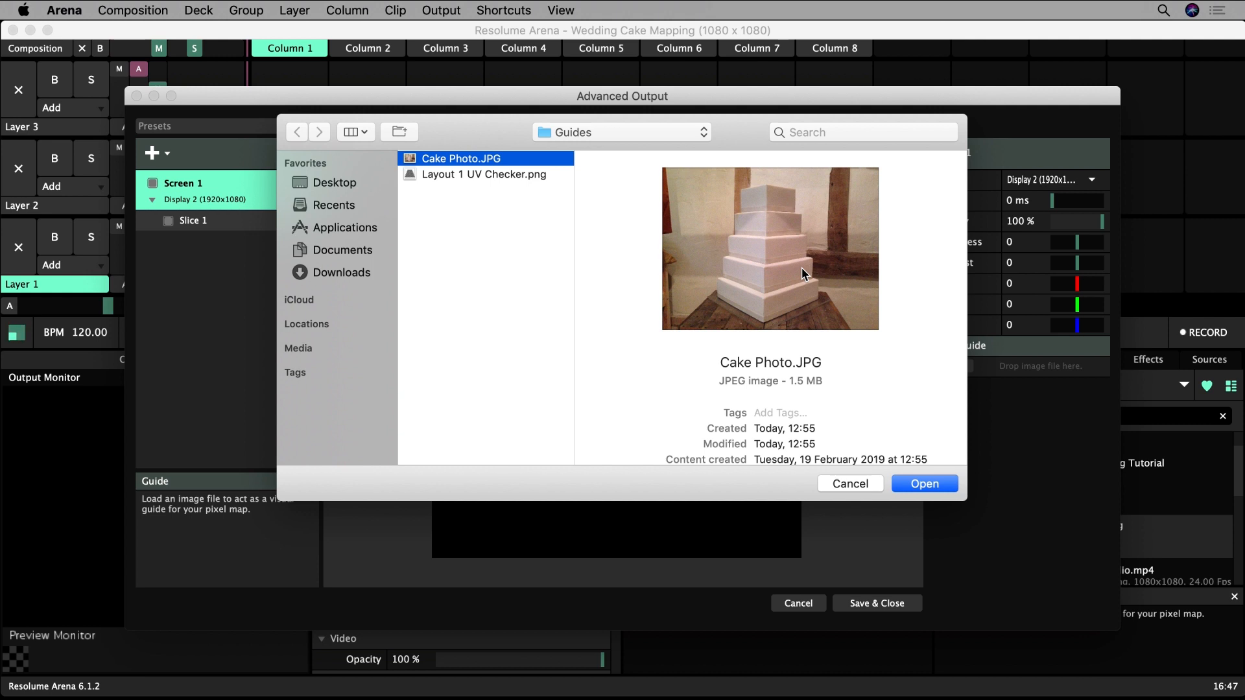
{"action": "mouse_move", "coordinate": [539, 244]}
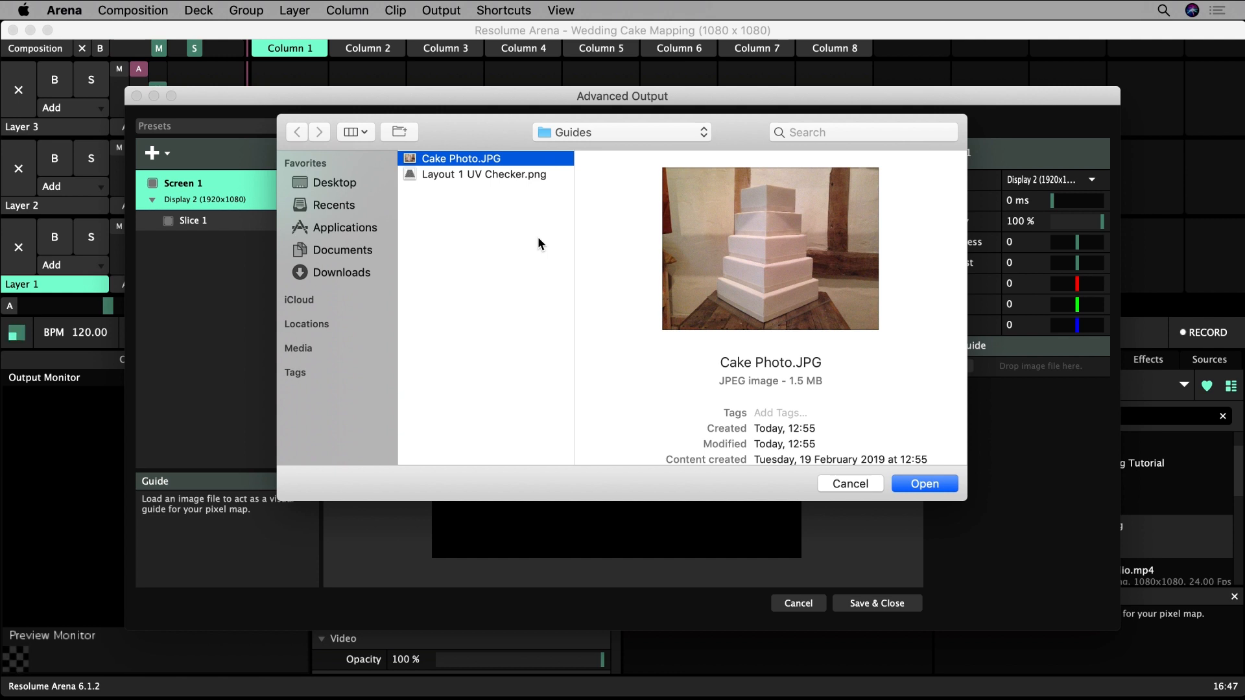
{"action": "left_click", "coordinate": [485, 174]}
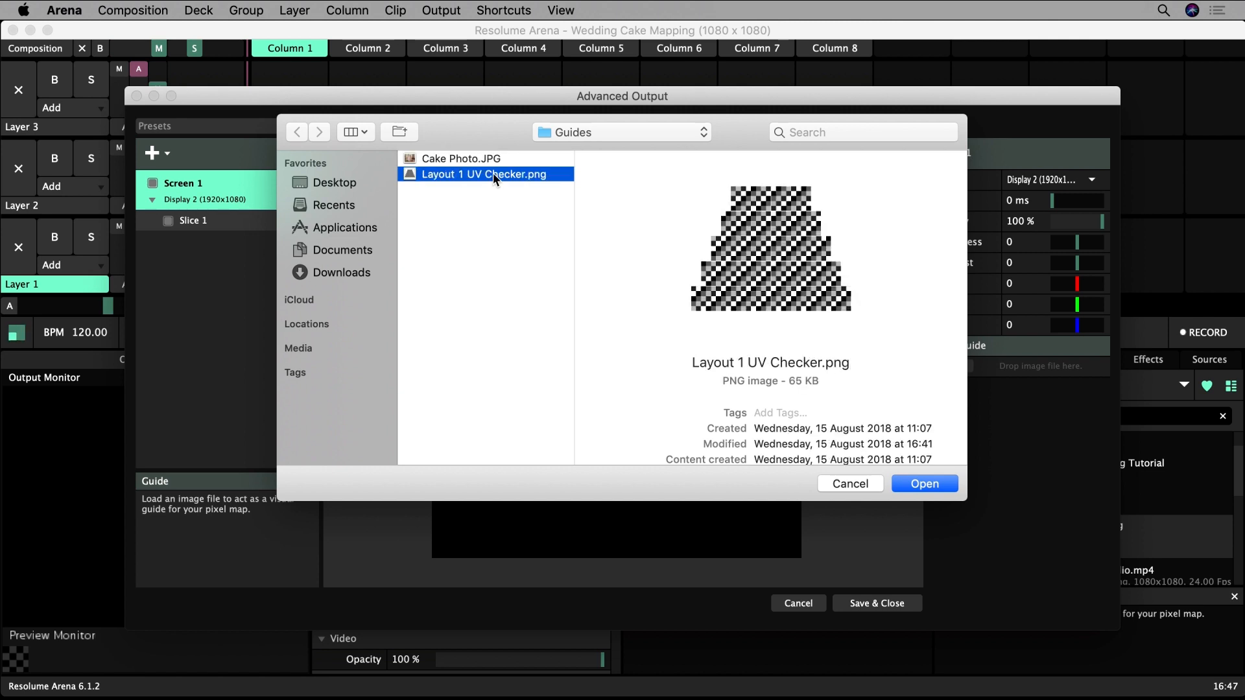
{"action": "mouse_move", "coordinate": [911, 427]}
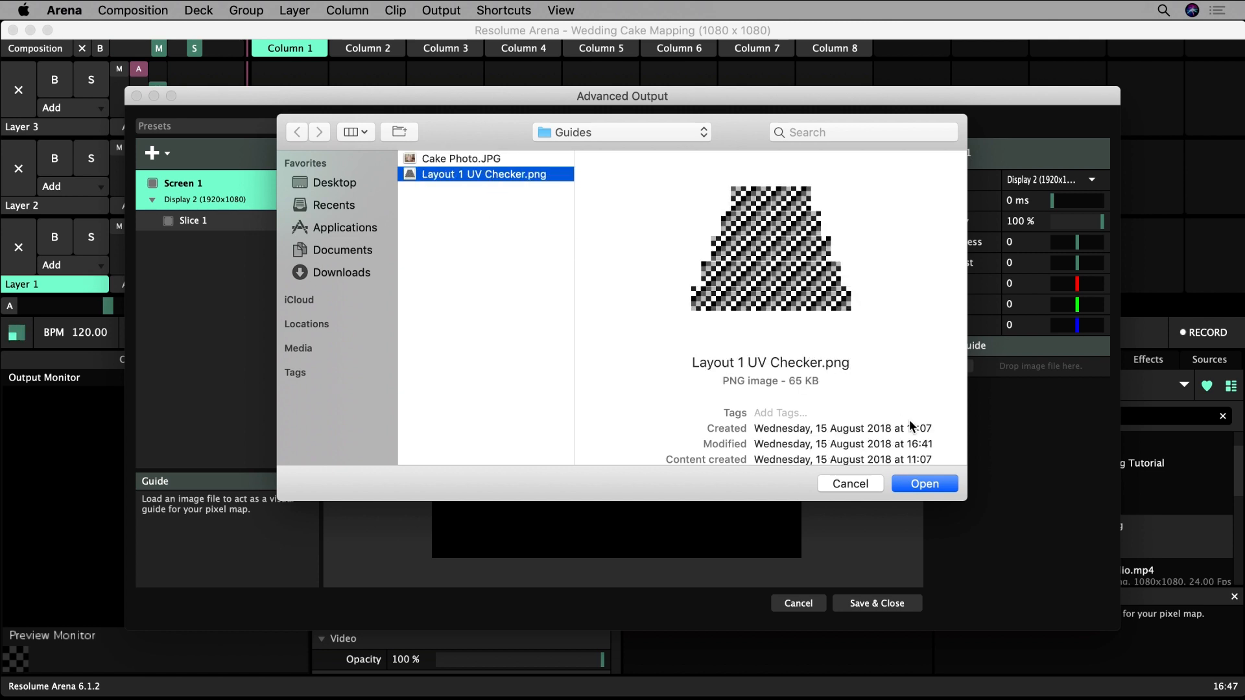
{"action": "left_click", "coordinate": [923, 483]}
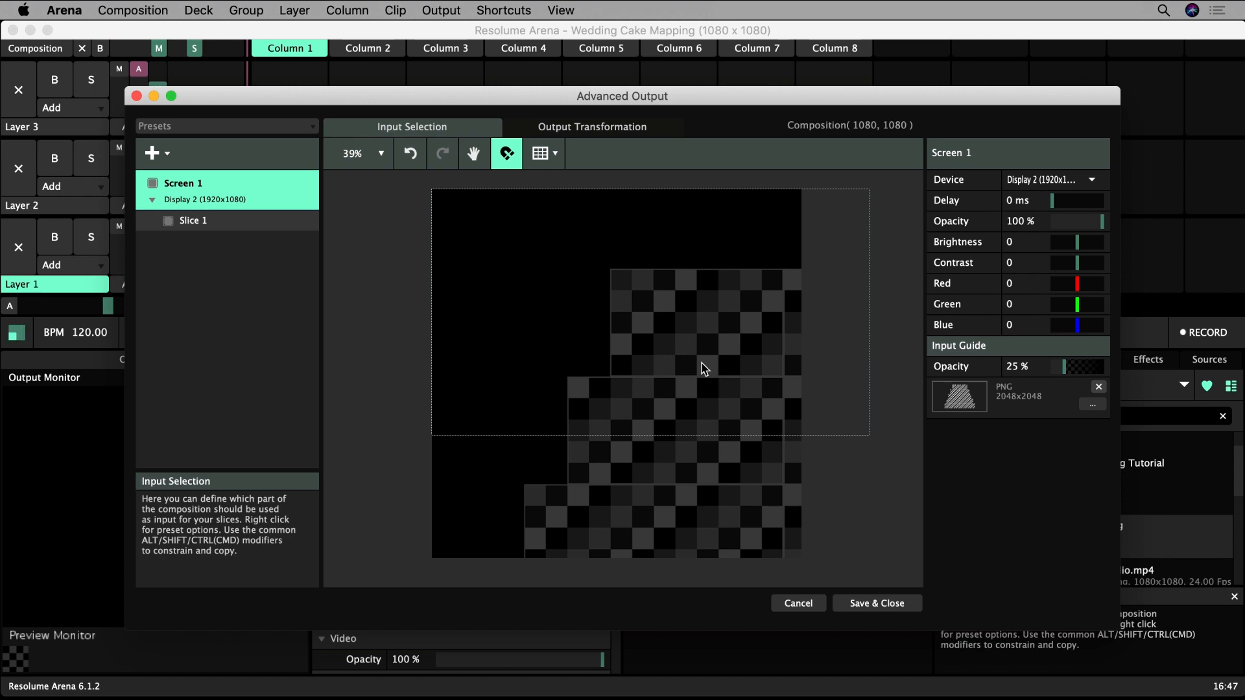
{"action": "mouse_move", "coordinate": [935, 405]}
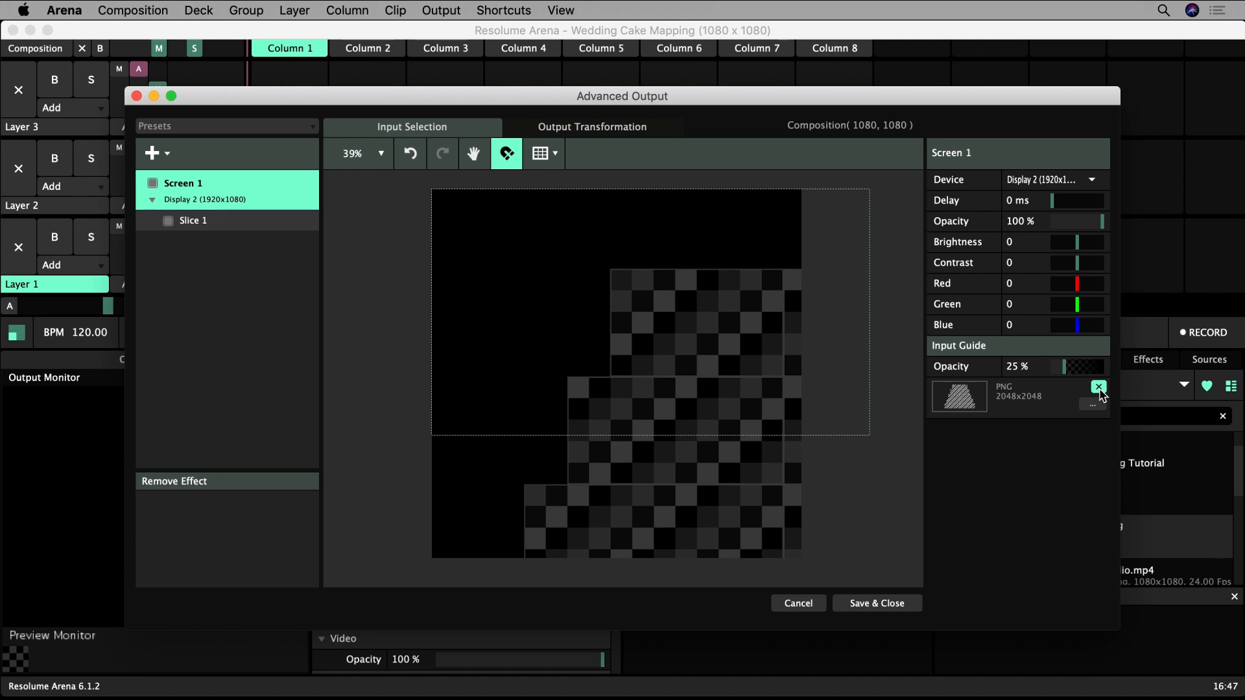
- Save and close Advanced Output, then open the Guides folder in the Files browser
{"action": "left_click", "coordinate": [877, 603]}
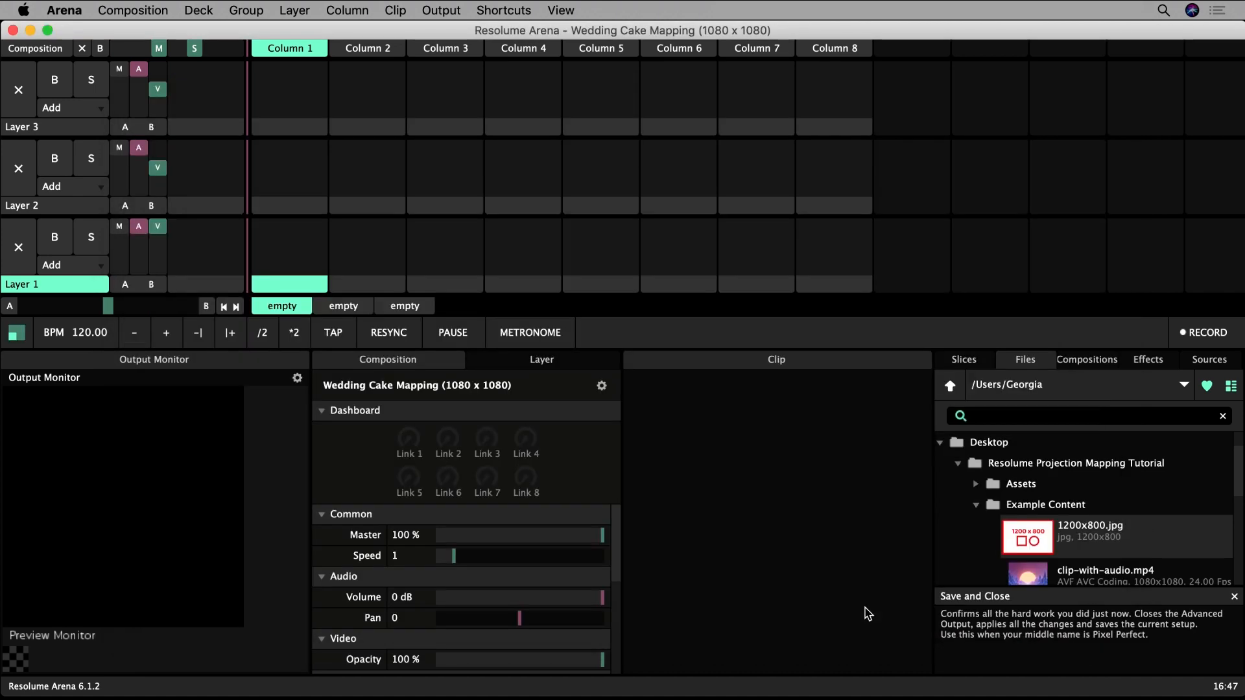
{"action": "left_click", "coordinate": [976, 504]}
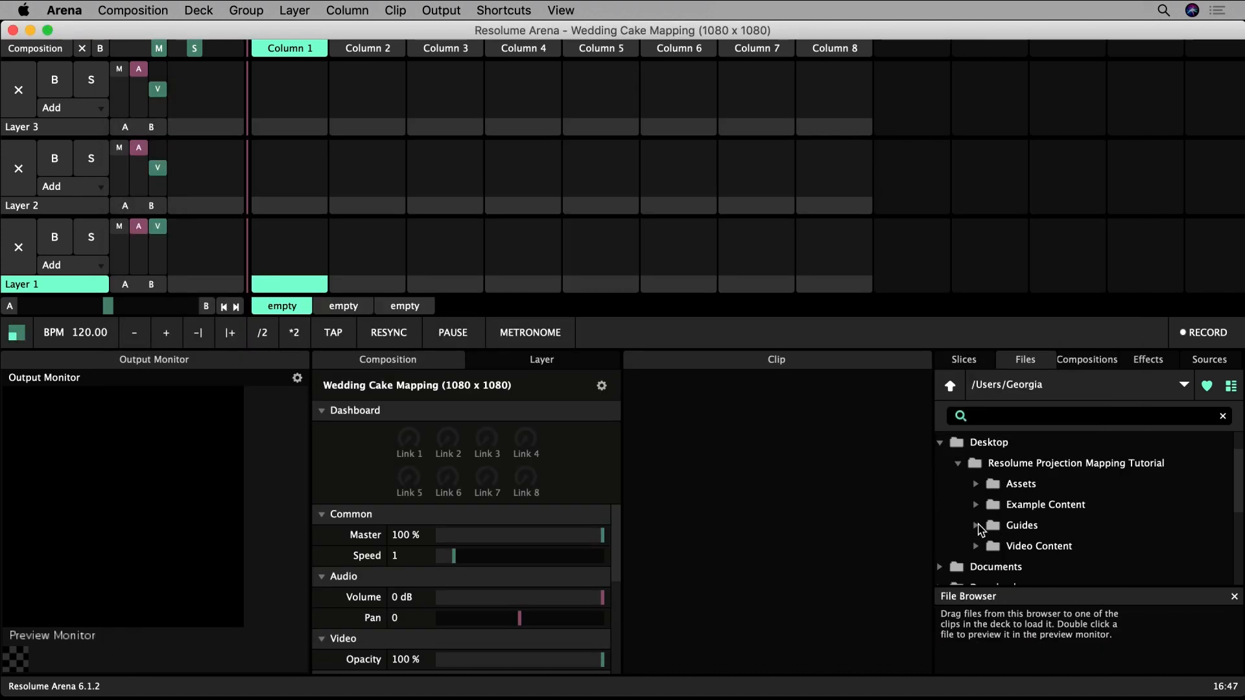
{"action": "left_click", "coordinate": [977, 525]}
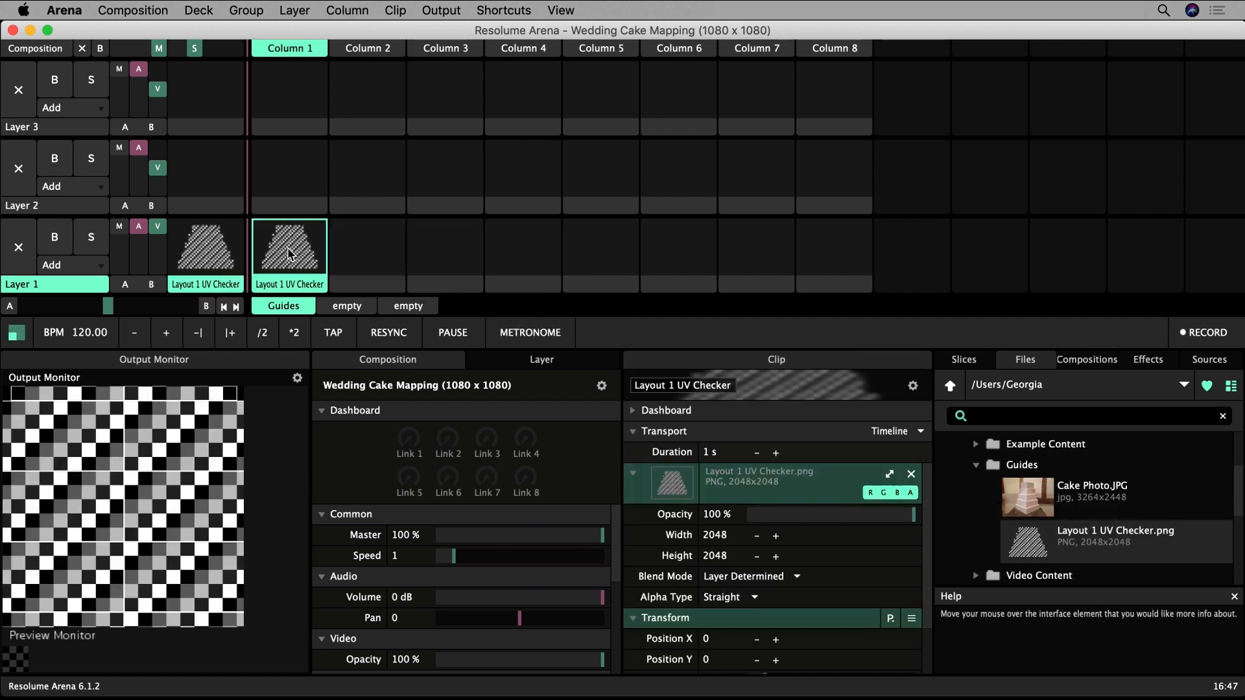
- Set Layer 1's UV checker clip Auto Size to Fill and send output fullscreen to Display 2
{"action": "left_click", "coordinate": [541, 360]}
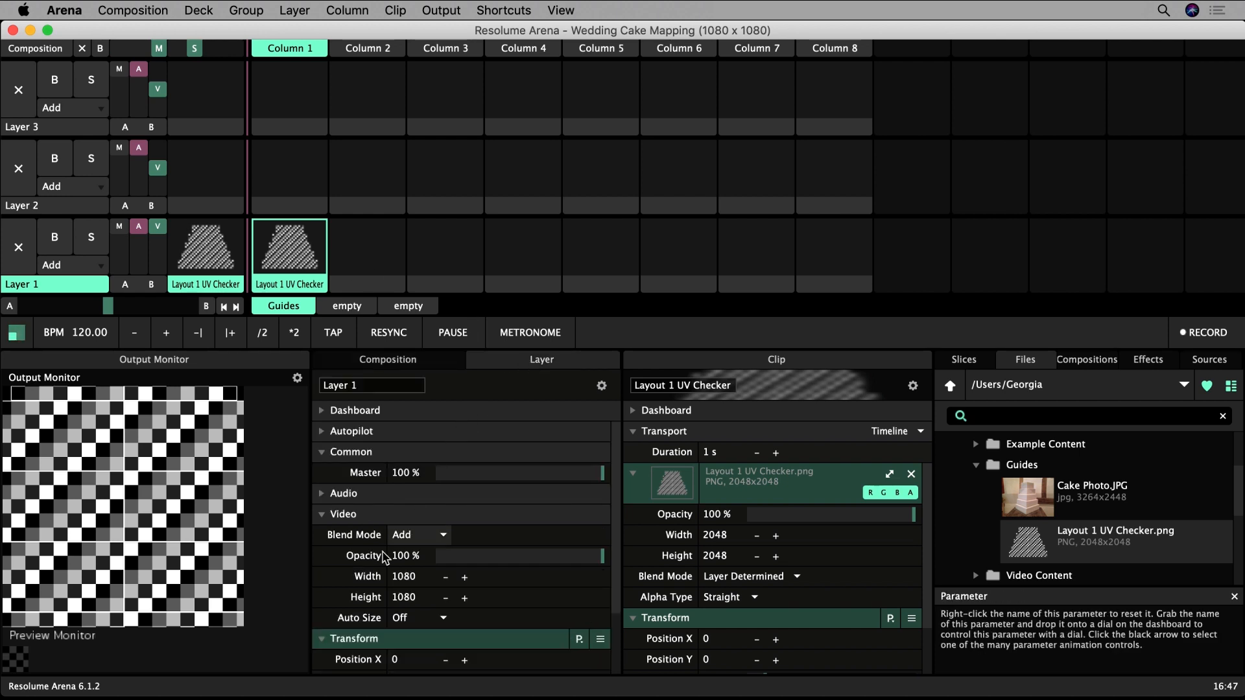
{"action": "left_click", "coordinate": [420, 580]}
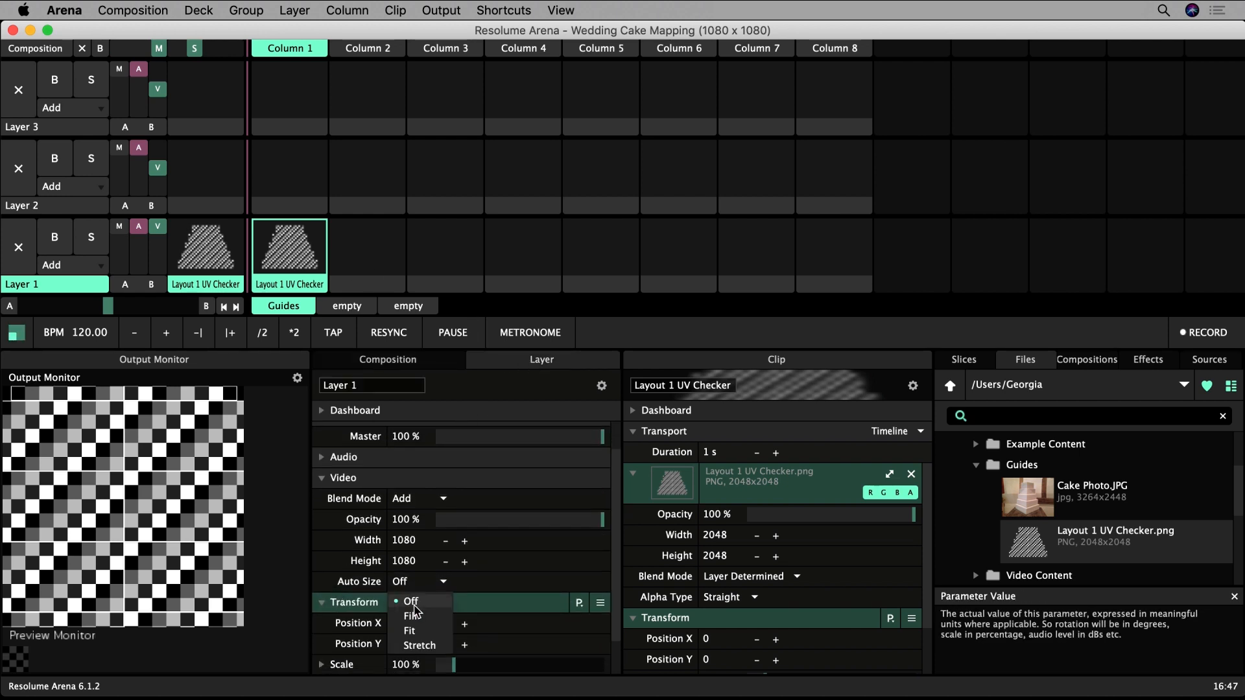
{"action": "left_click", "coordinate": [410, 615]}
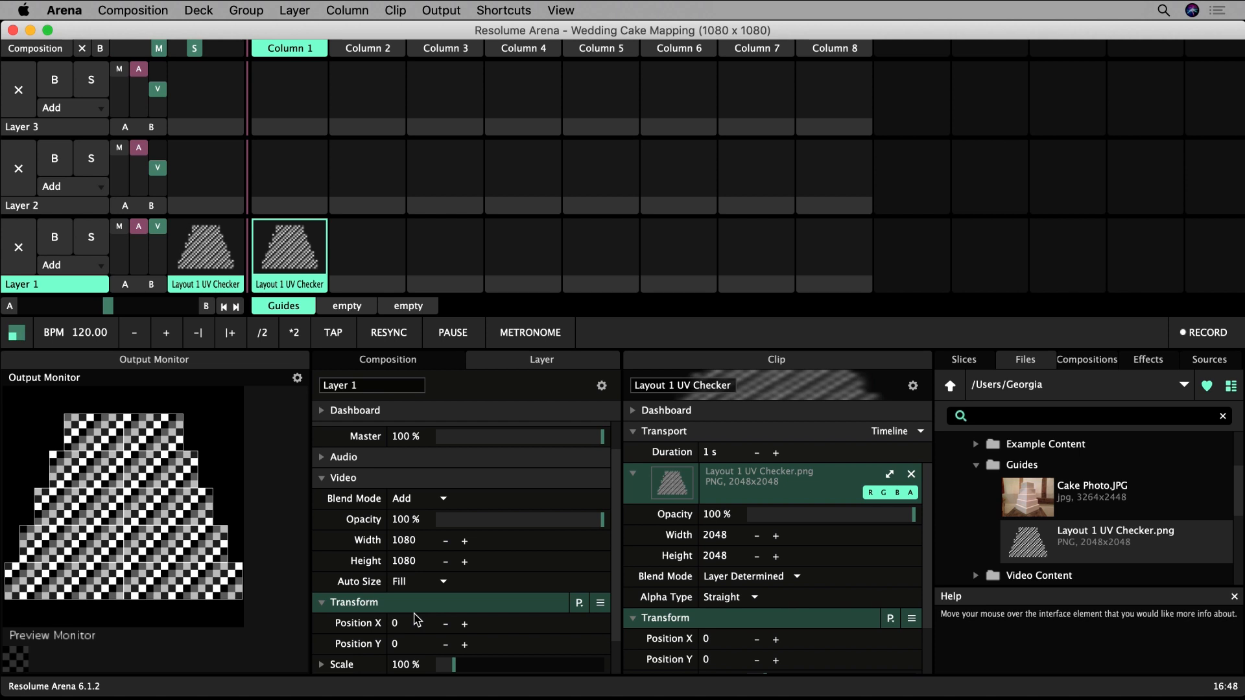
{"action": "mouse_move", "coordinate": [446, 20]}
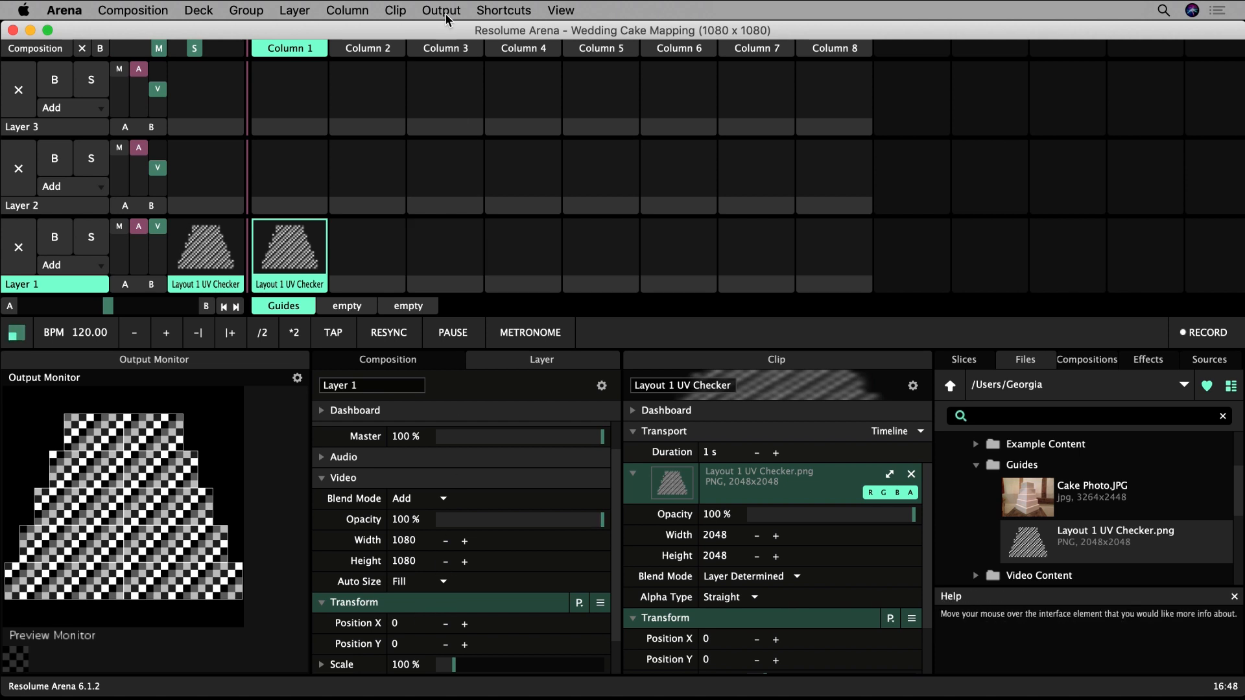
{"action": "left_click", "coordinate": [442, 11]}
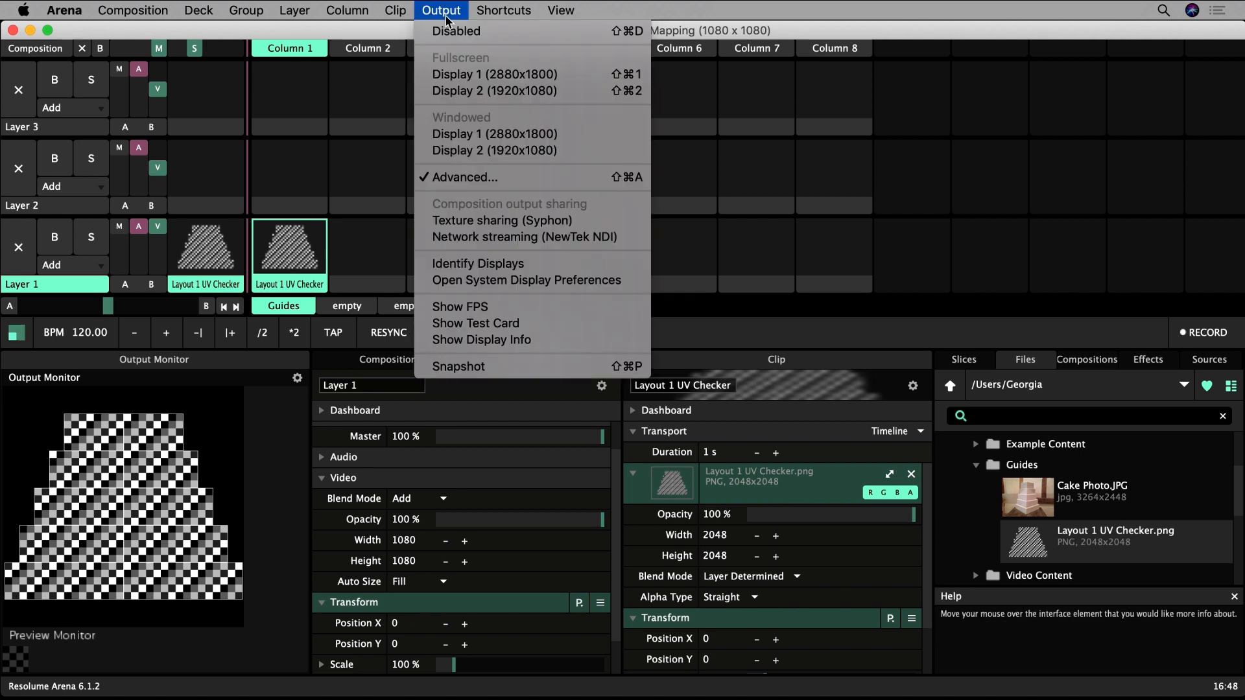
{"action": "mouse_move", "coordinate": [492, 91]}
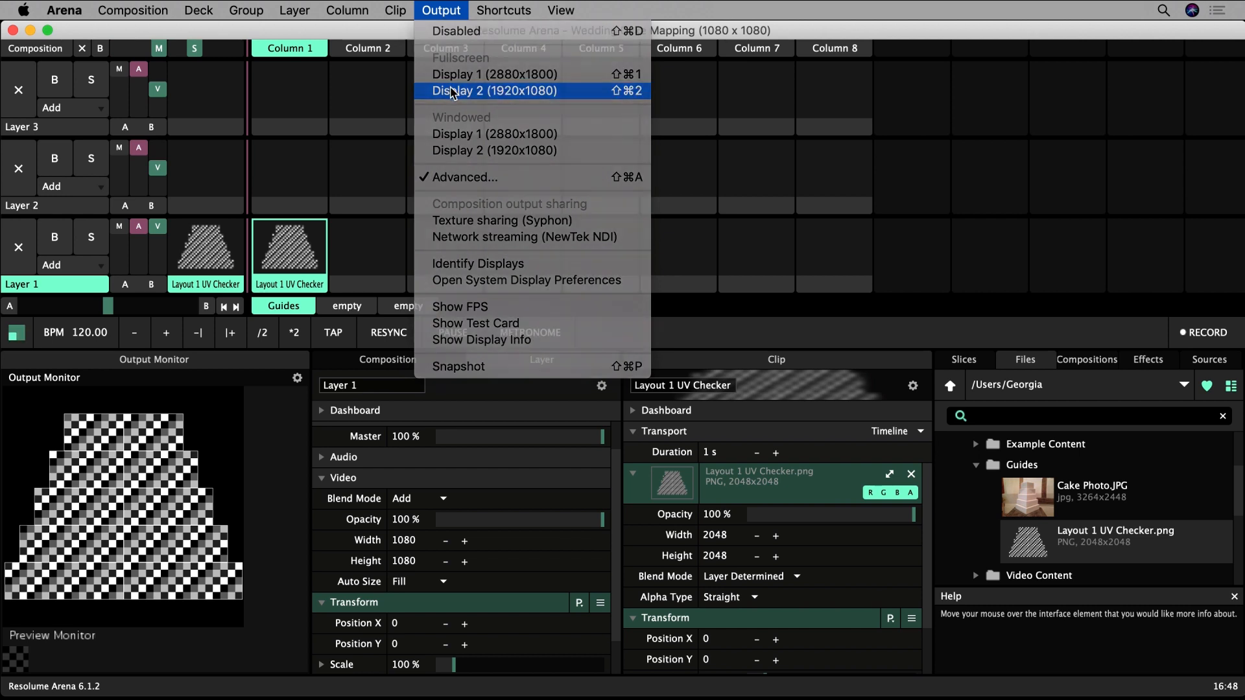
{"action": "left_click", "coordinate": [494, 90]}
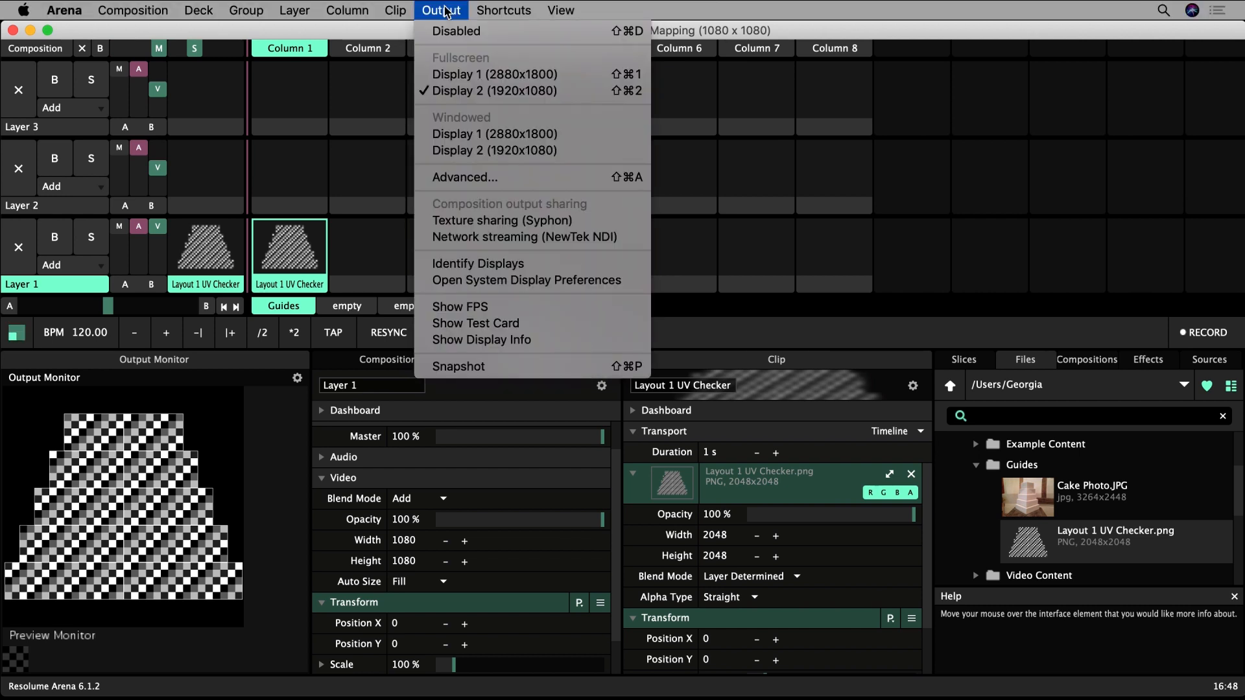
{"action": "mouse_move", "coordinate": [465, 177]}
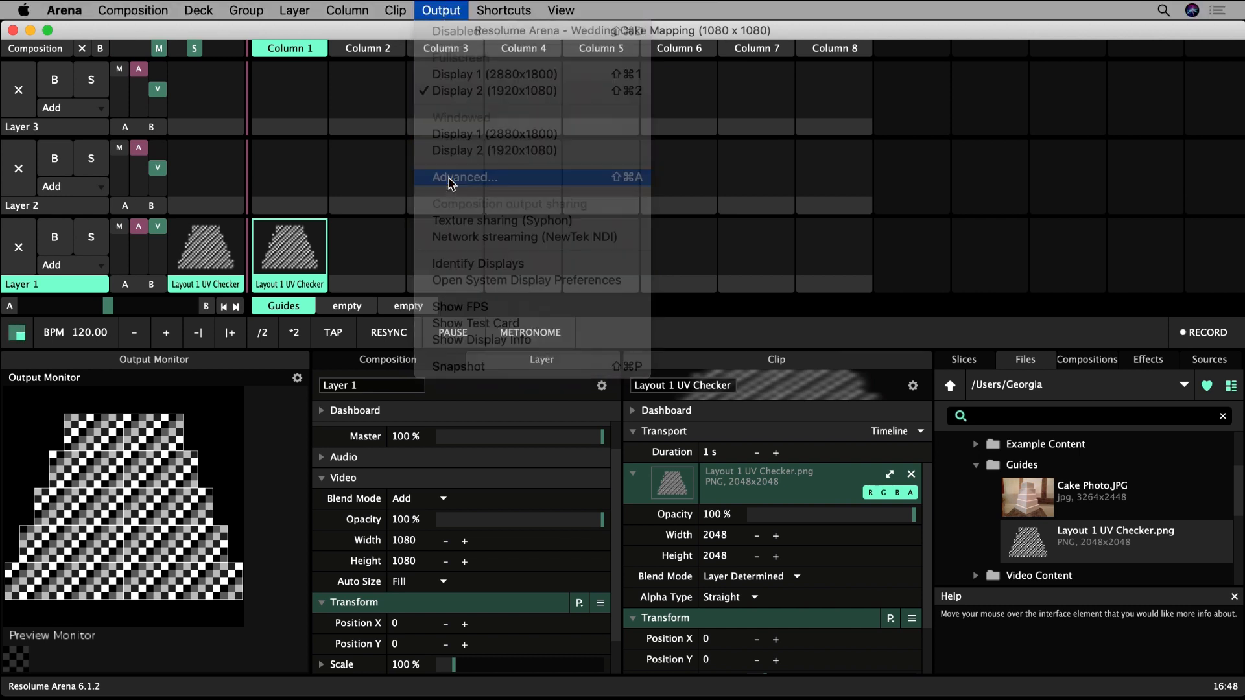
- Fit Slice 1 over the top tier with snapping enabled and rename it L1
{"action": "left_click", "coordinate": [464, 177]}
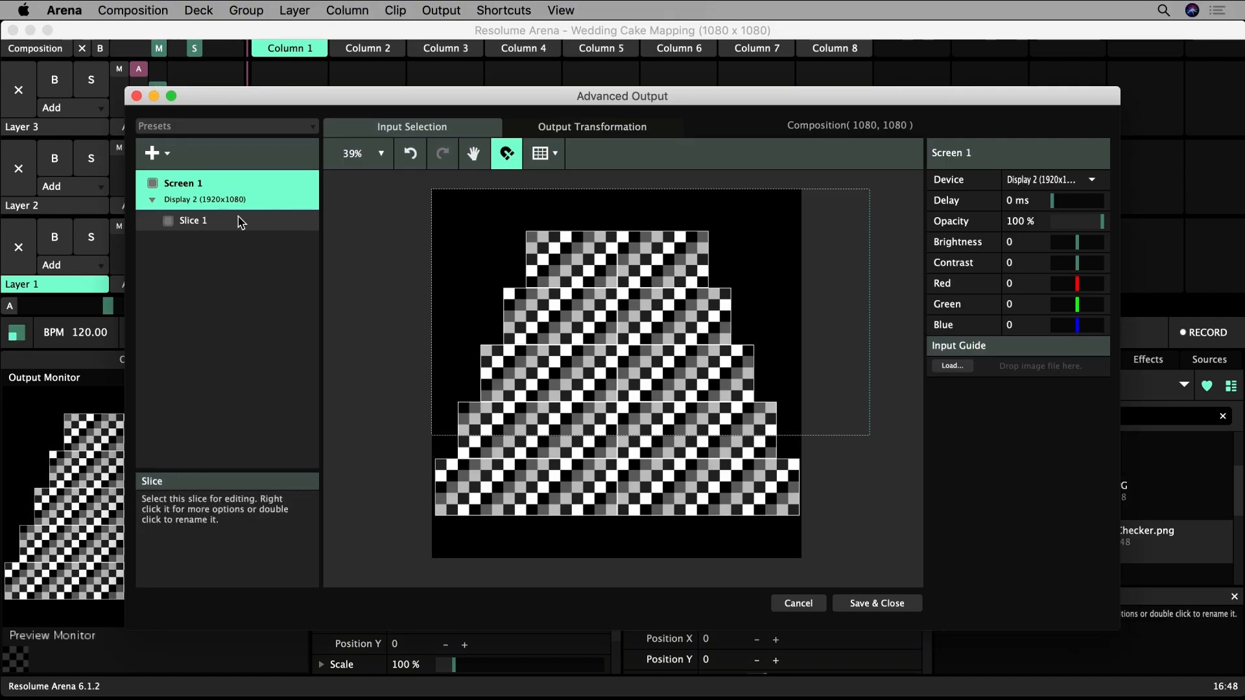
{"action": "left_click", "coordinate": [193, 220]}
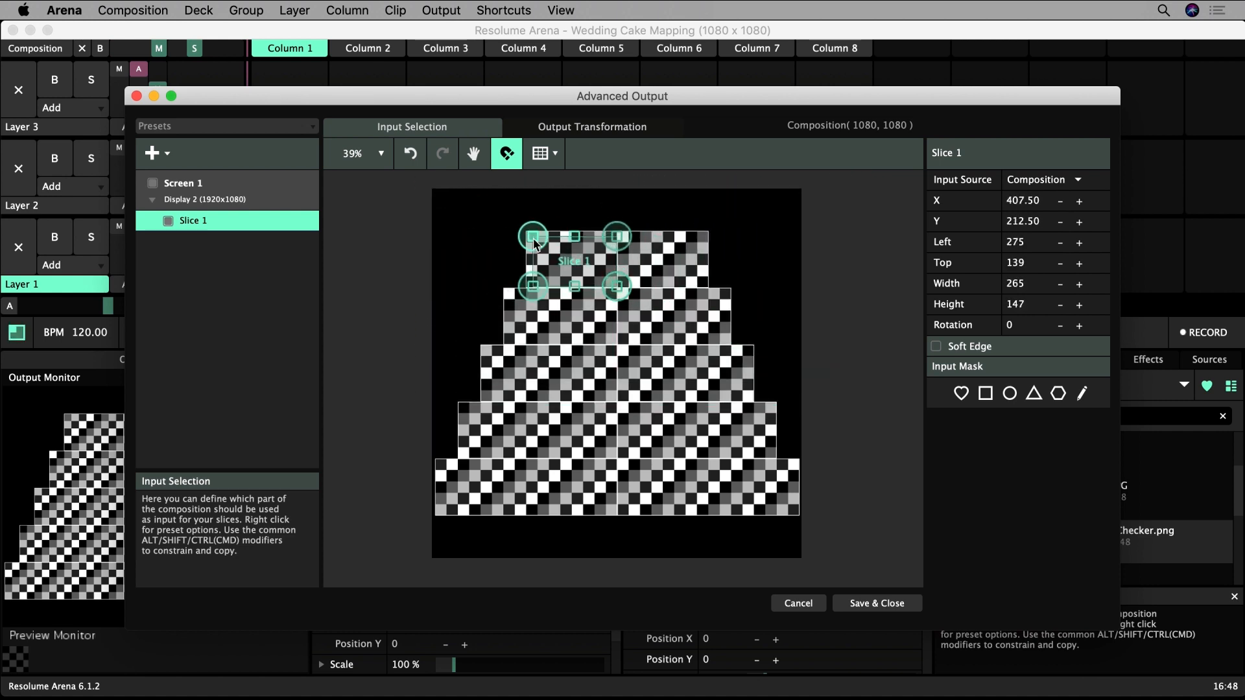
{"action": "scroll", "scroll_direction": "up", "scroll_amount": 3}
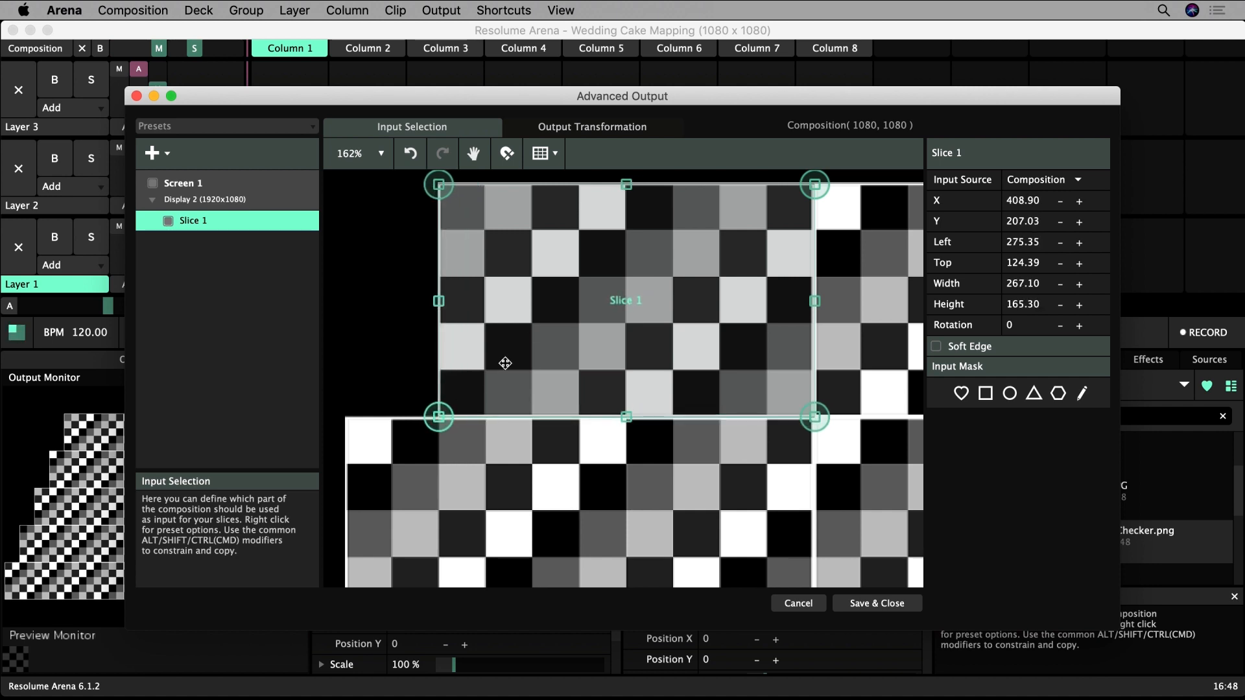
{"action": "left_click", "coordinate": [506, 152]}
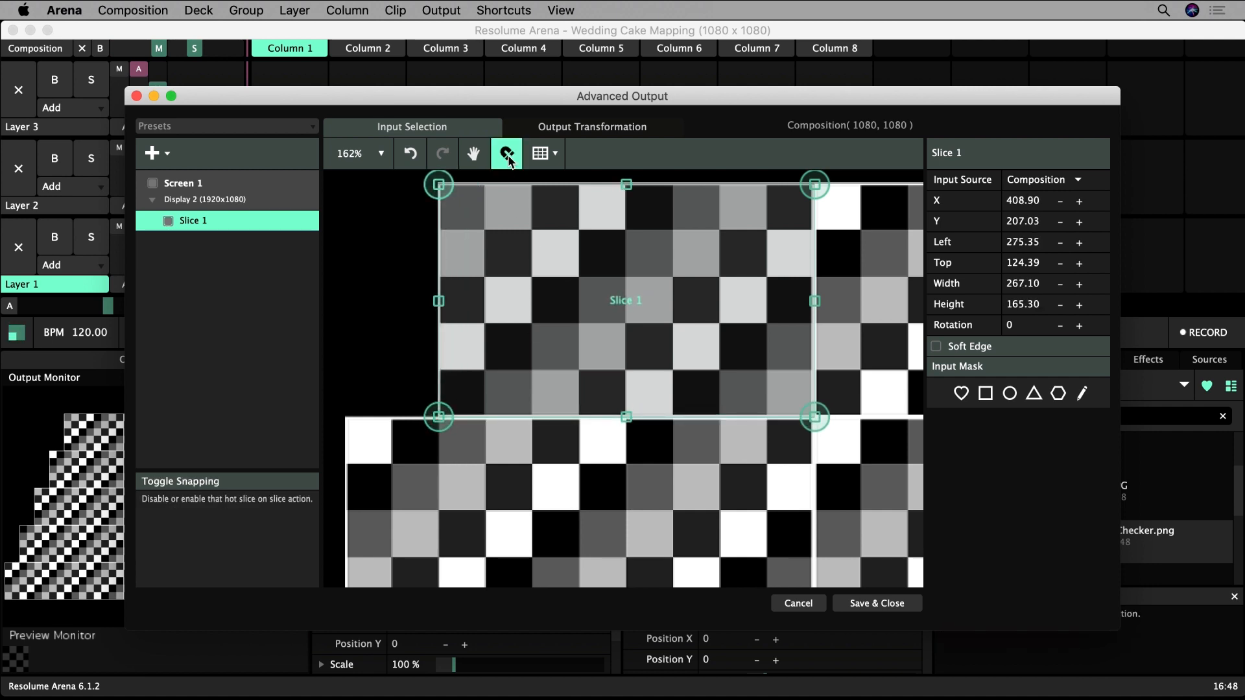
{"action": "double_click", "coordinate": [193, 220]}
{"action": "type", "text": "L1"}
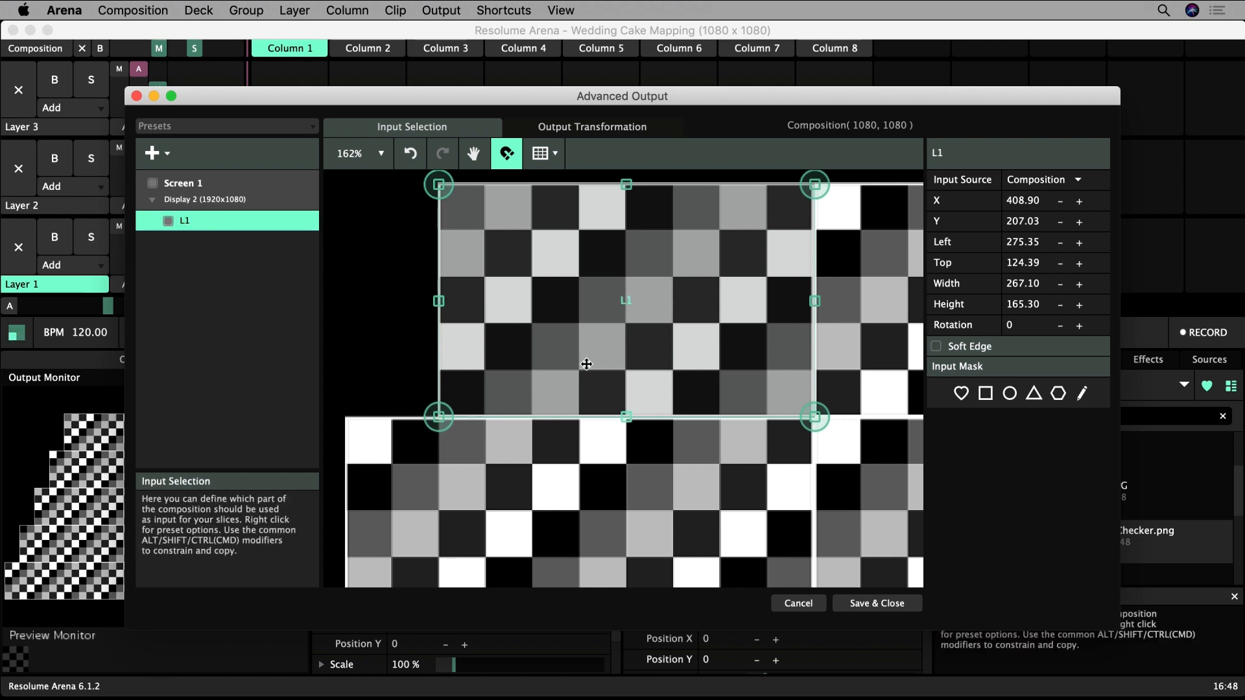
{"action": "mouse_move", "coordinate": [735, 234]}
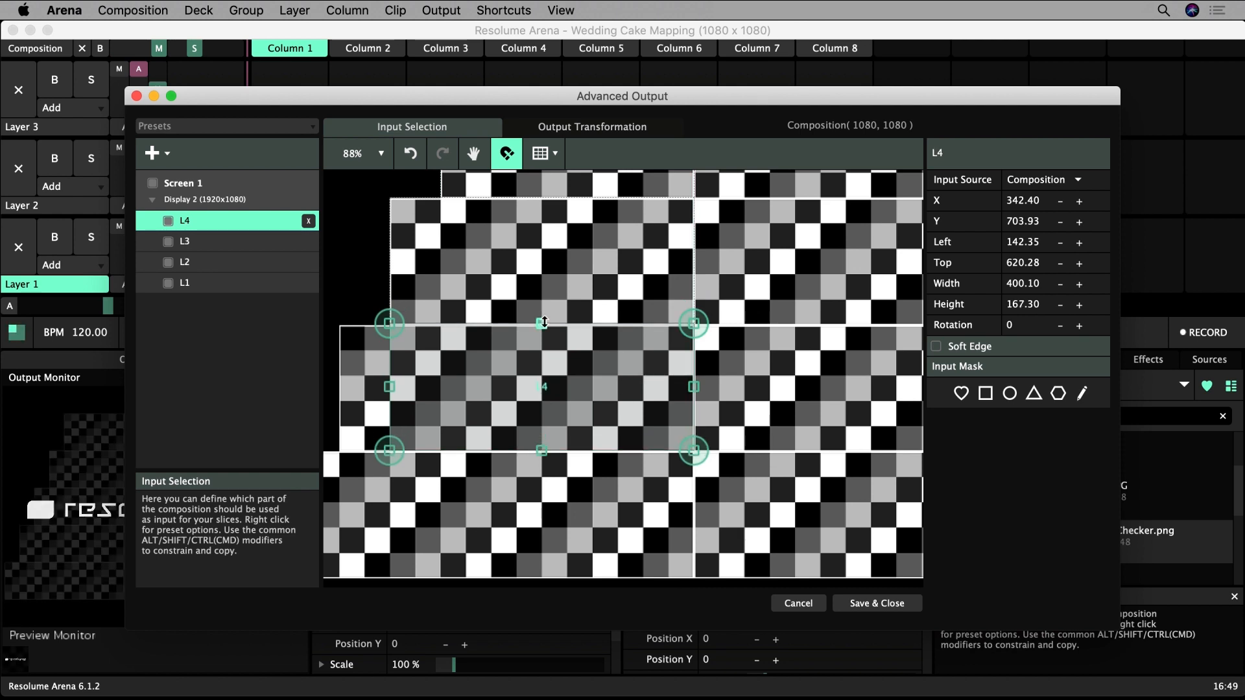
- Fit slices L2–L5 to the lower tiers and view the whole screen
{"action": "left_click", "coordinate": [184, 241]}
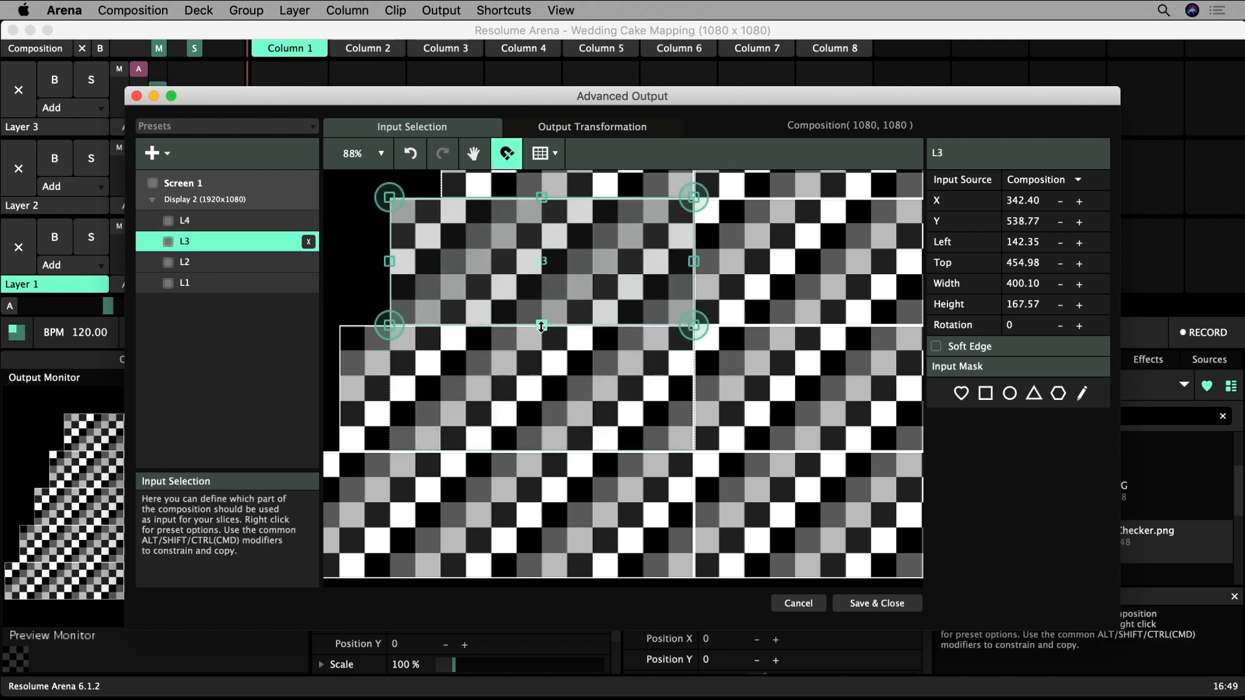
{"action": "left_click", "coordinate": [185, 220]}
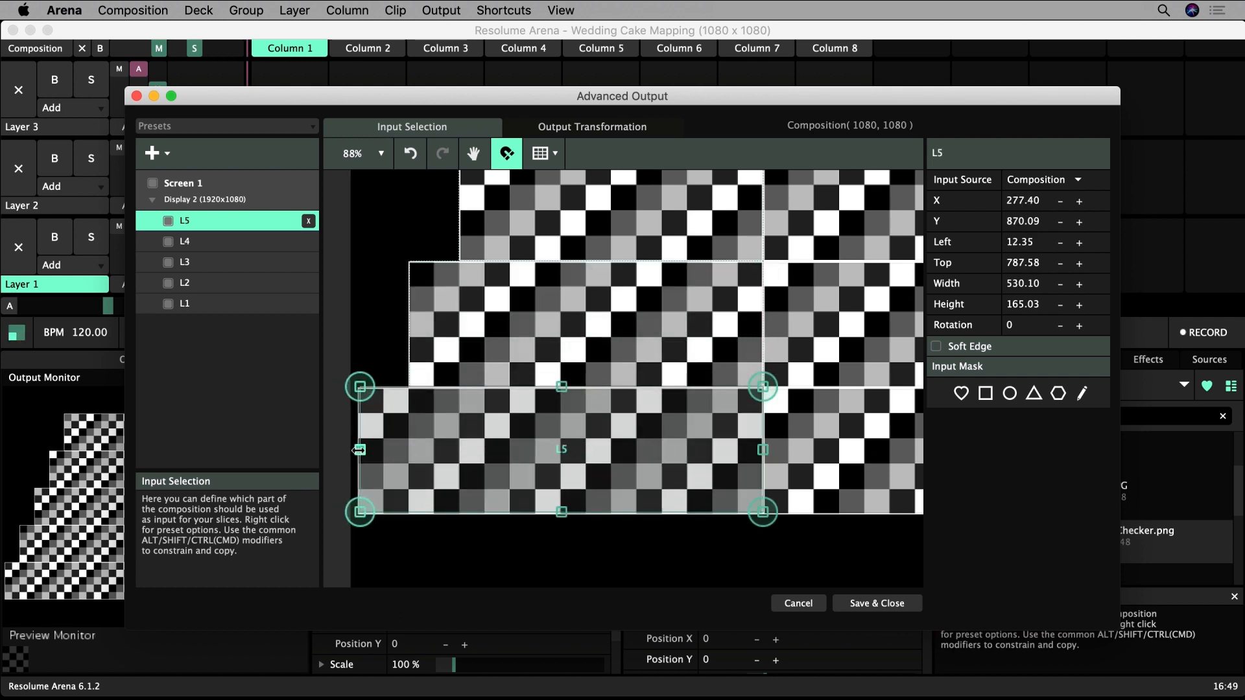
{"action": "scroll", "scroll_direction": "up", "scroll_amount": 3}
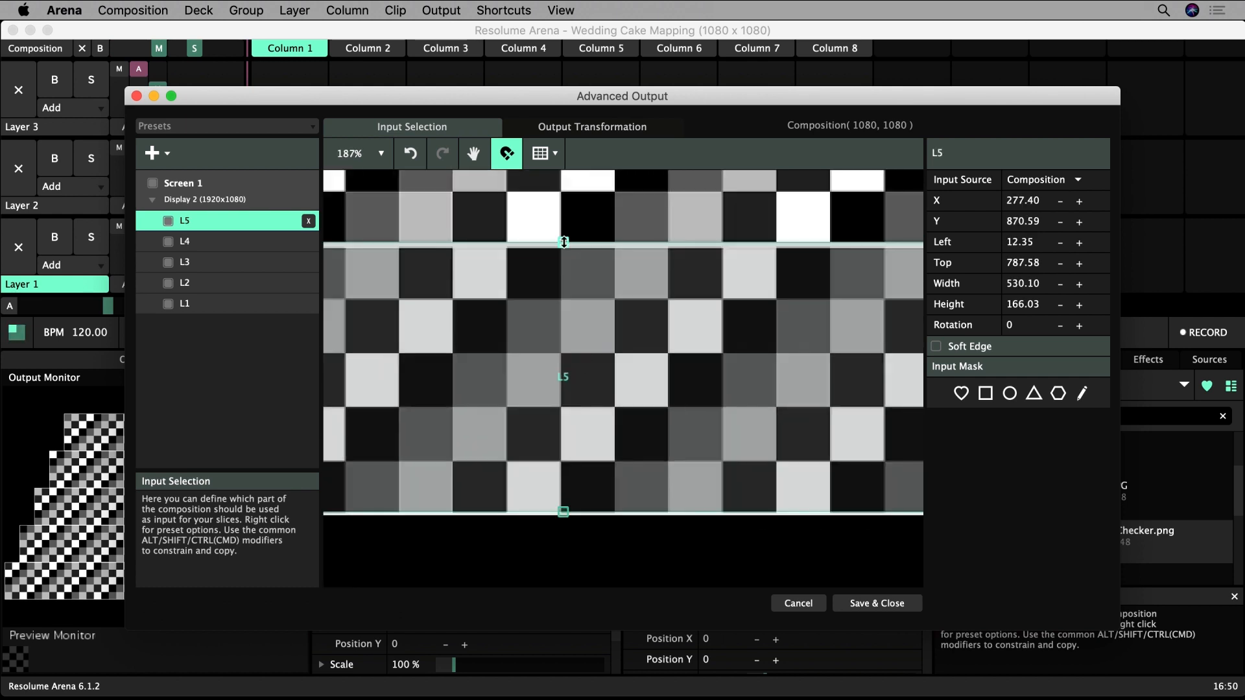
{"action": "left_click", "coordinate": [184, 241]}
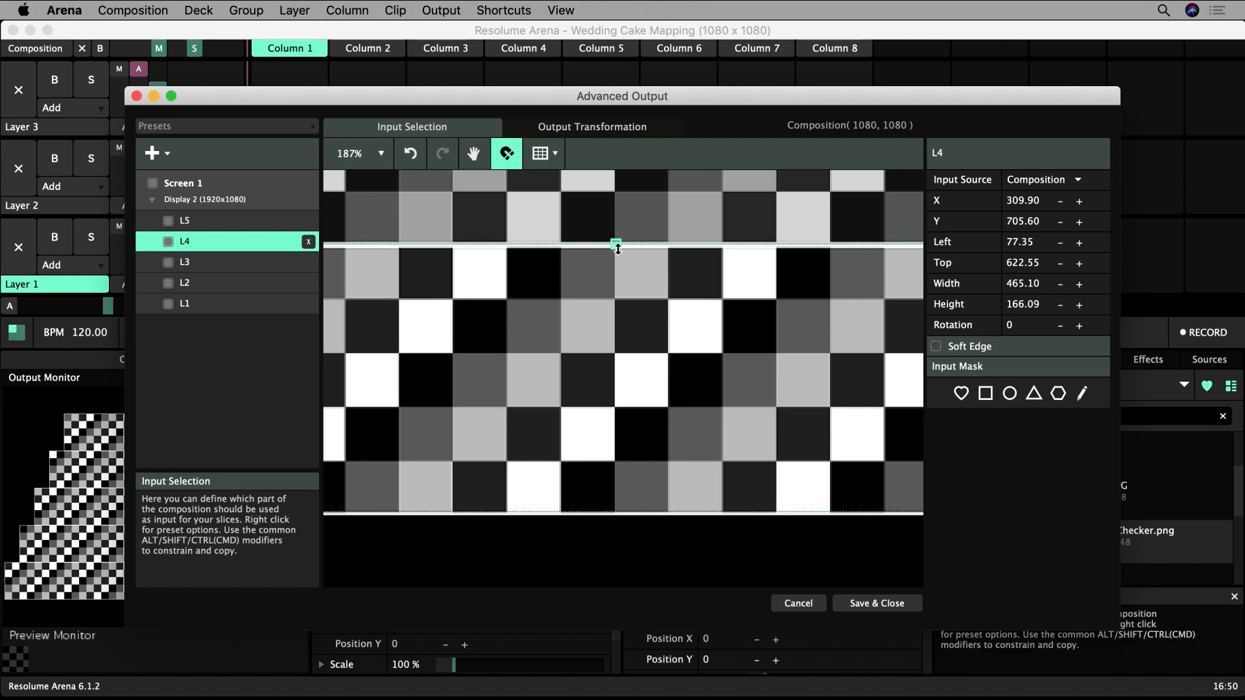
{"action": "left_click", "coordinate": [184, 182]}
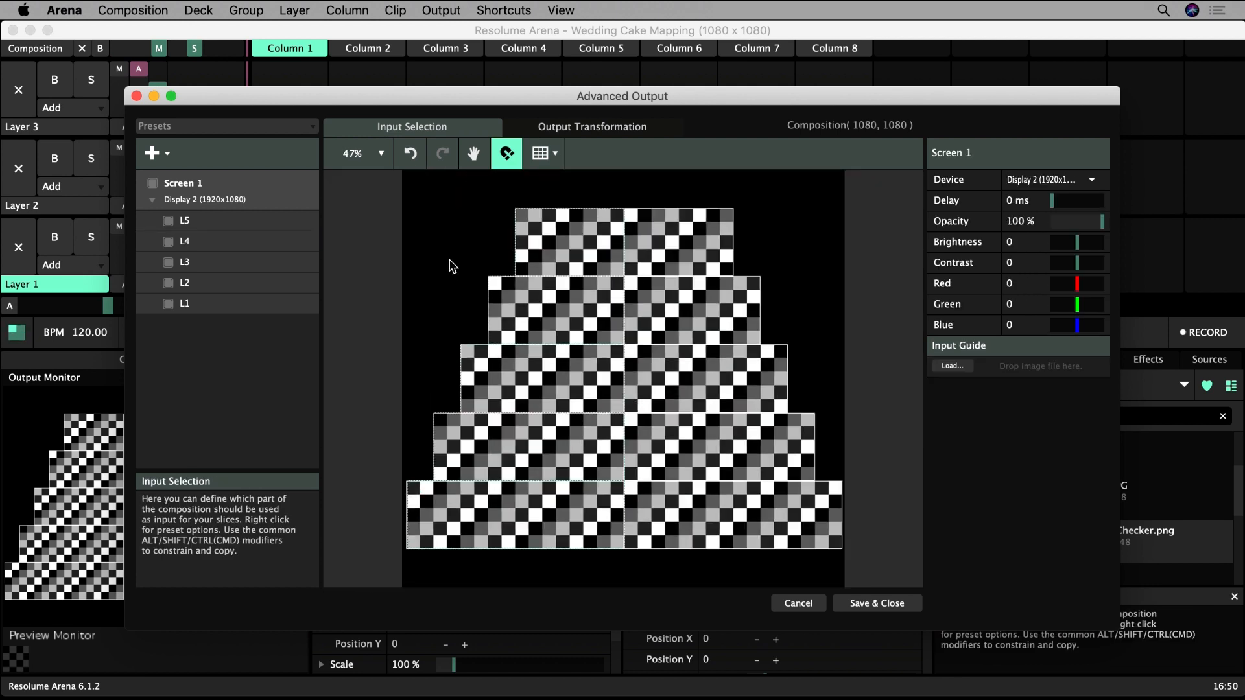
{"action": "mouse_move", "coordinate": [434, 193]}
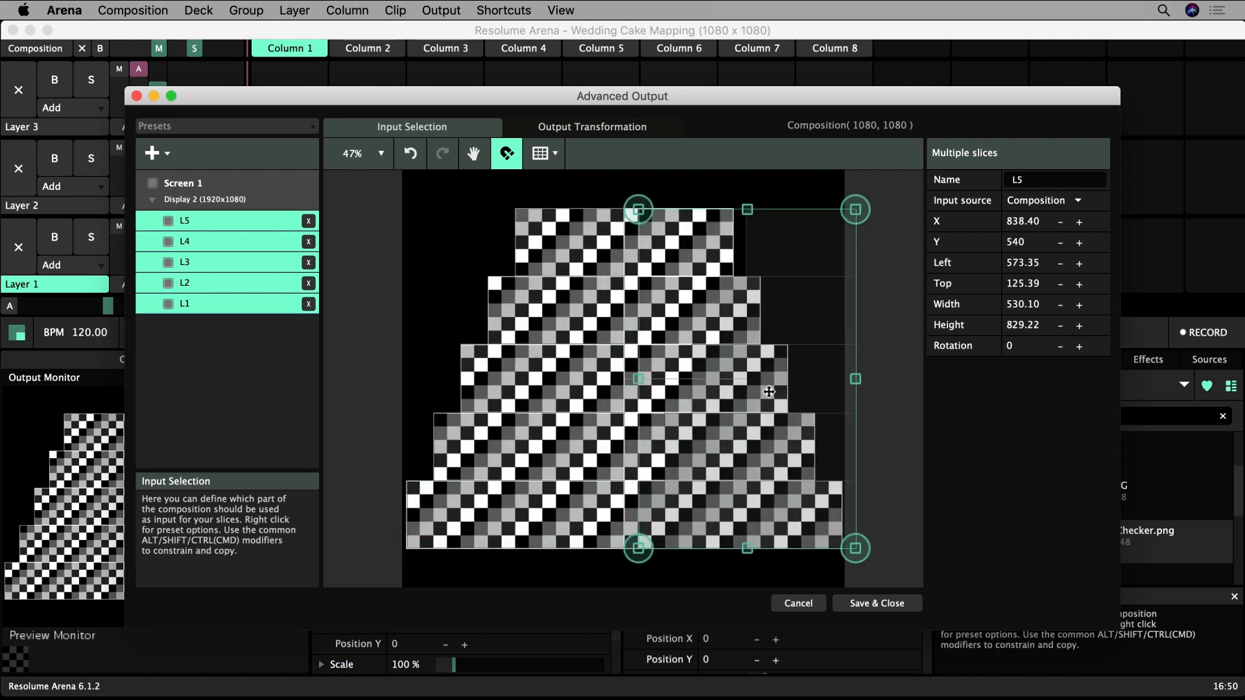
- Rename the five duplicated slices L6–L10 to R1 through R5
{"action": "right_click", "coordinate": [750, 371]}
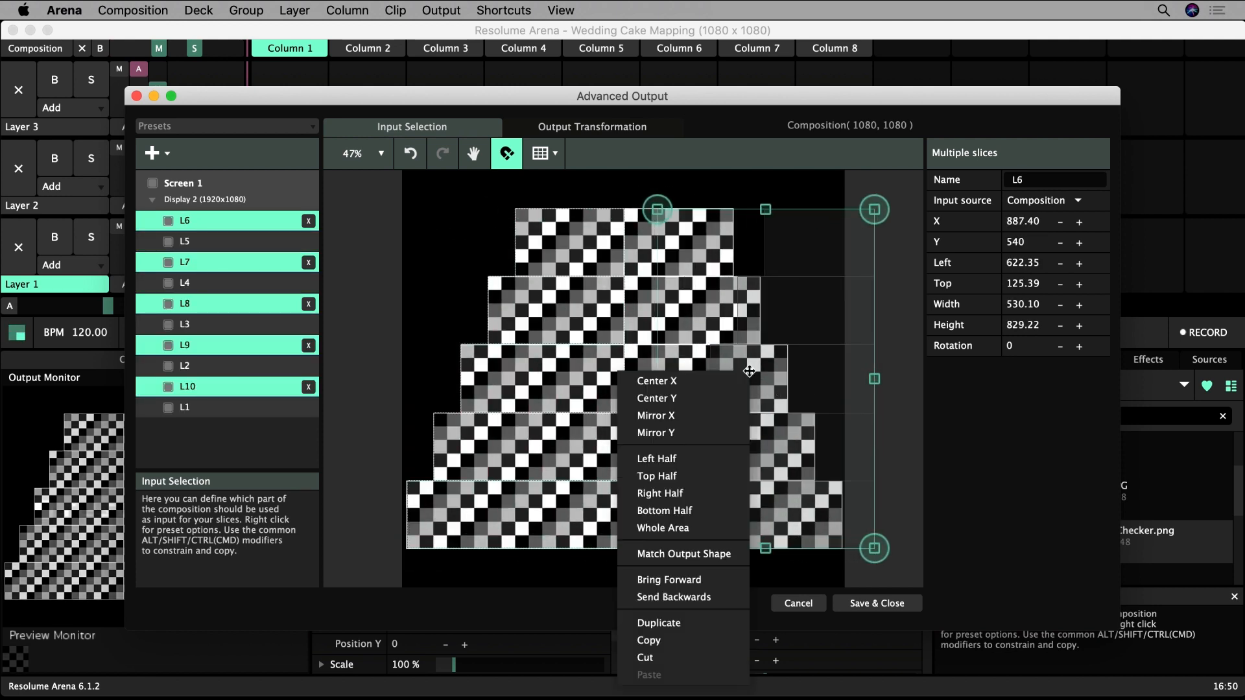
{"action": "mouse_move", "coordinate": [655, 415]}
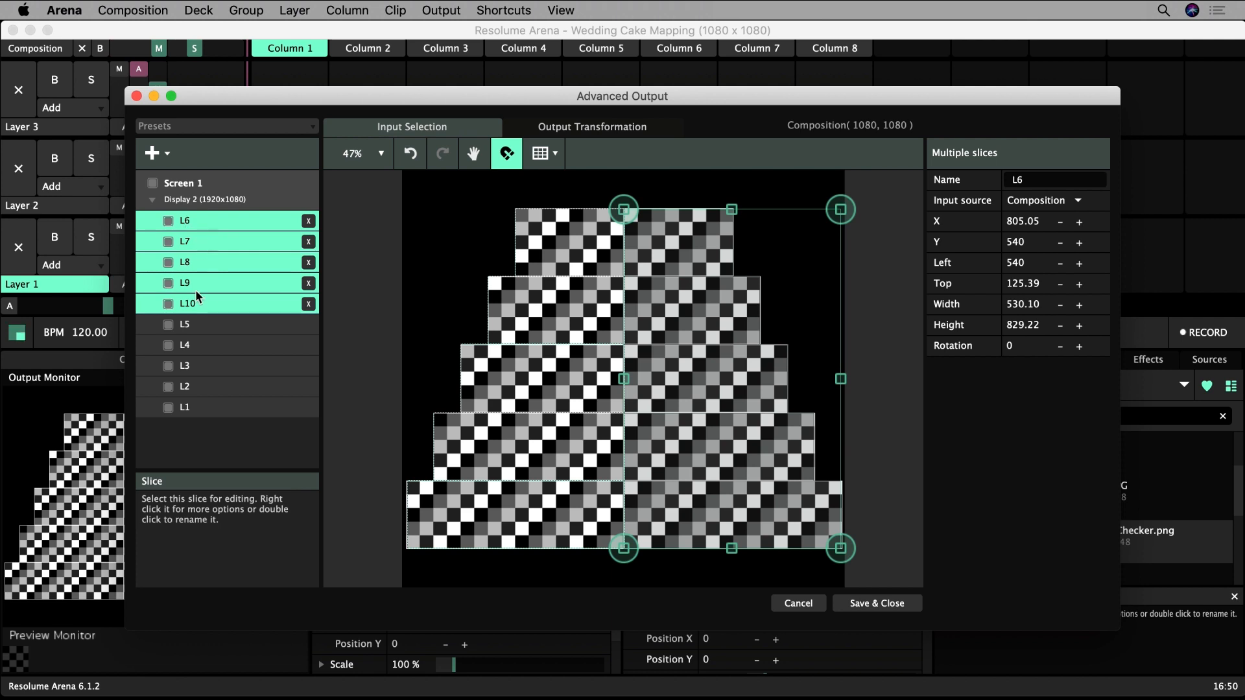
{"action": "left_click", "coordinate": [186, 304]}
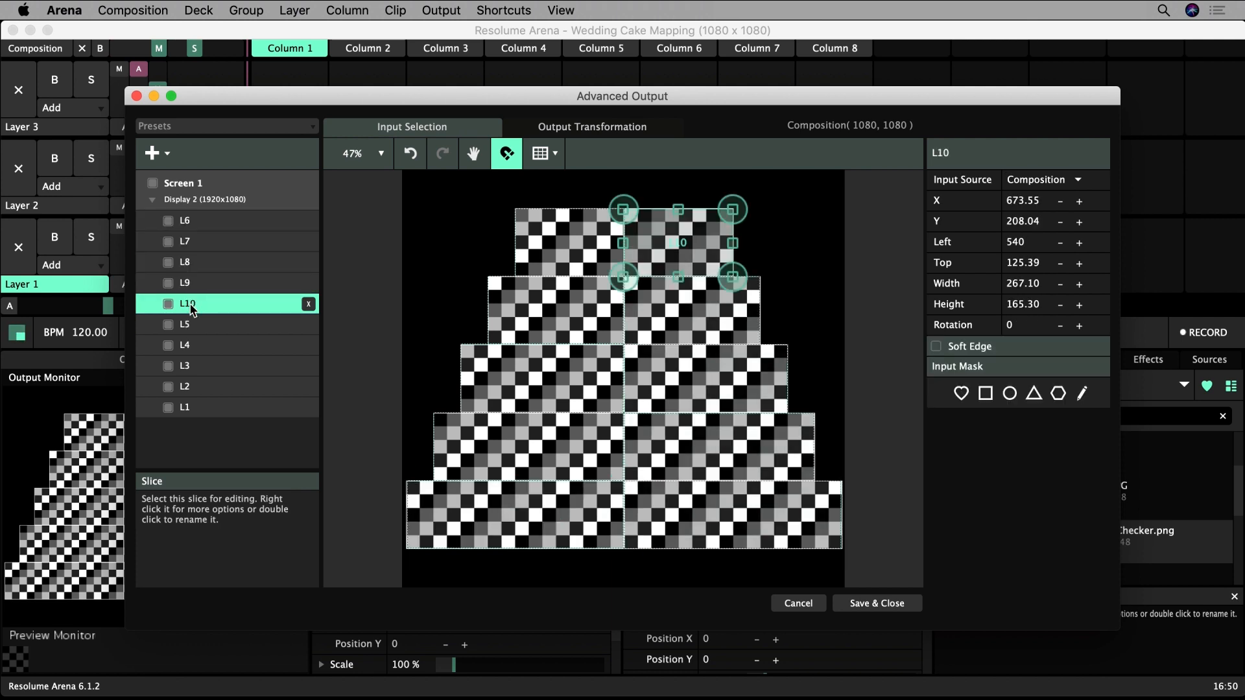
{"action": "left_click", "coordinate": [184, 303]}
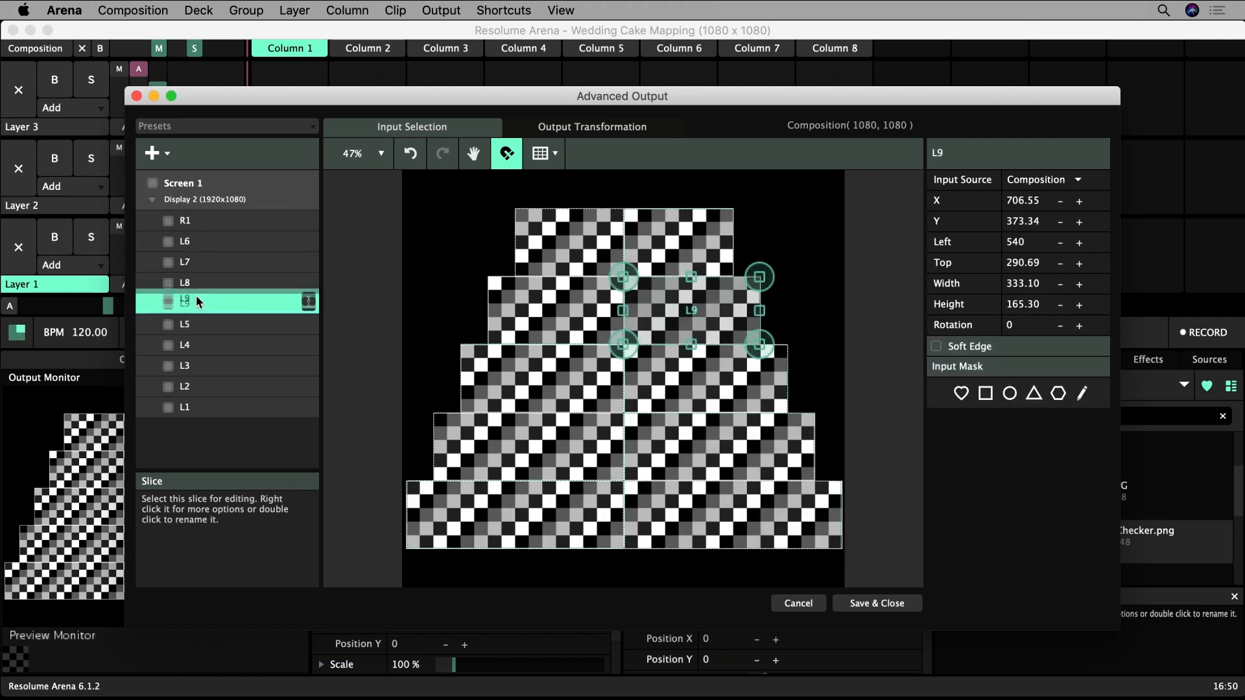
{"action": "left_click", "coordinate": [185, 303]}
{"action": "type", "text": "R5"}
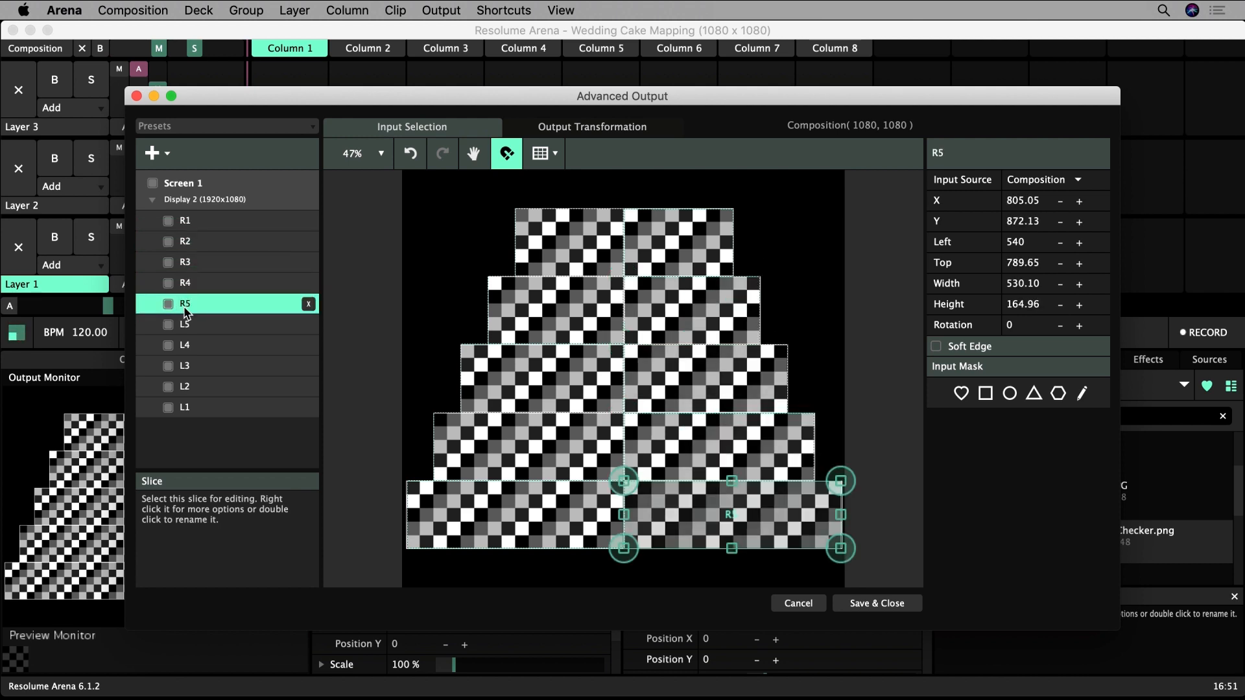
{"action": "mouse_move", "coordinate": [506, 153]}
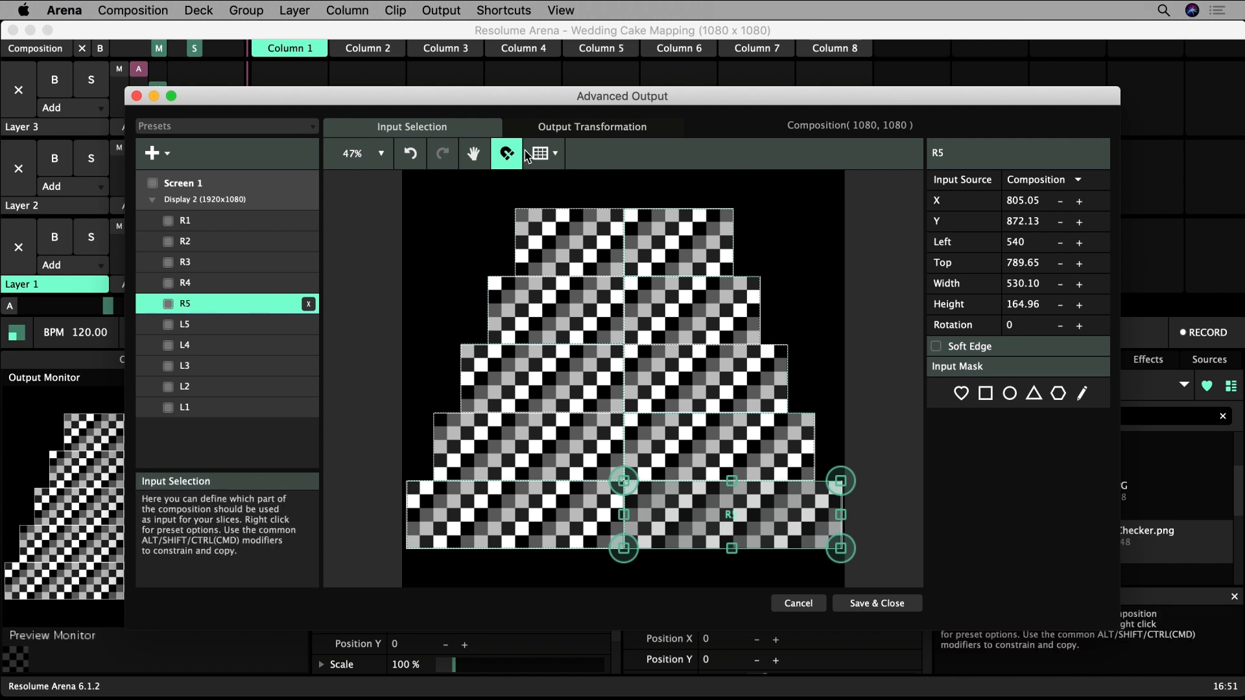
- In Output Transformation, disable every slice except L1 and zoom into the view
{"action": "left_click", "coordinate": [591, 127]}
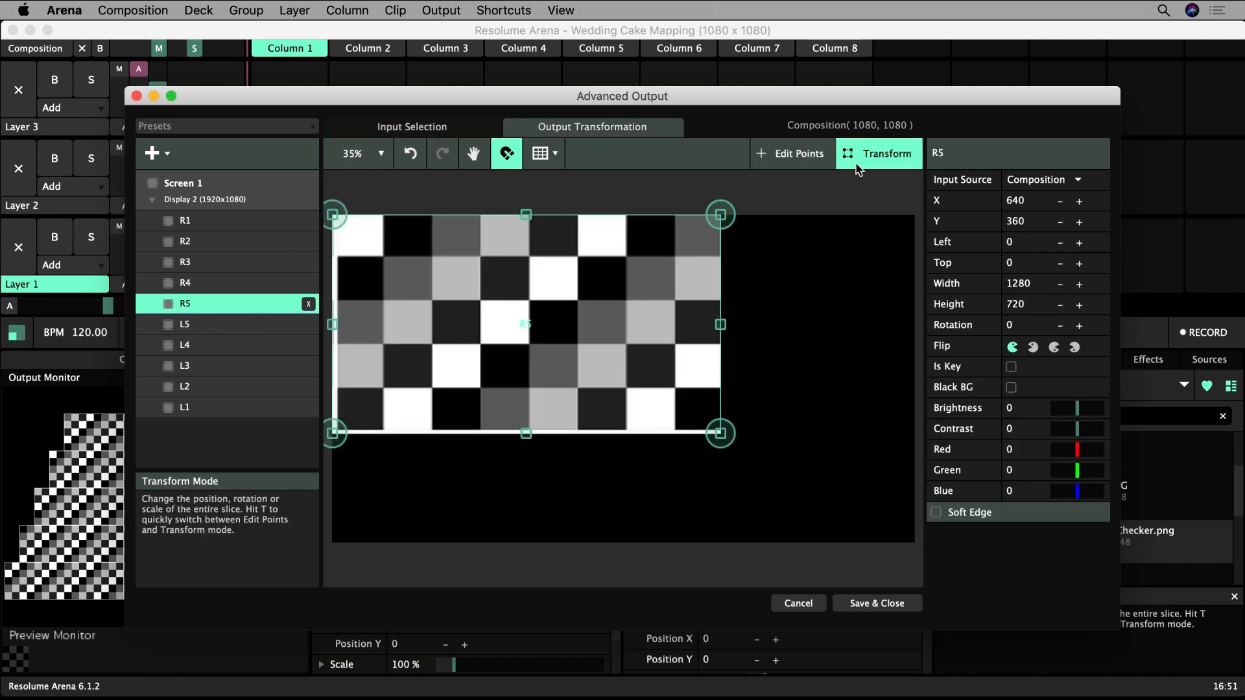
{"action": "left_click", "coordinate": [353, 153]}
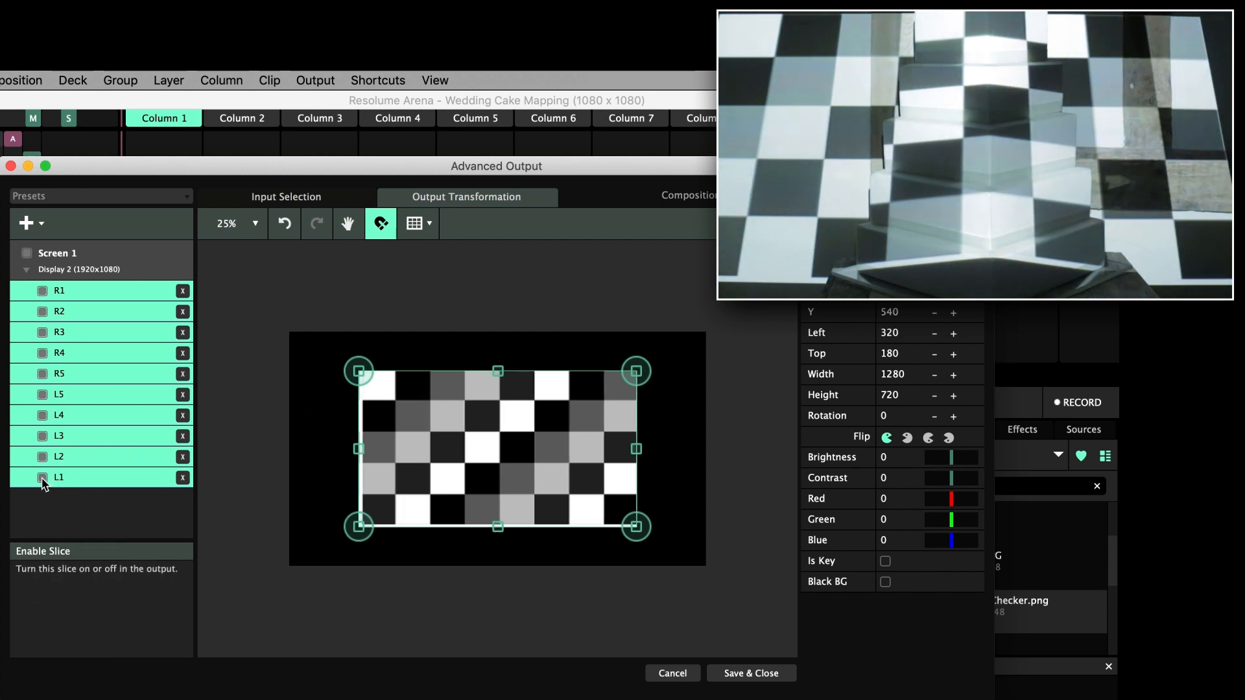
{"action": "left_click", "coordinate": [57, 252]}
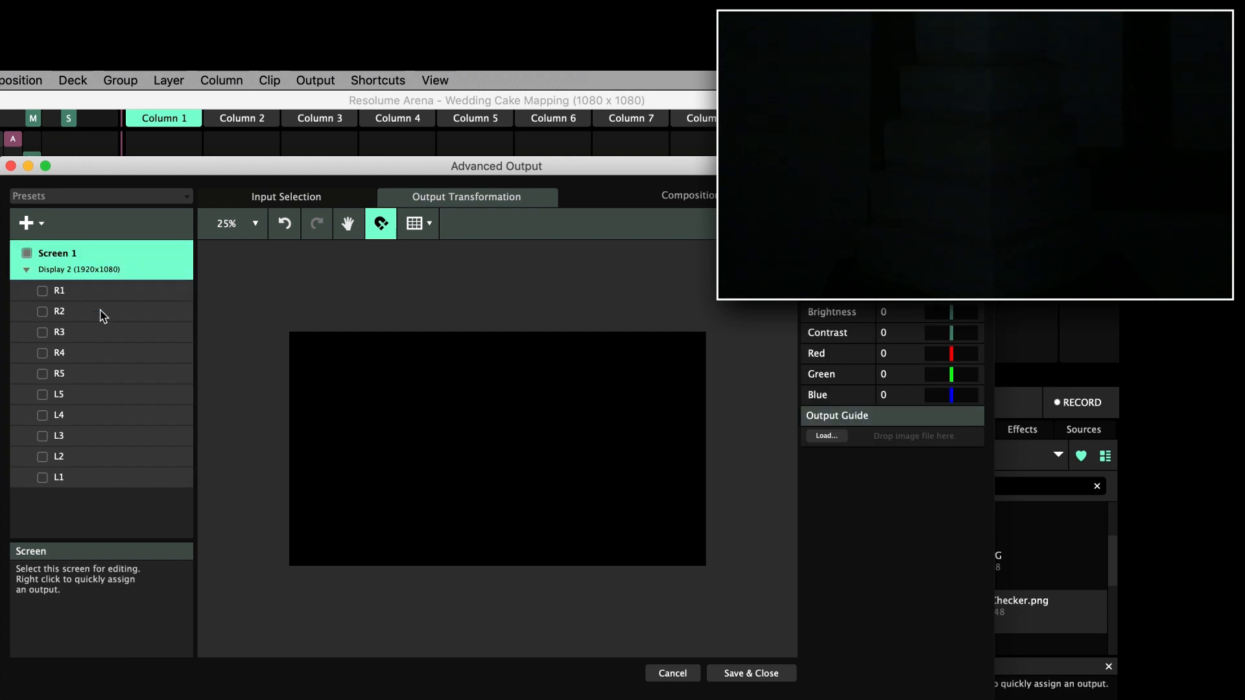
{"action": "left_click", "coordinate": [59, 477]}
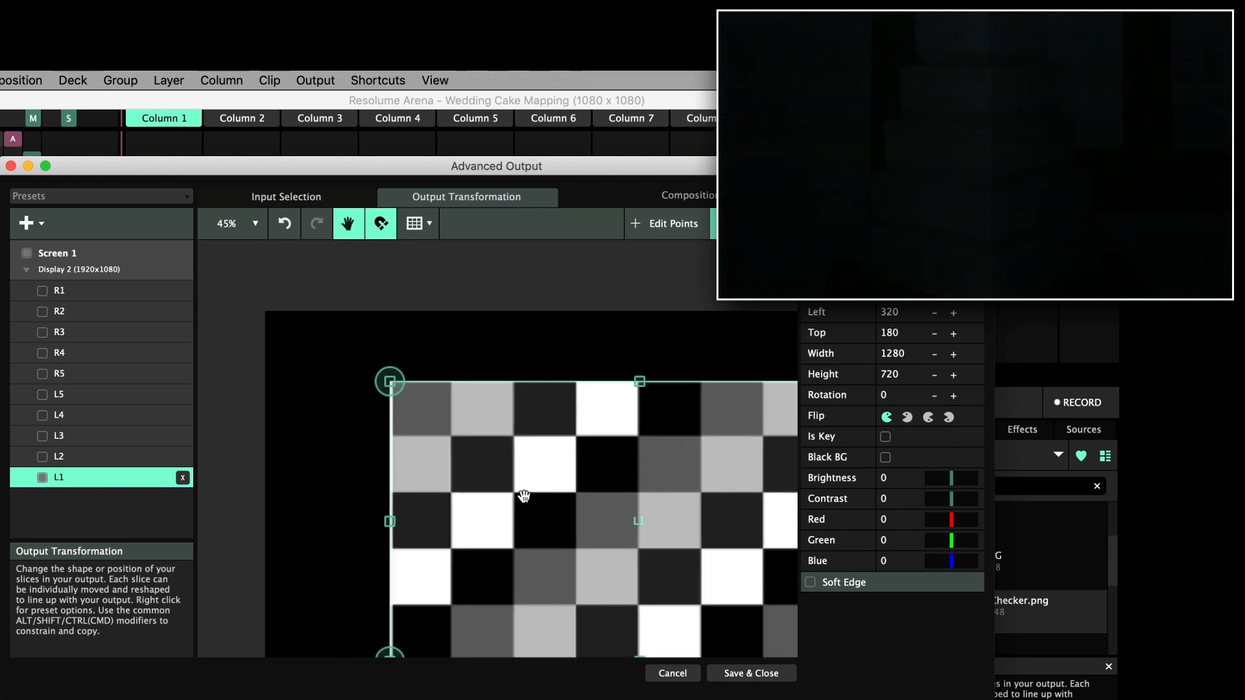
{"action": "left_click", "coordinate": [379, 223]}
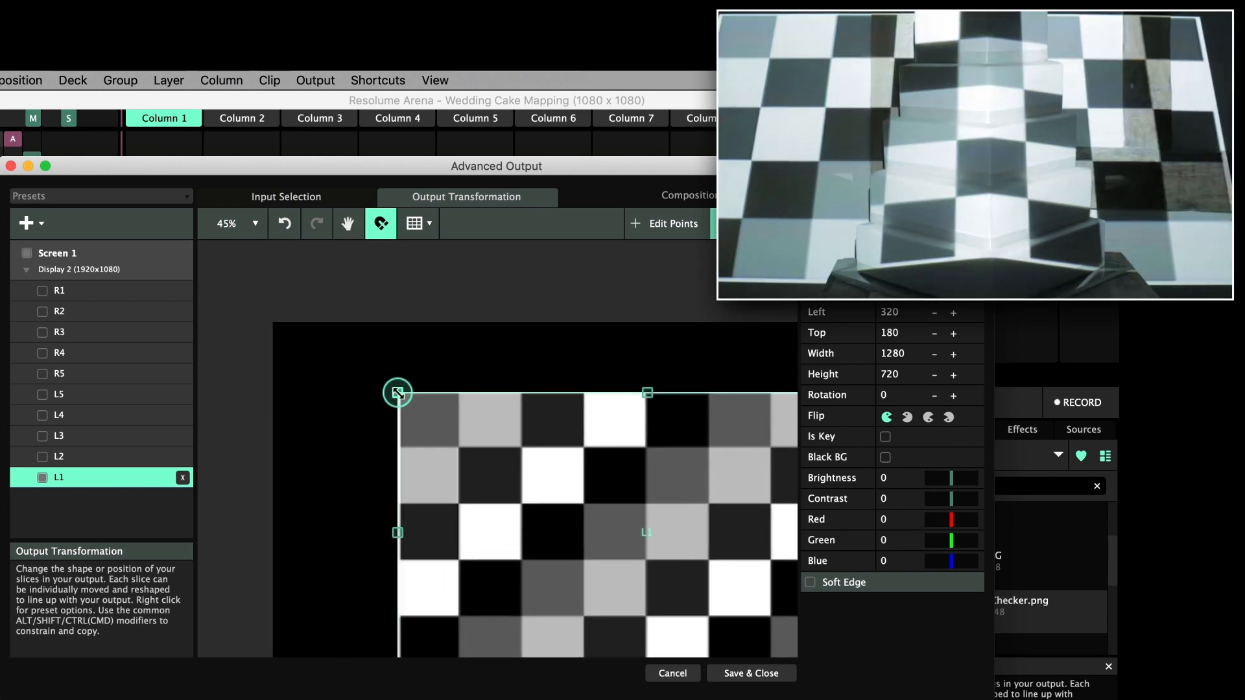
{"action": "left_click", "coordinate": [671, 223]}
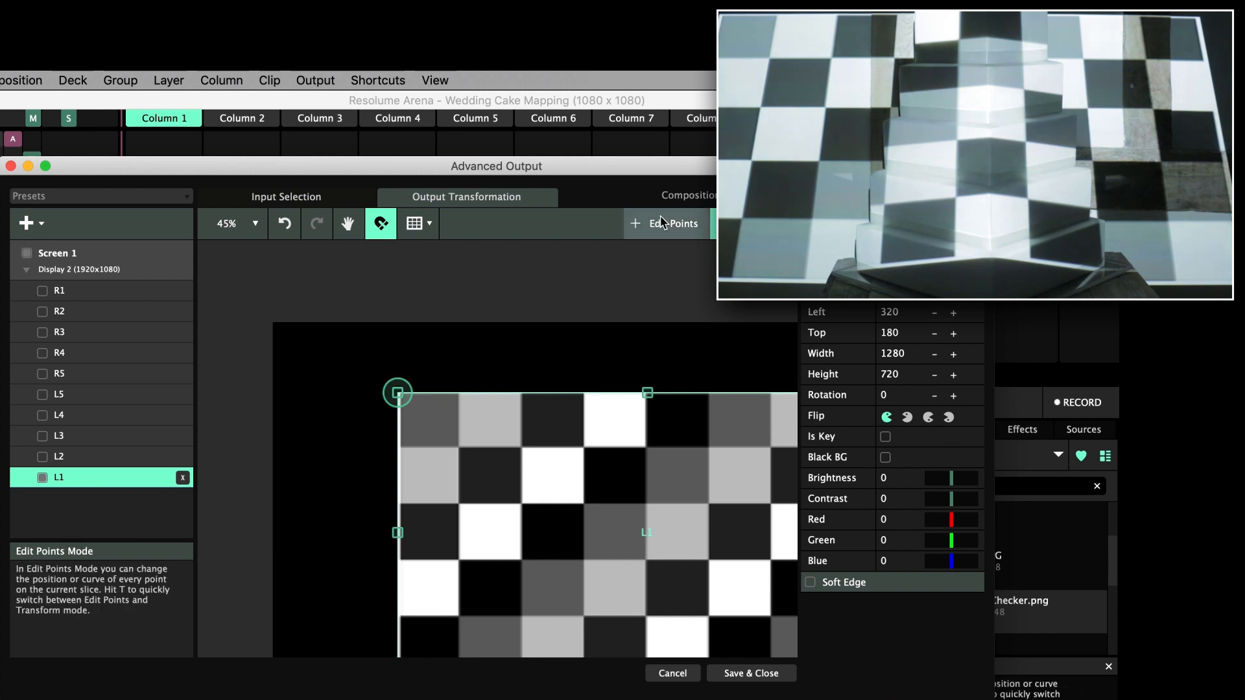
- Drag corner points of slices L1 through L5 onto the tiers' left faces
{"action": "left_click", "coordinate": [666, 223]}
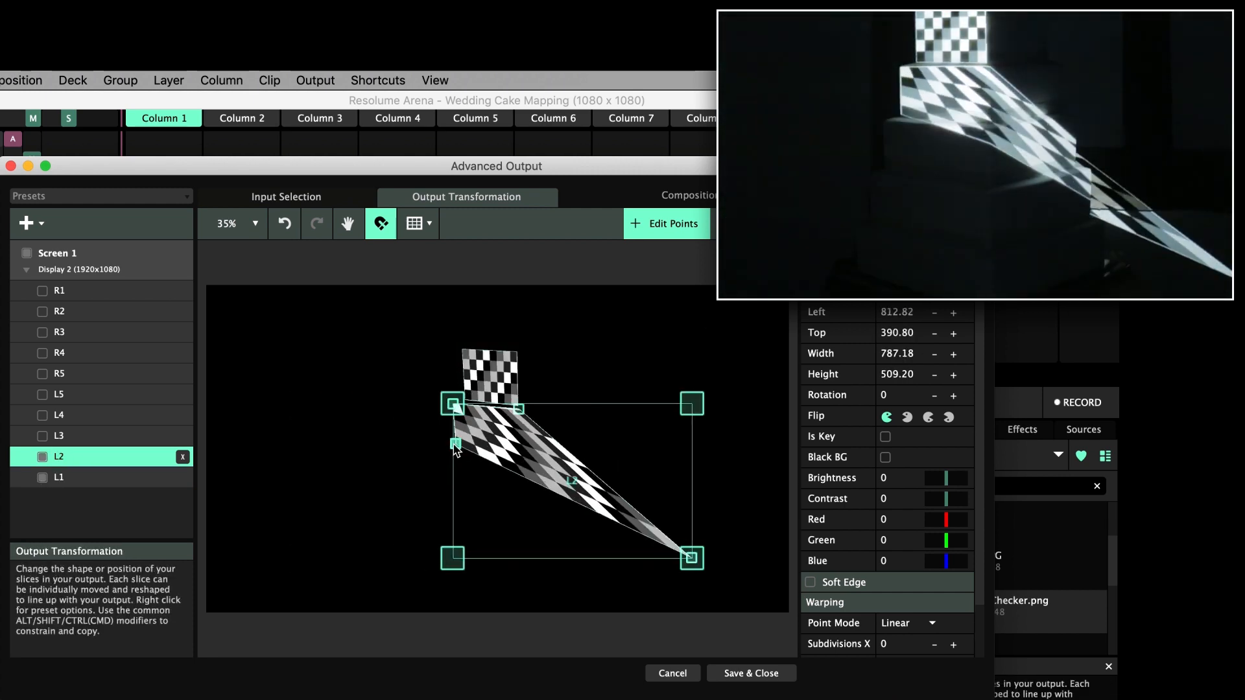
{"action": "left_click", "coordinate": [59, 435]}
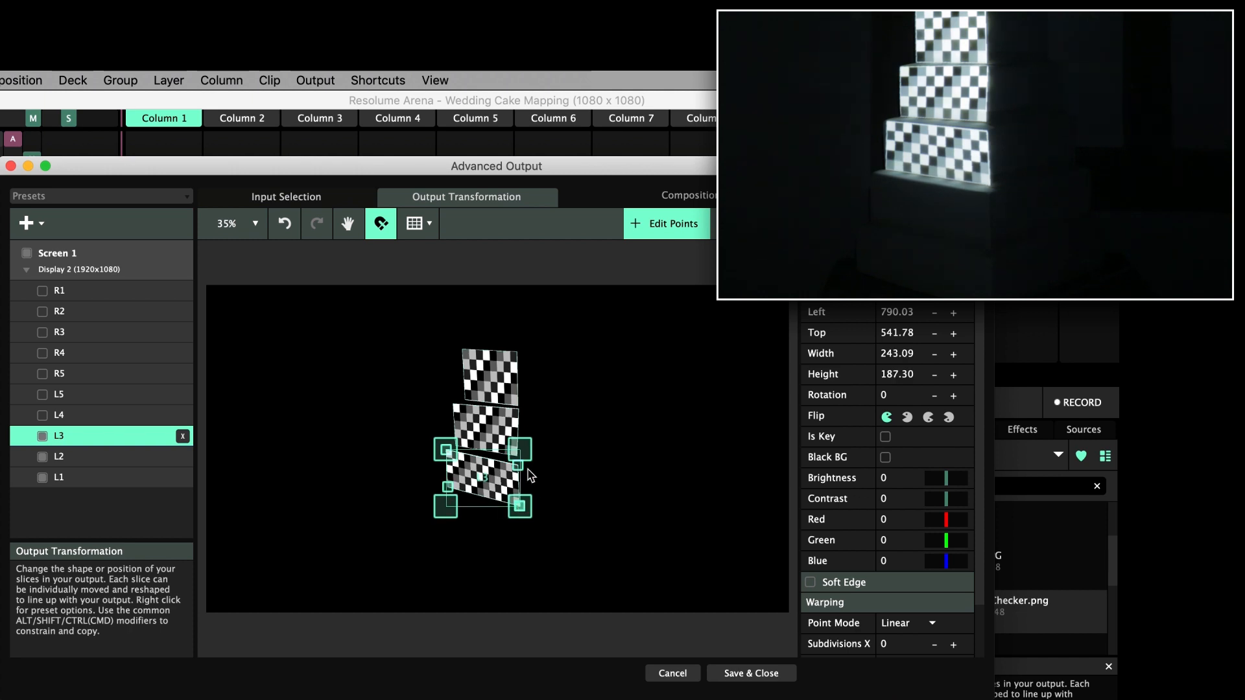
{"action": "left_click", "coordinate": [58, 414]}
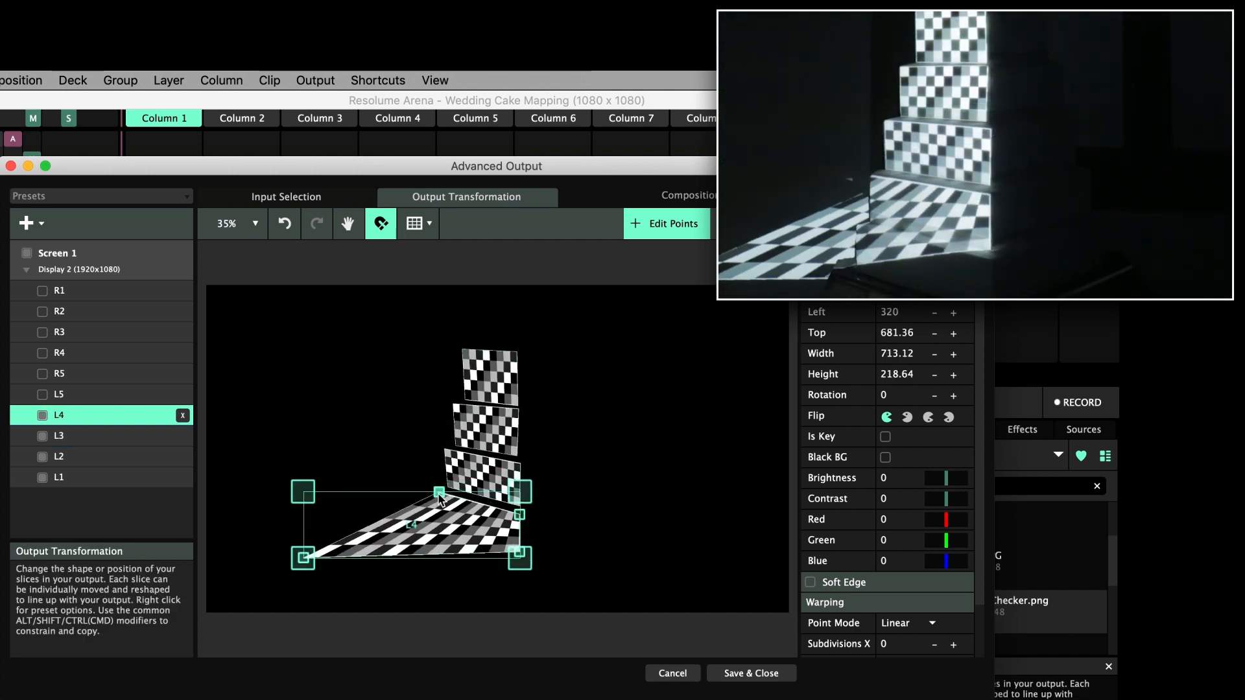
{"action": "left_click", "coordinate": [59, 393]}
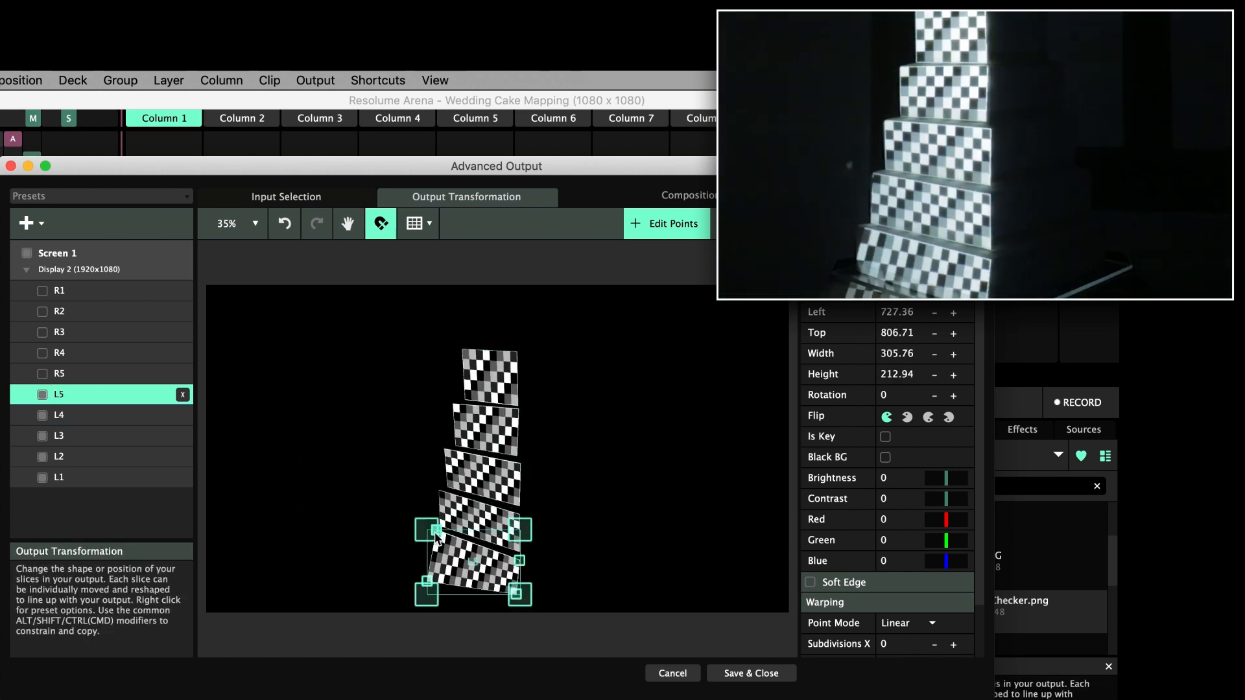
{"action": "left_click", "coordinate": [59, 291]}
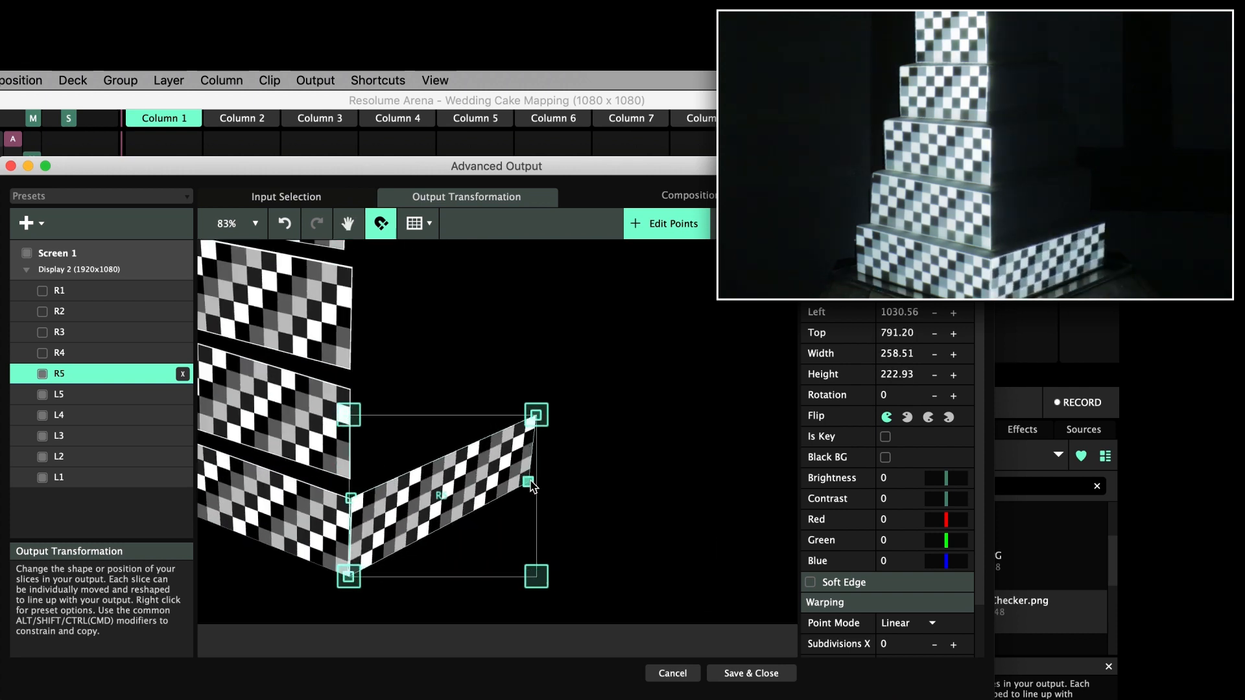
- Enable slices R5 down to R1 and warp each onto its tier's right face
{"action": "left_click", "coordinate": [59, 352]}
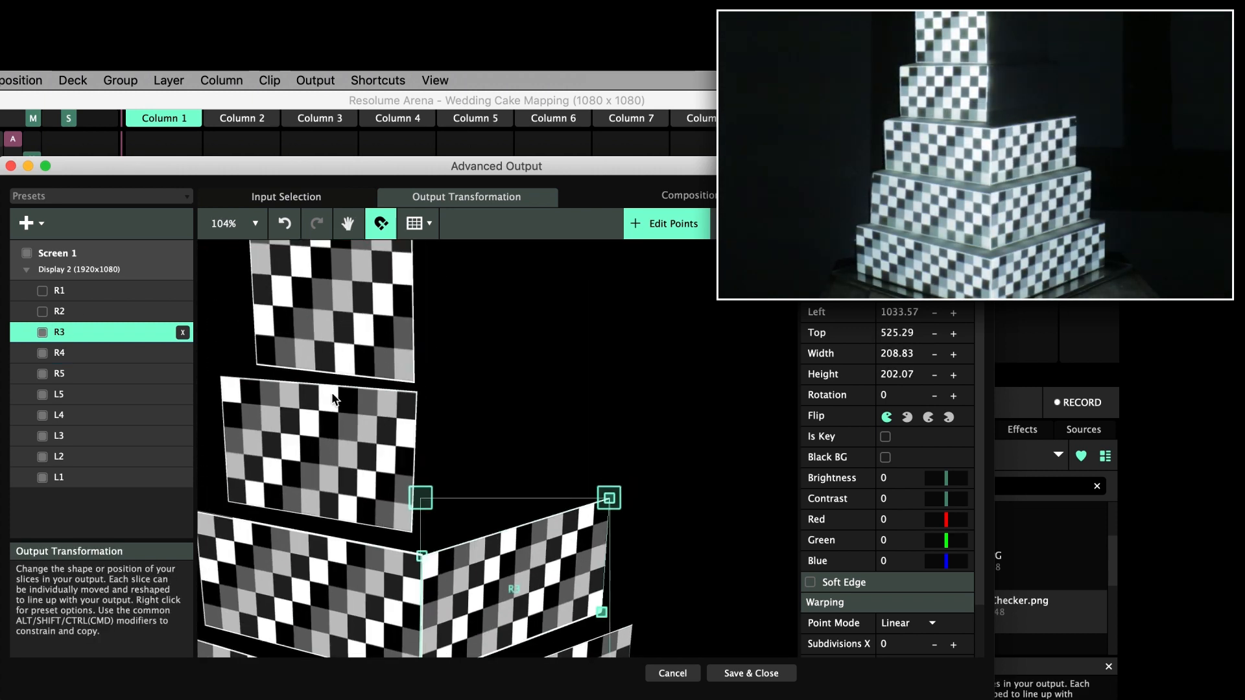
{"action": "left_click", "coordinate": [59, 311]}
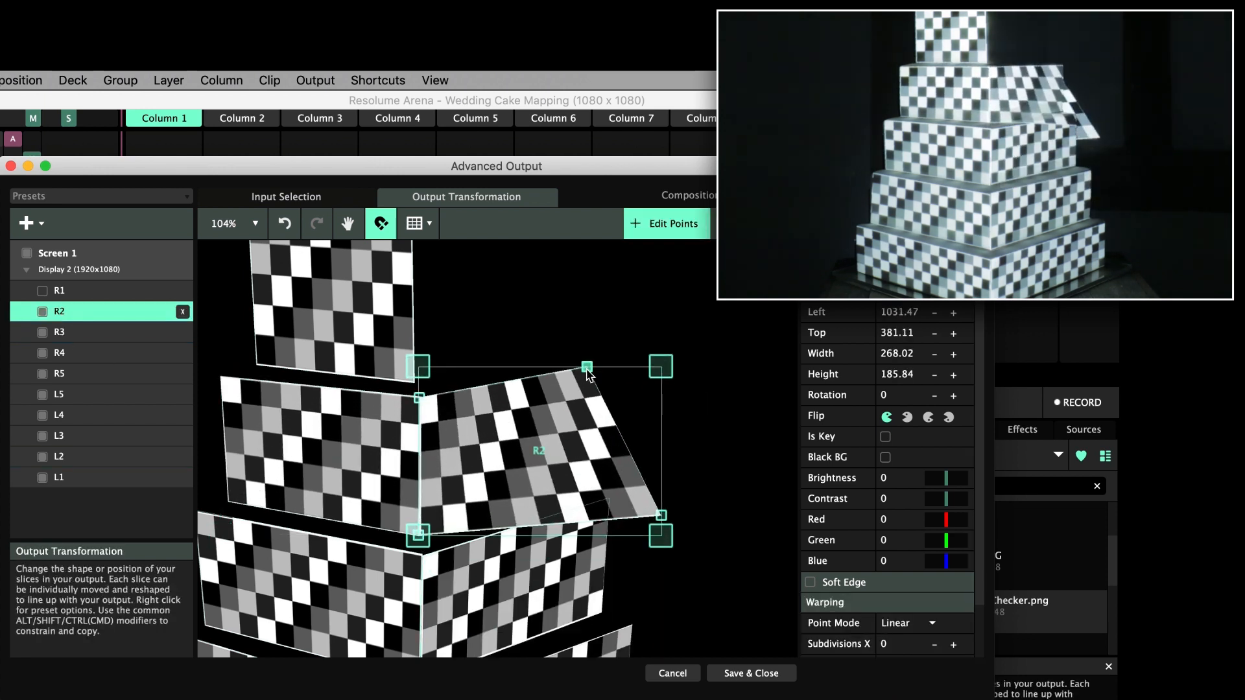
{"action": "left_click", "coordinate": [58, 289]}
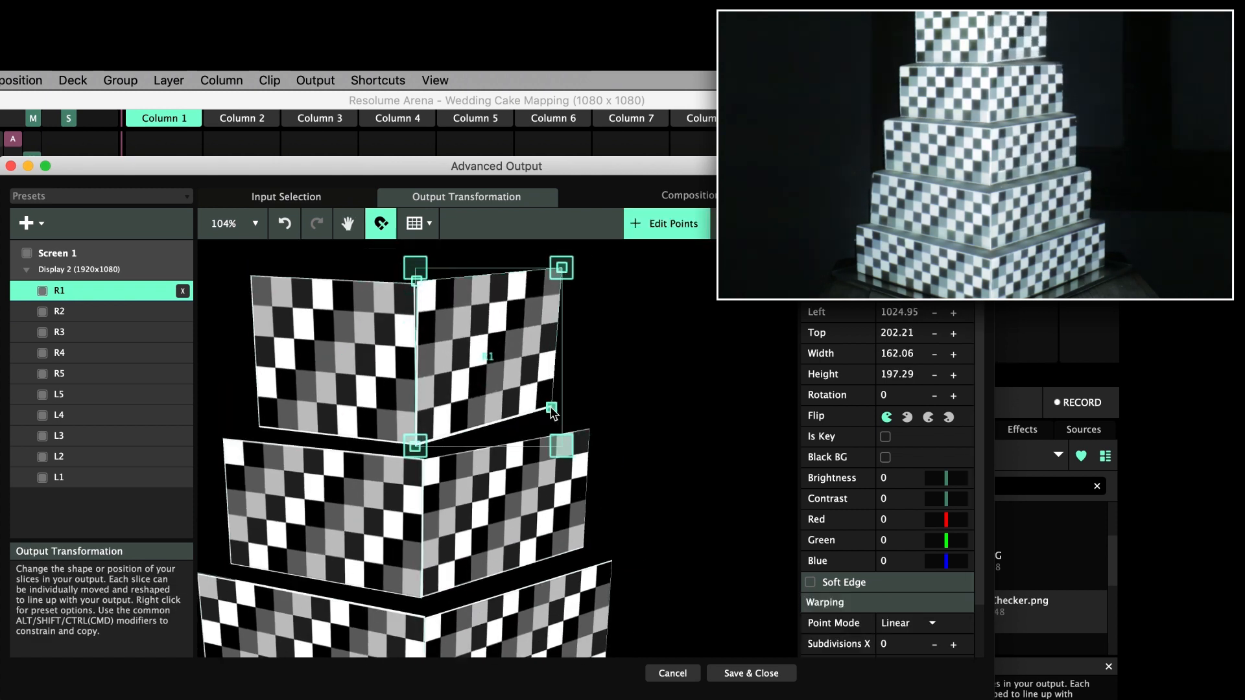
{"action": "left_click", "coordinate": [60, 456]}
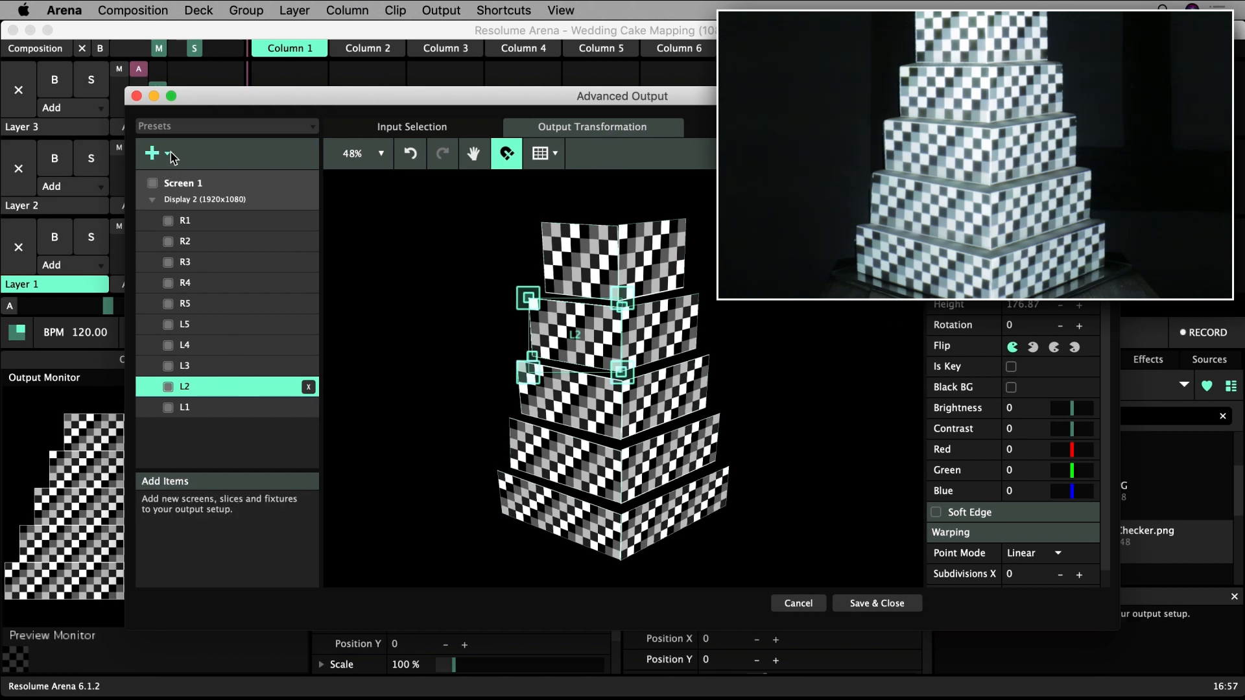
- Save the current mapping through Presets > Save As under the name 'Wedding Cake'
{"action": "left_click", "coordinate": [152, 153]}
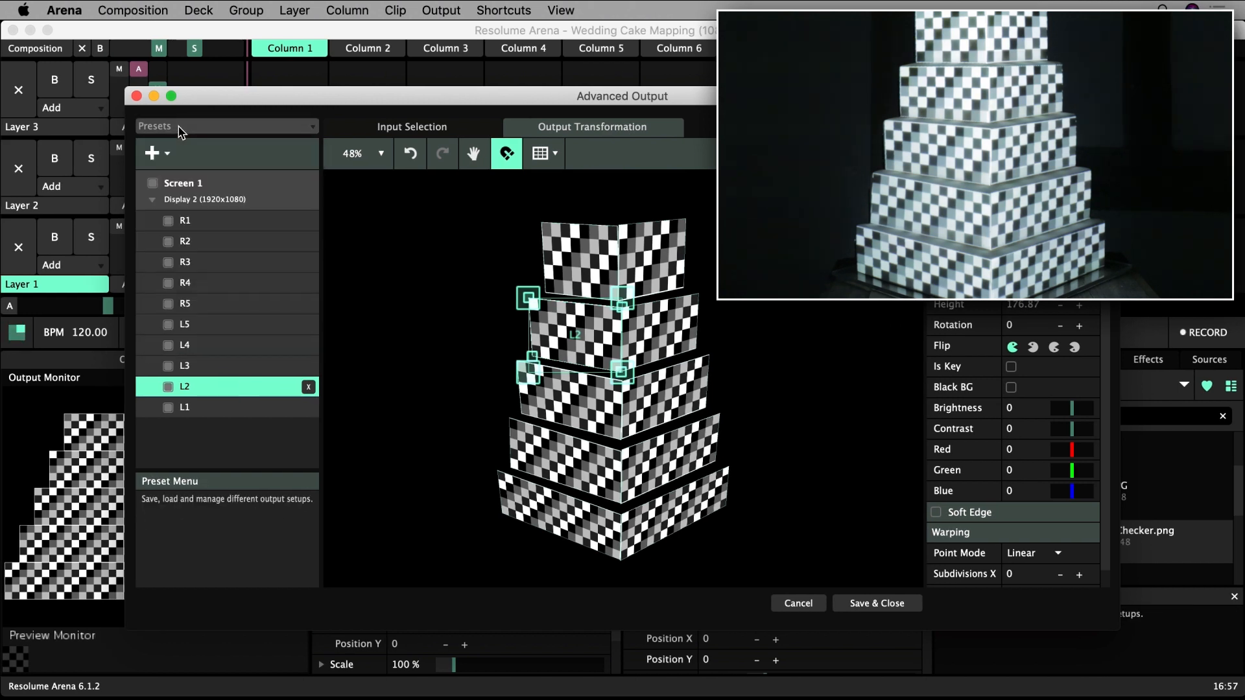
{"action": "left_click", "coordinate": [226, 126]}
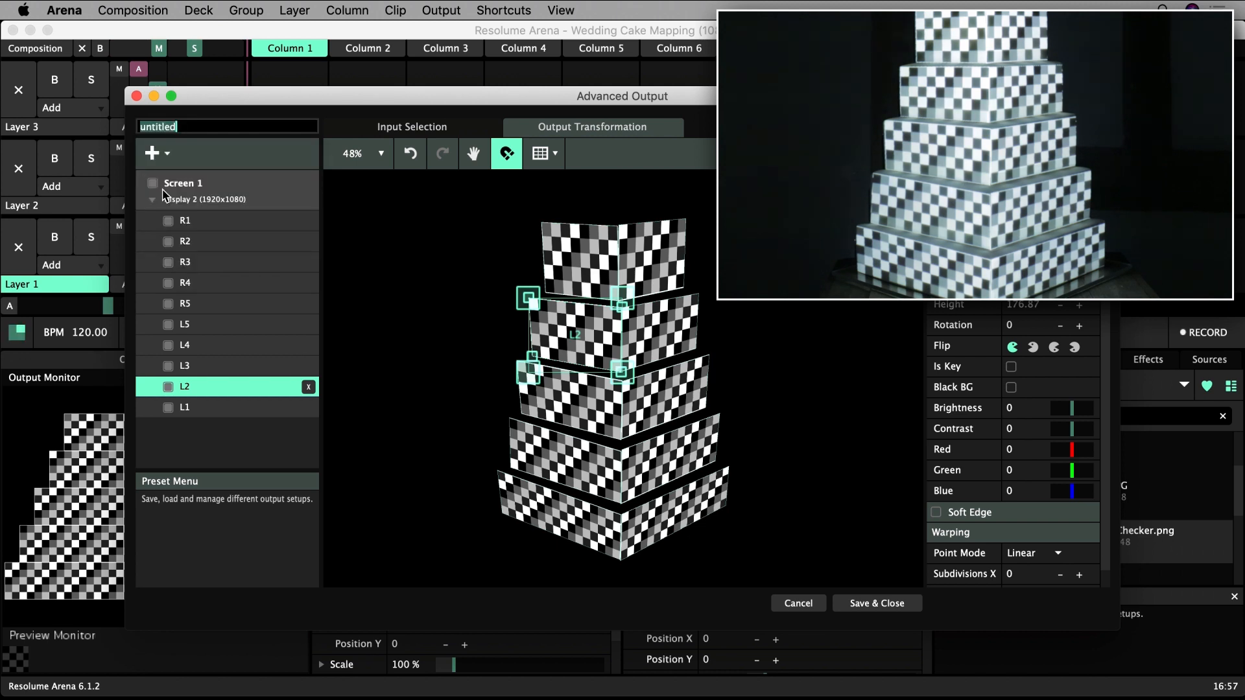
{"action": "type", "text": "Wedding Cake"}
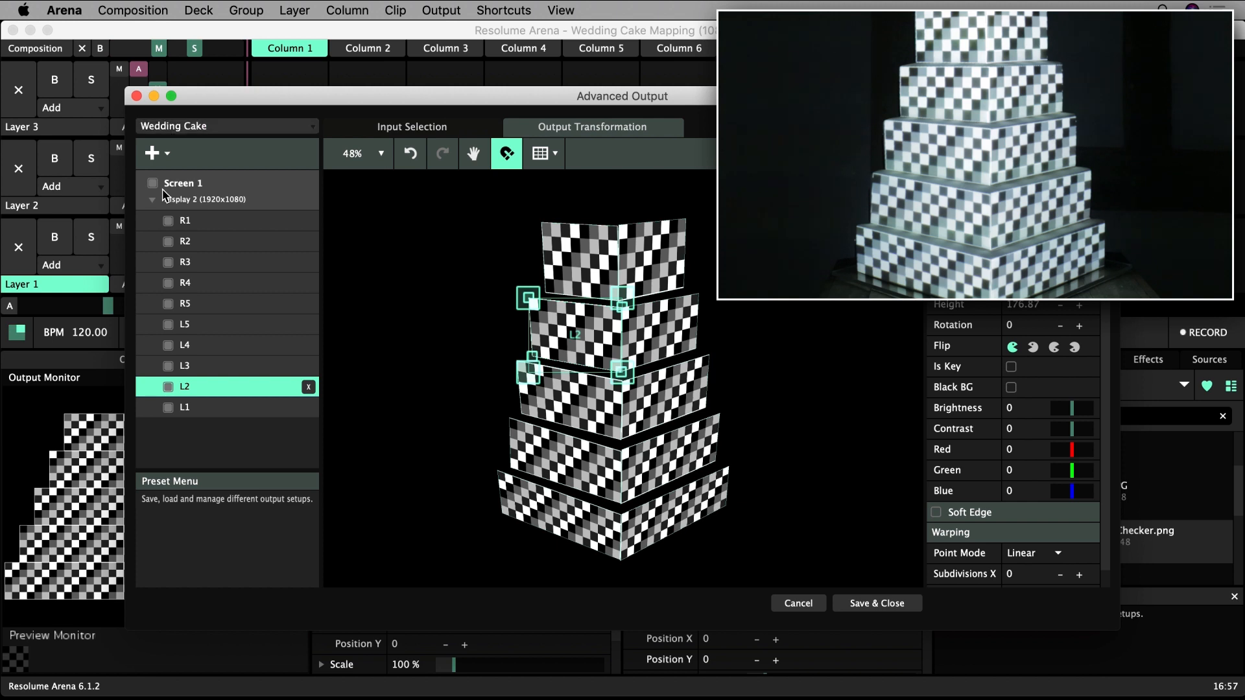
{"action": "mouse_move", "coordinate": [265, 143]}
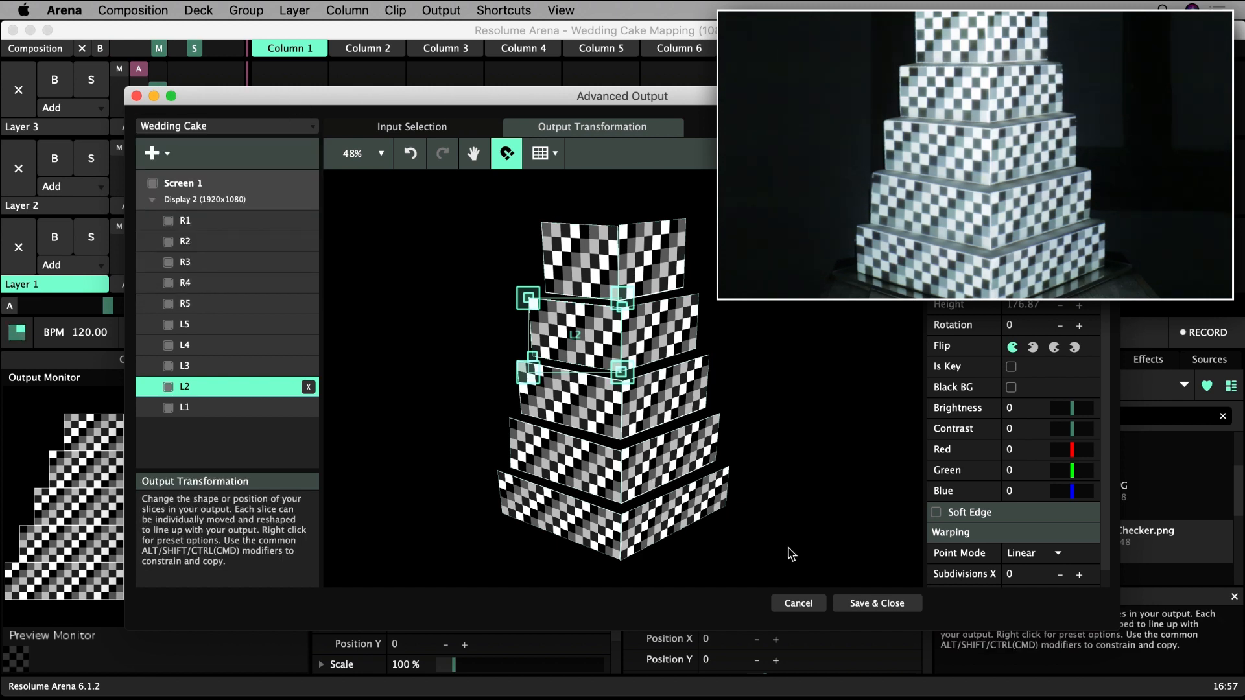
- Save and close Advanced Output, then play Gold Fountain.mp4 on Layer 1
{"action": "left_click", "coordinate": [876, 603]}
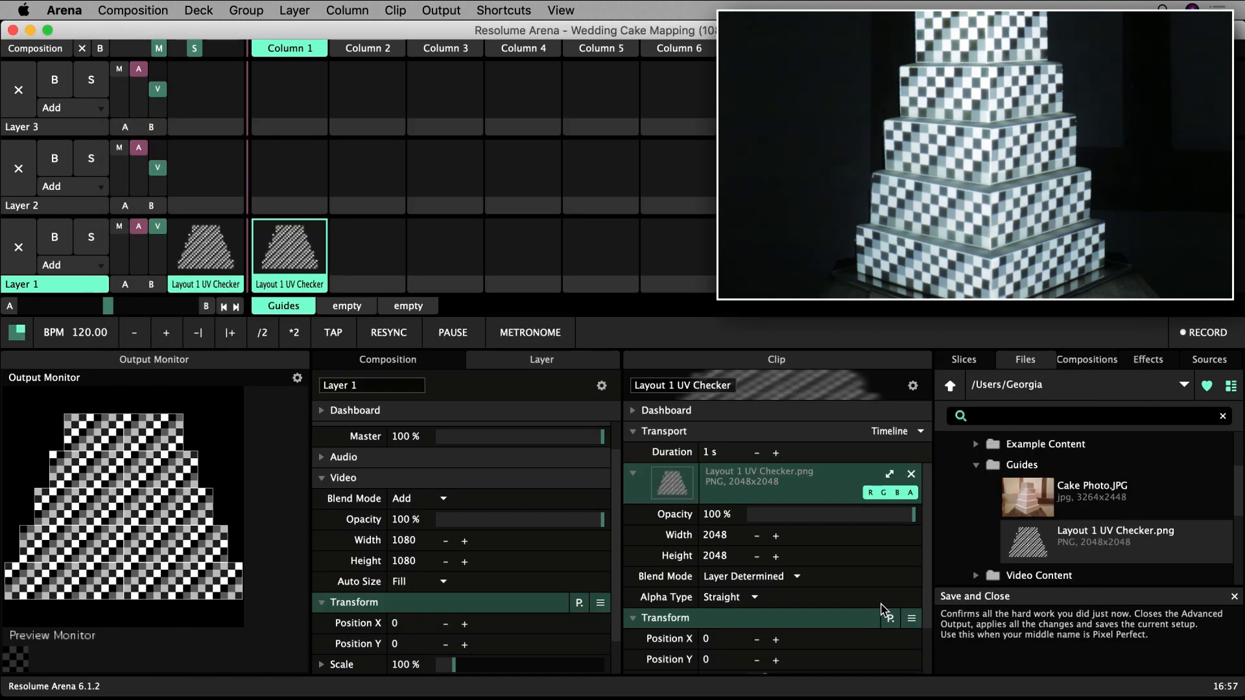
{"action": "left_click", "coordinate": [976, 485]}
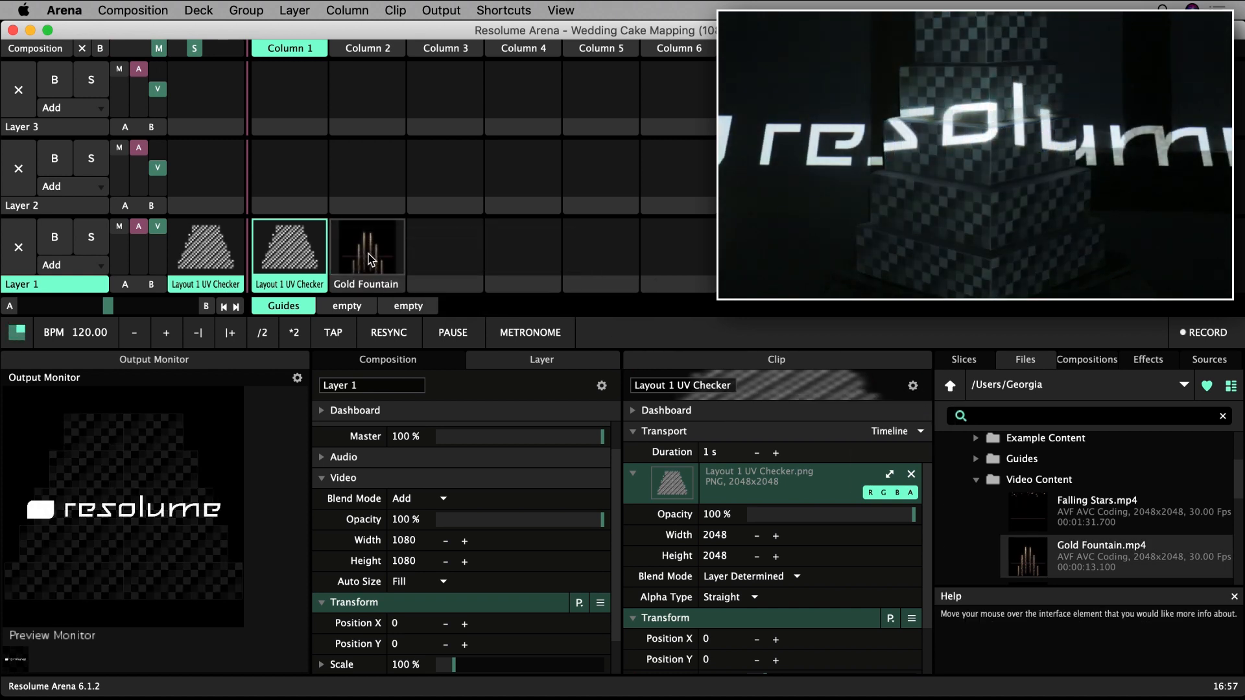
{"action": "left_click", "coordinate": [367, 250]}
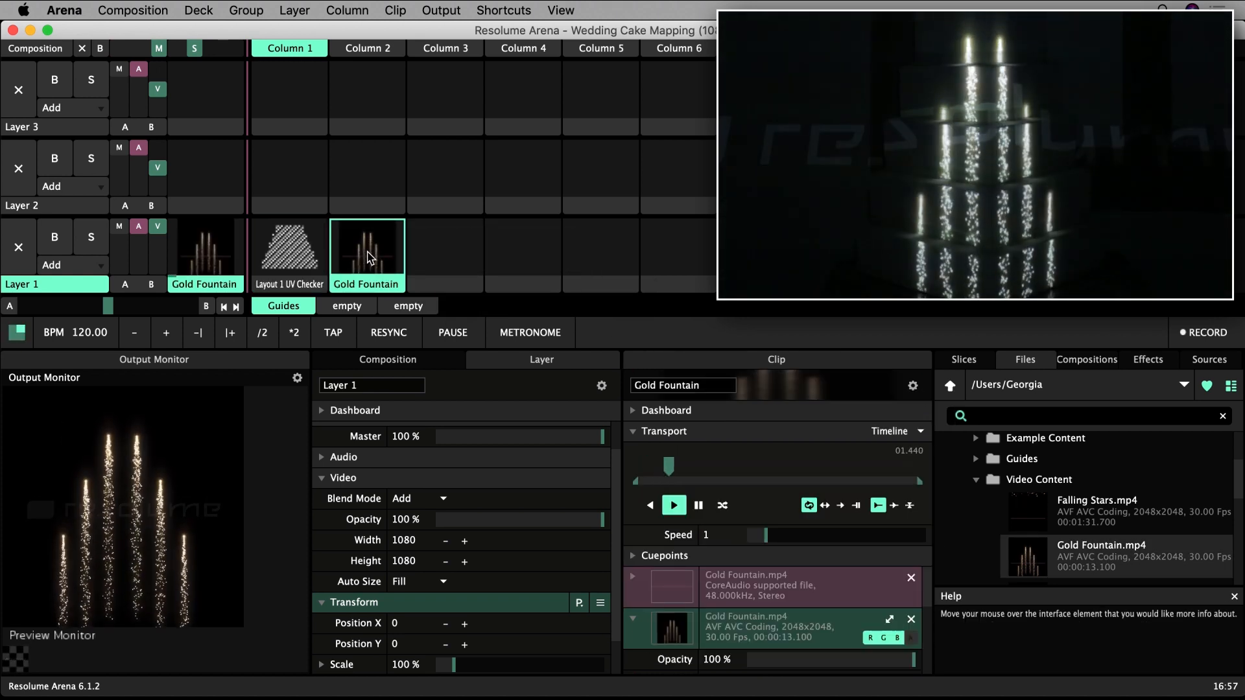